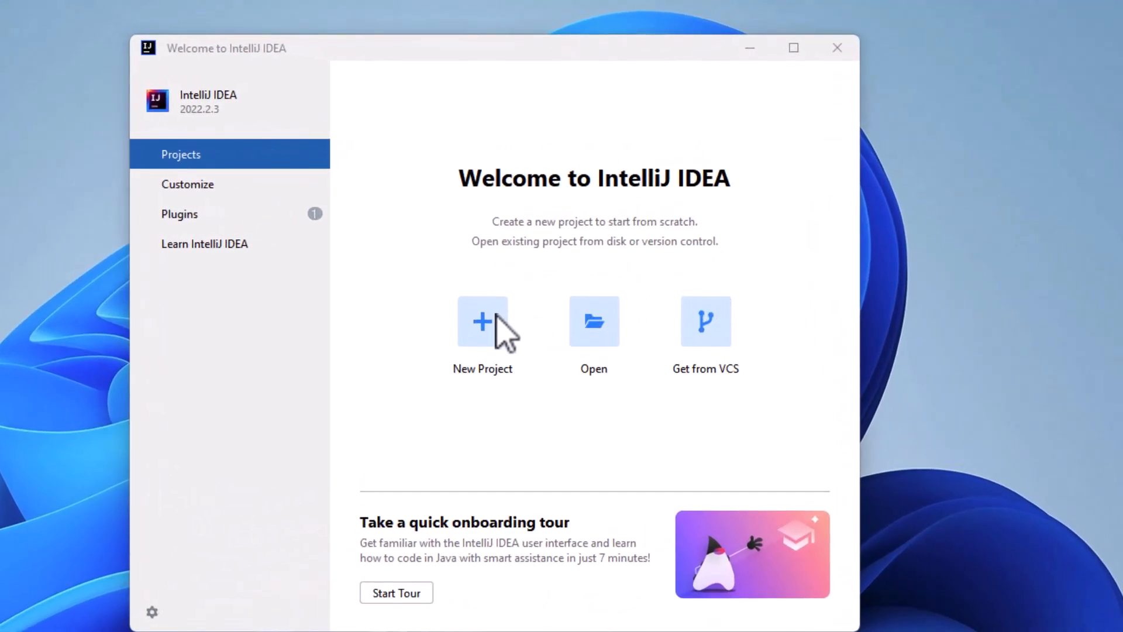
Dismiss IntelliJ's New Project dialog and open start.spring.io in Chrome.
{"action": "left_click", "coordinate": [482, 321]}
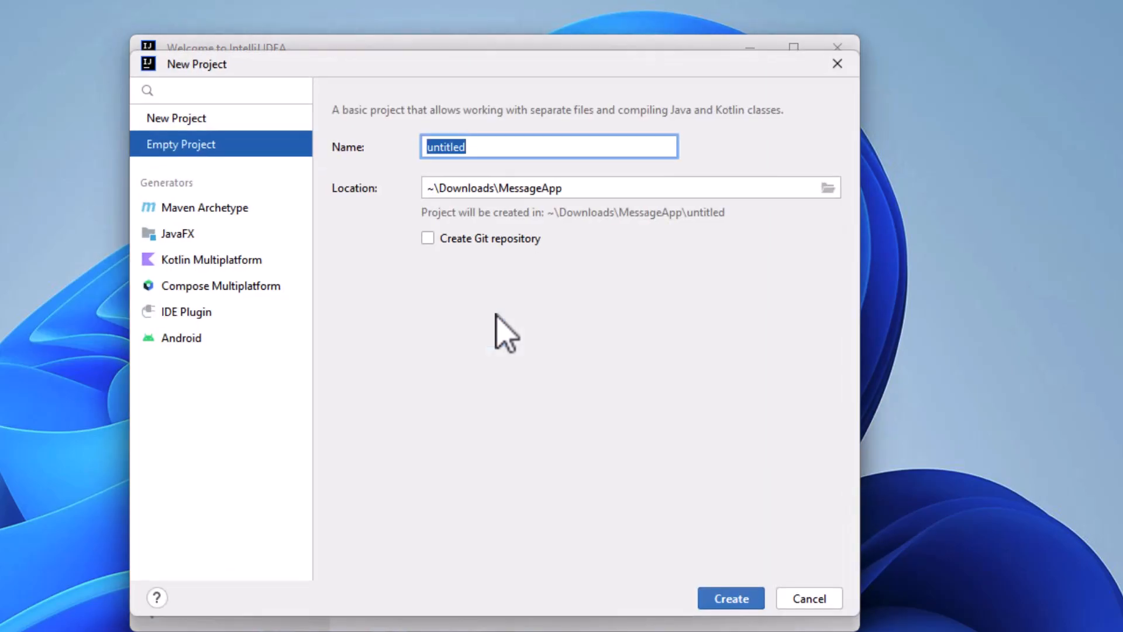
{"action": "mouse_move", "coordinate": [655, 197]}
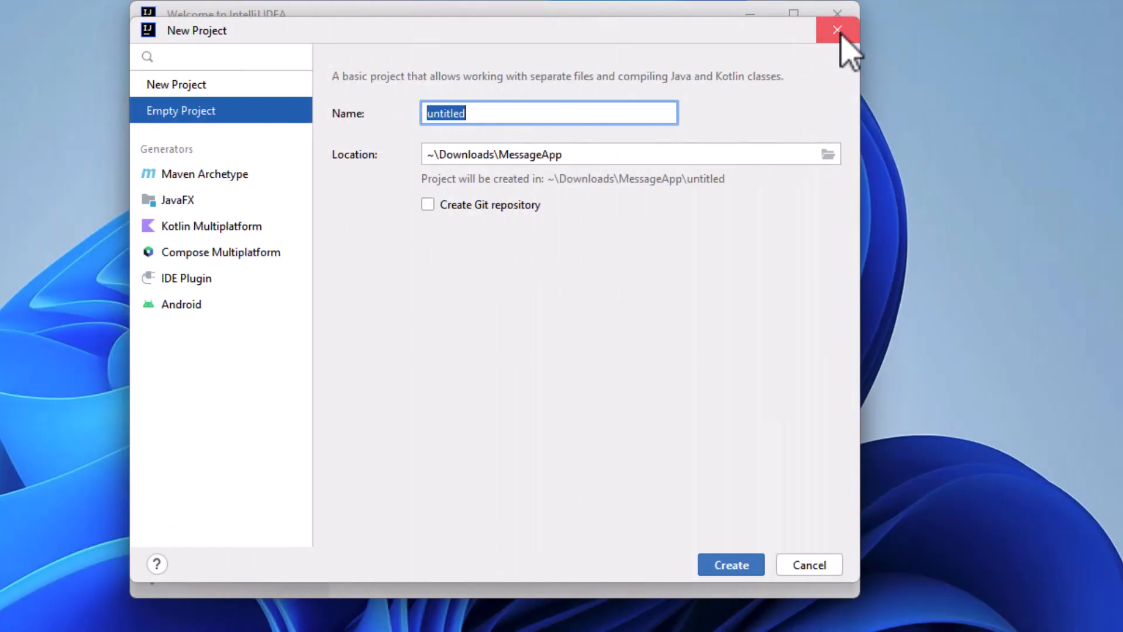
{"action": "left_click", "coordinate": [836, 30]}
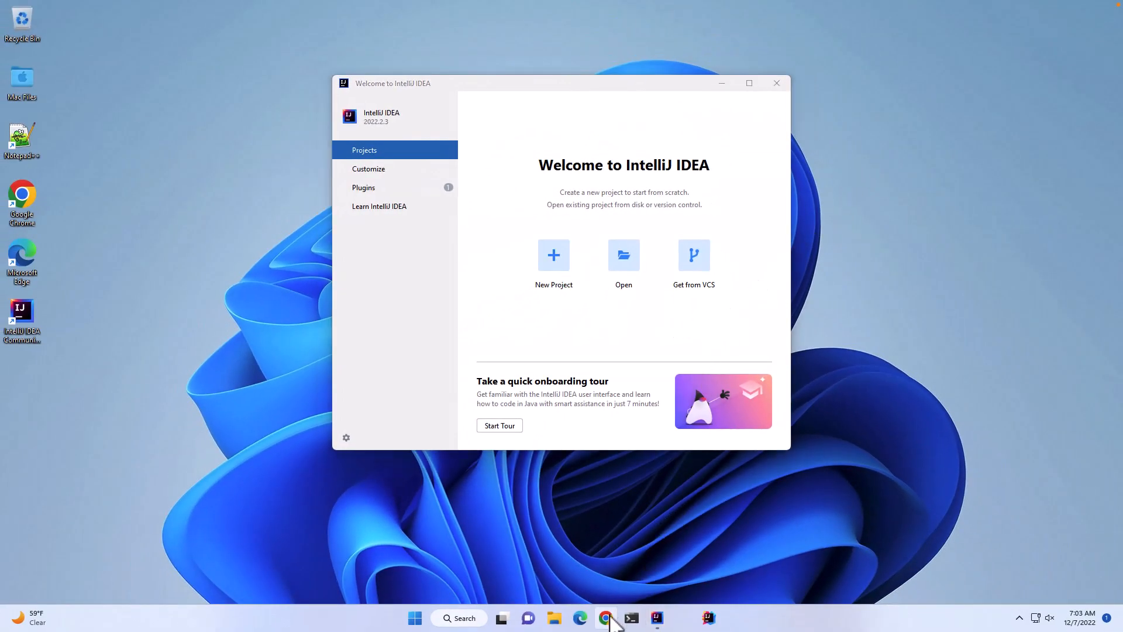
{"action": "left_click", "coordinate": [606, 618]}
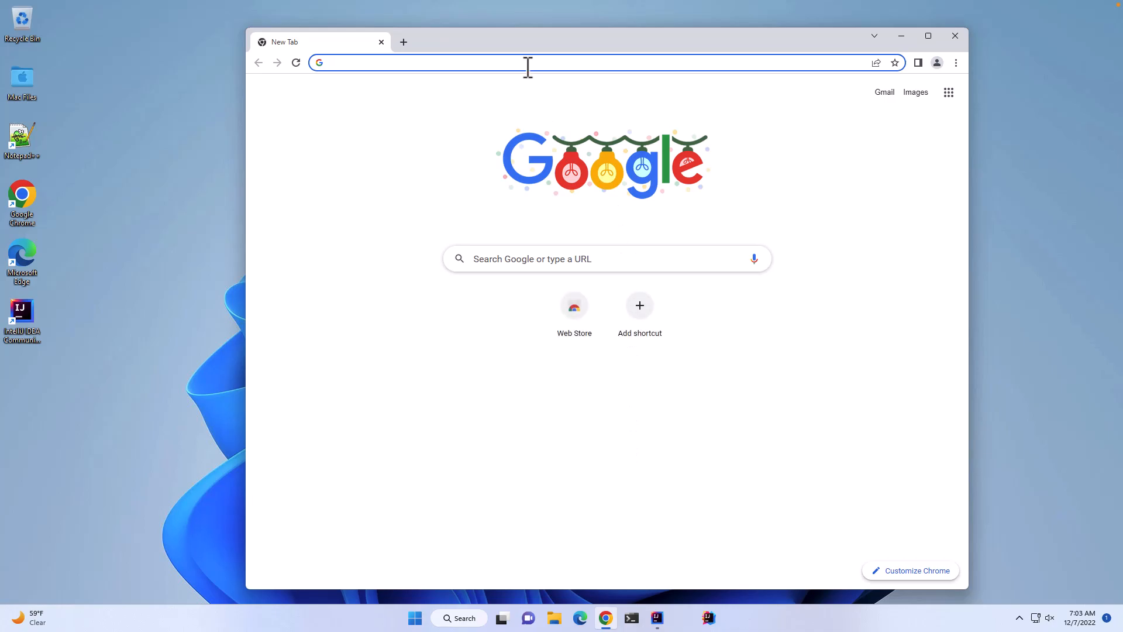
{"action": "type", "text": "start.spring.io"}
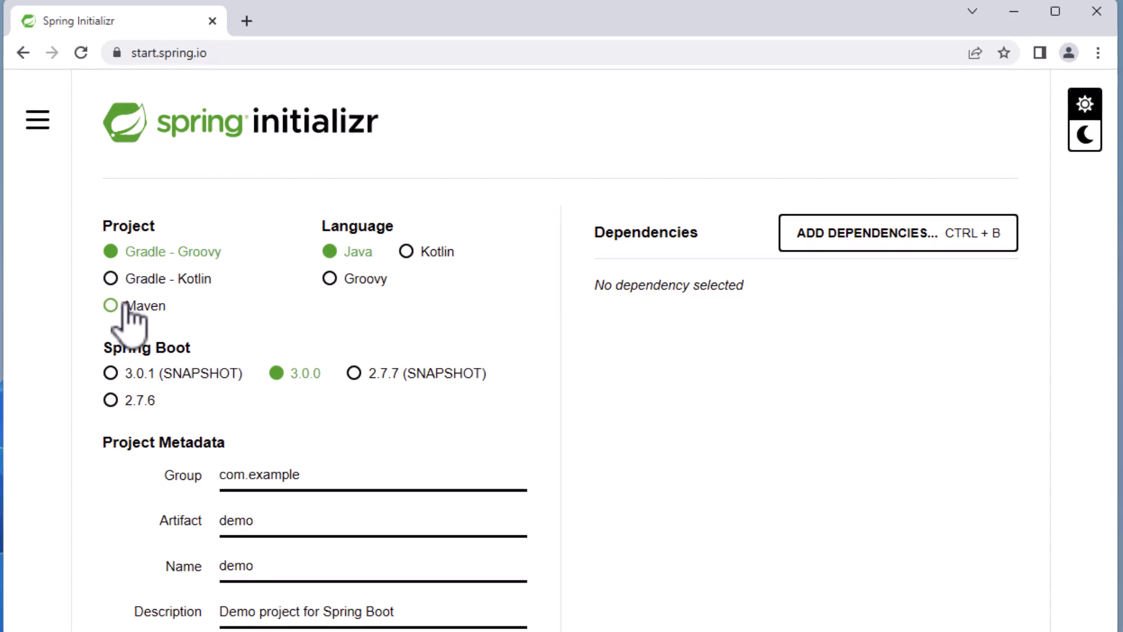
Choose Maven and enter group com.beginsecure.messenger and artifact MessengerApp.
{"action": "left_click", "coordinate": [110, 306]}
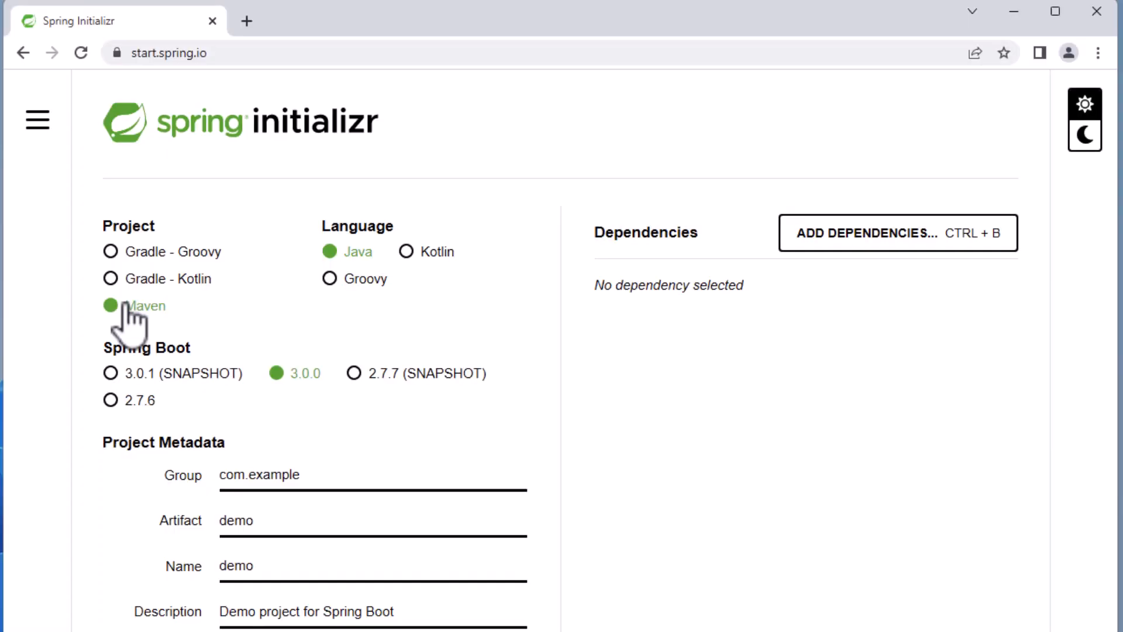
{"action": "scroll", "scroll_direction": "down", "scroll_amount": 3}
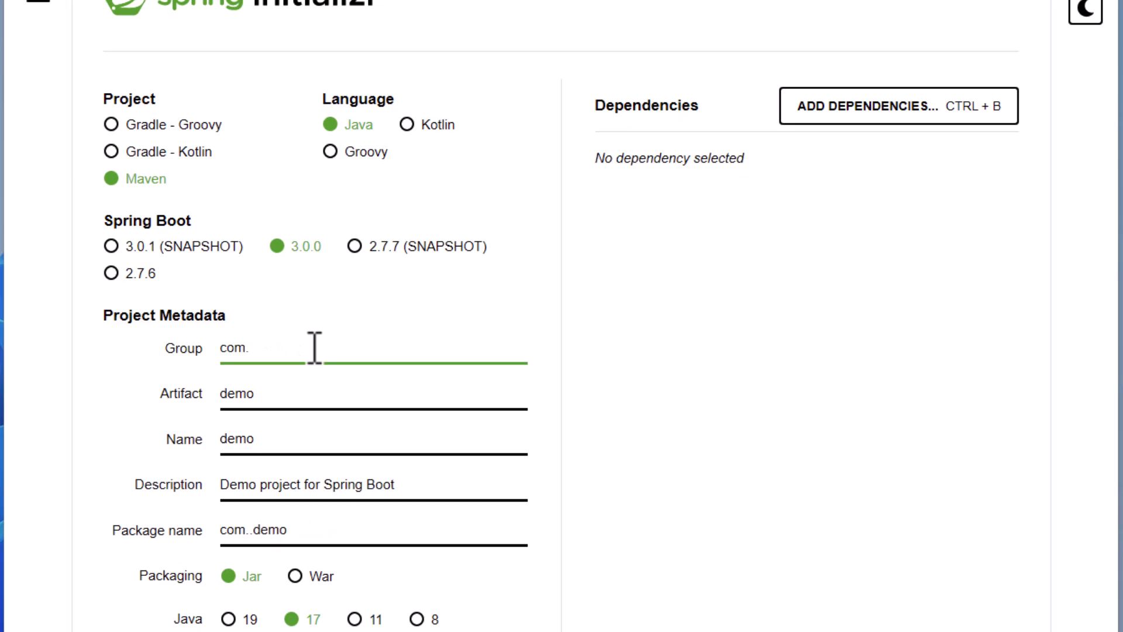
{"action": "type", "text": "beginsecure."}
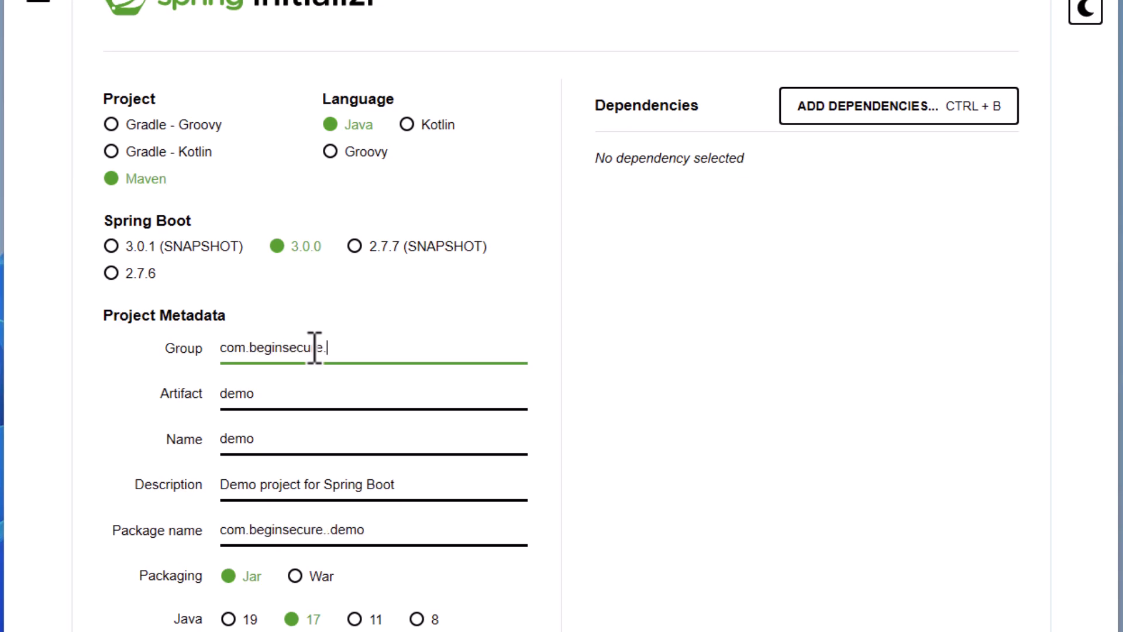
{"action": "type", "text": "messen"}
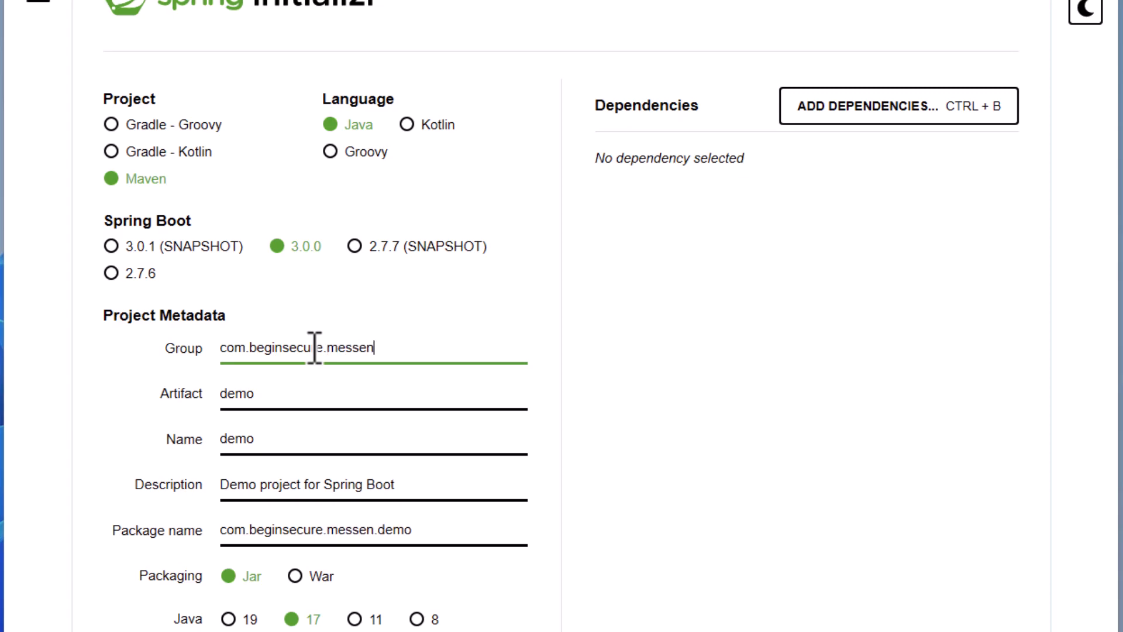
{"action": "type", "text": "MessengerApp"}
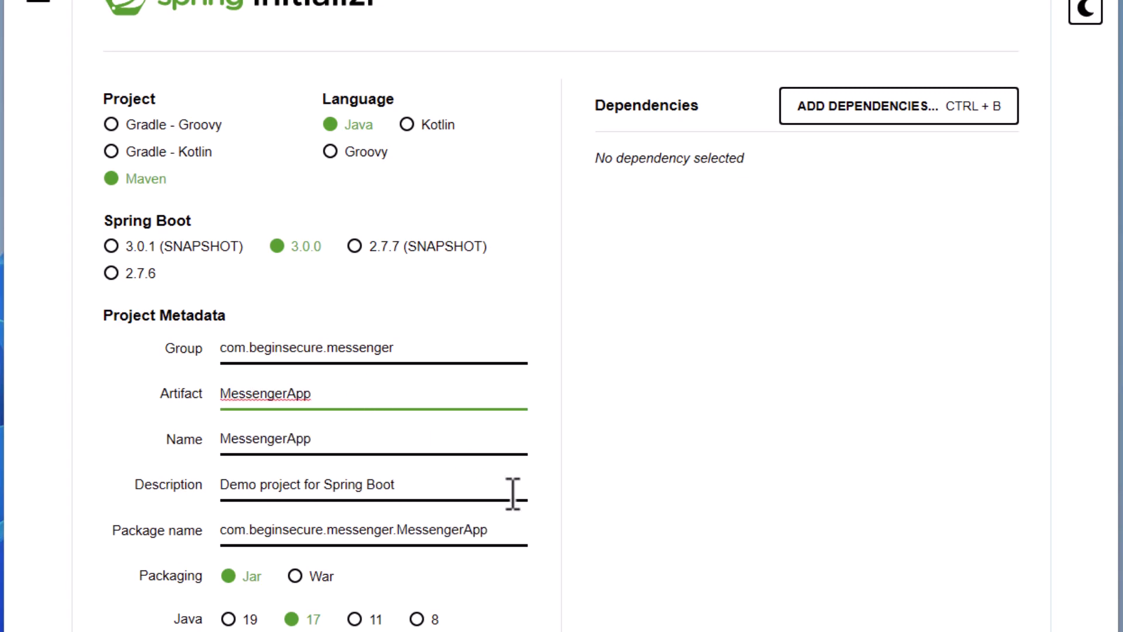
Trim the package name to com.beginsecure.messenger and set the description to 'Messenger app'.
{"action": "left_click", "coordinate": [372, 530]}
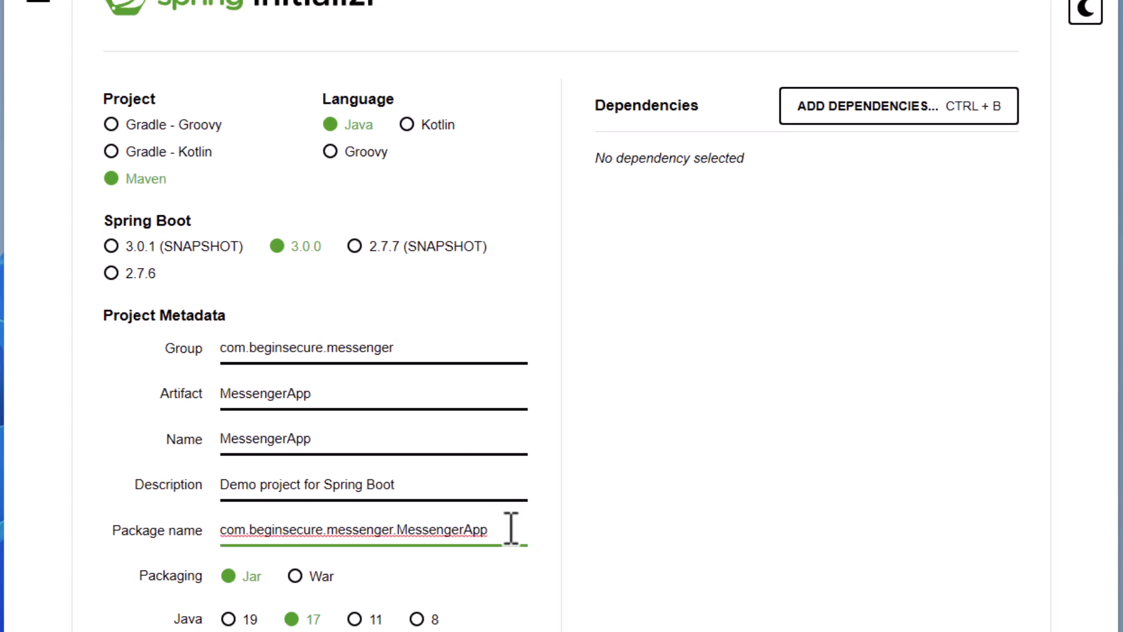
{"action": "key", "text": "Backspace"}
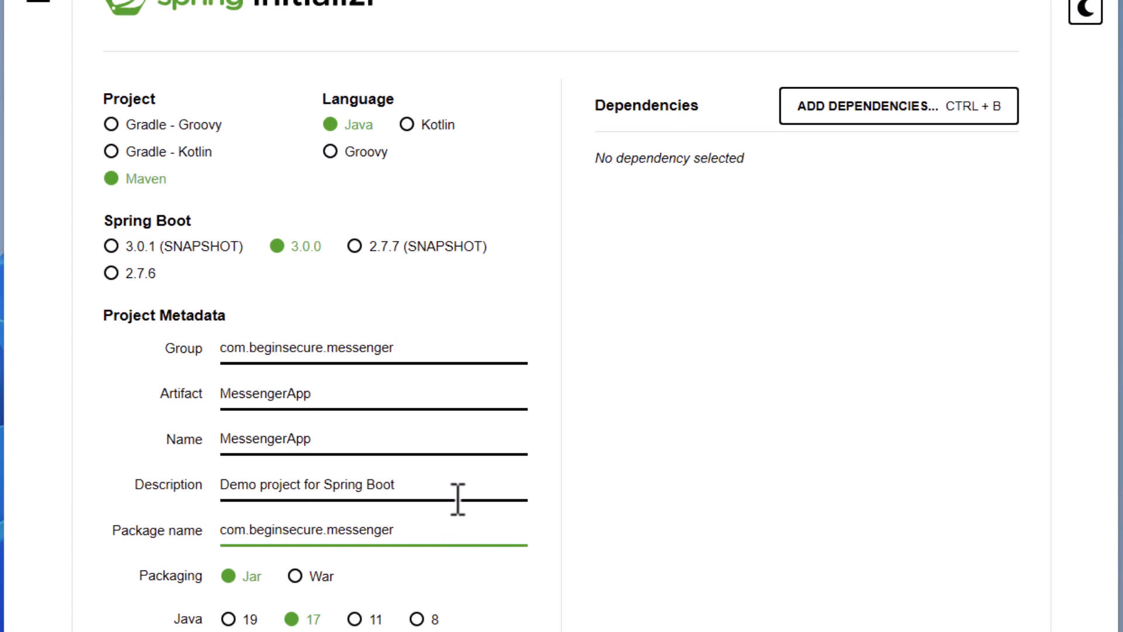
{"action": "triple_click", "coordinate": [308, 485]}
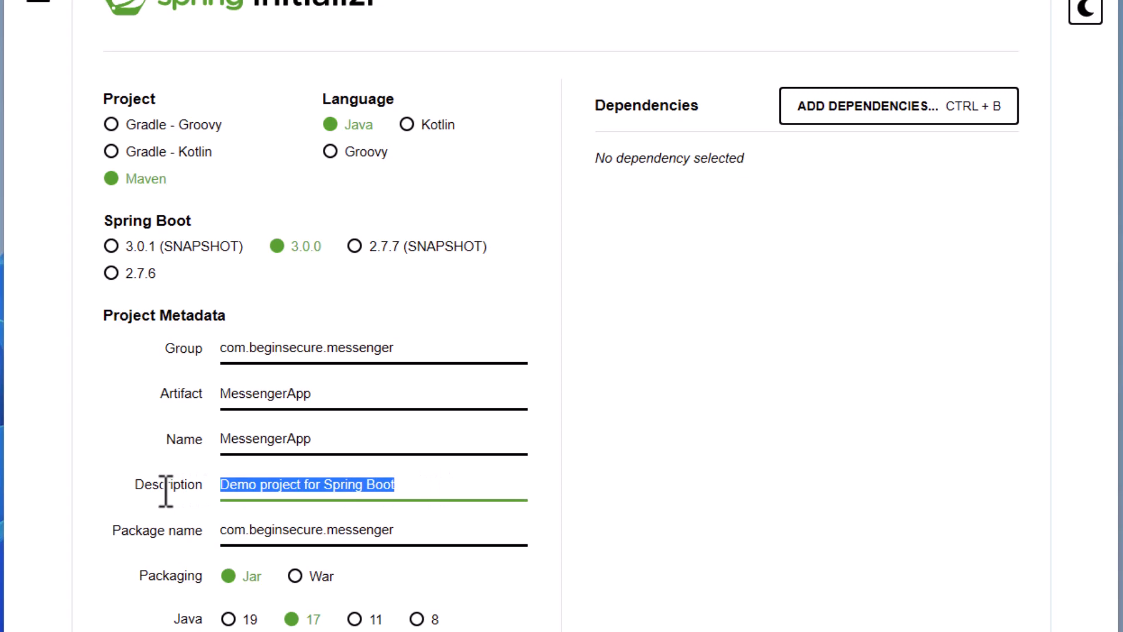
{"action": "type", "text": "Messenger app"}
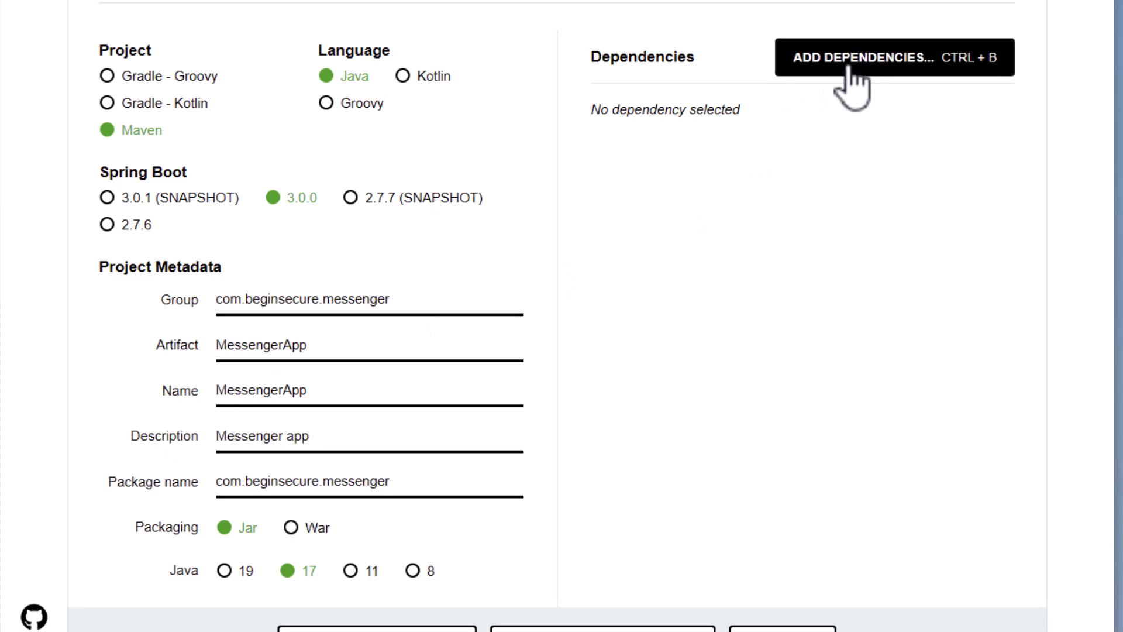
Add Spring Web, generate MessengerApp.zip, and view the download's options.
{"action": "left_click", "coordinate": [861, 57]}
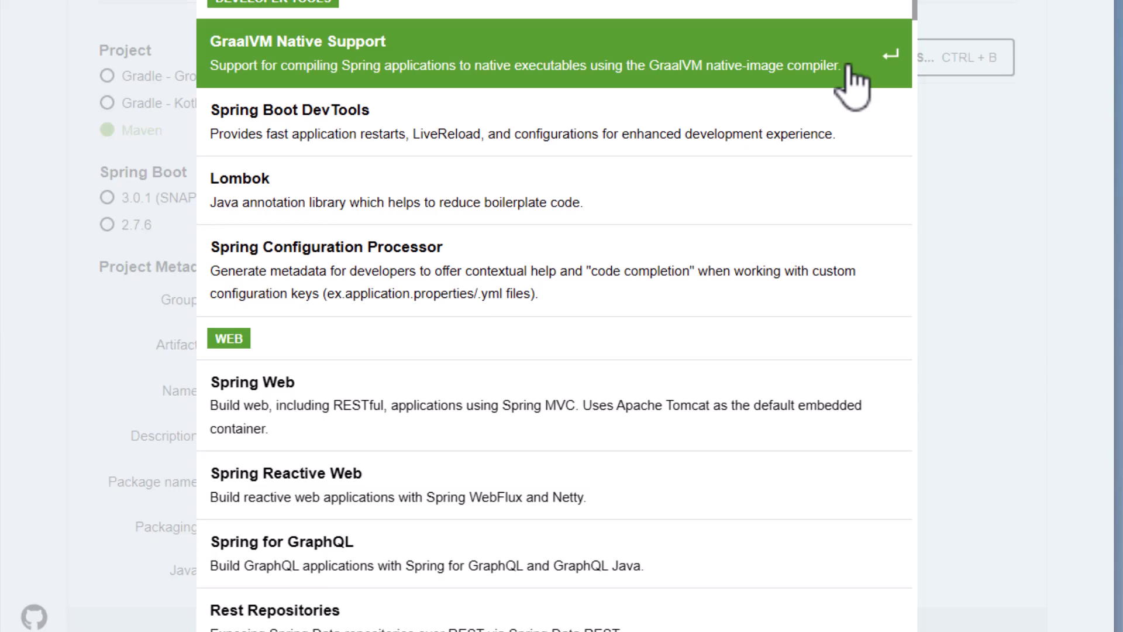
{"action": "mouse_move", "coordinate": [716, 415]}
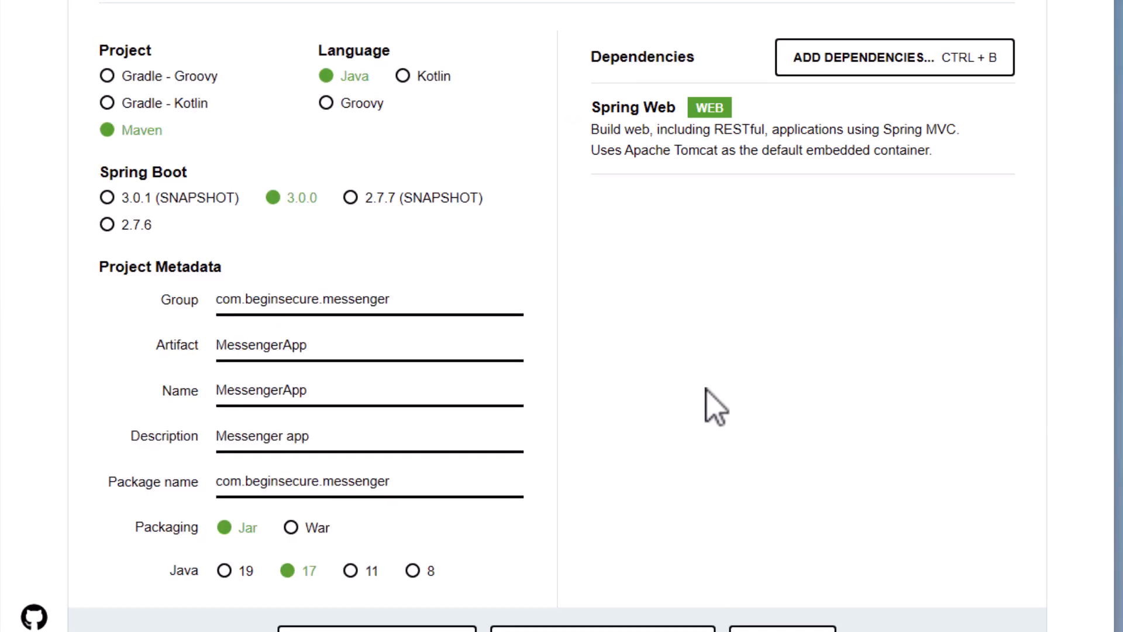
{"action": "scroll", "scroll_direction": "down", "scroll_amount": 3}
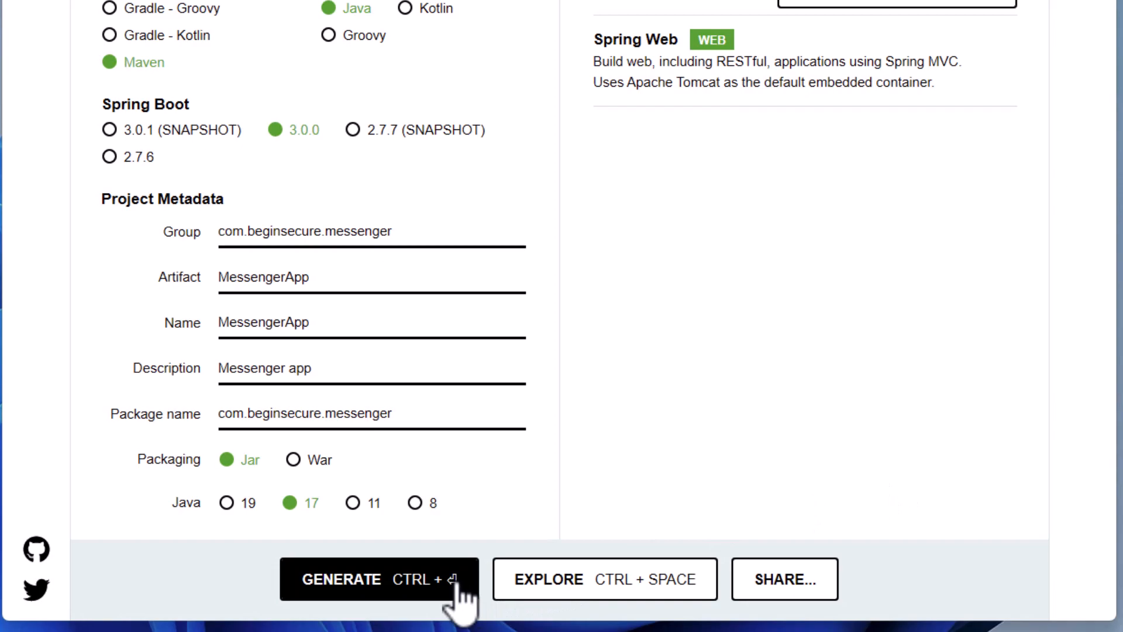
{"action": "left_click", "coordinate": [370, 578]}
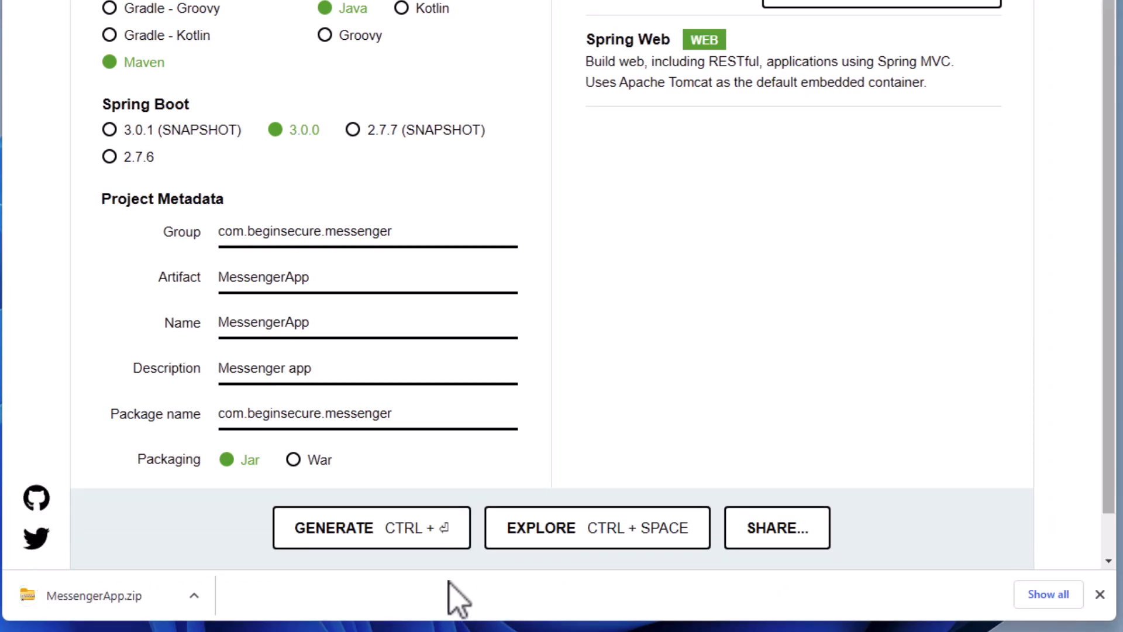
{"action": "left_click", "coordinate": [194, 596]}
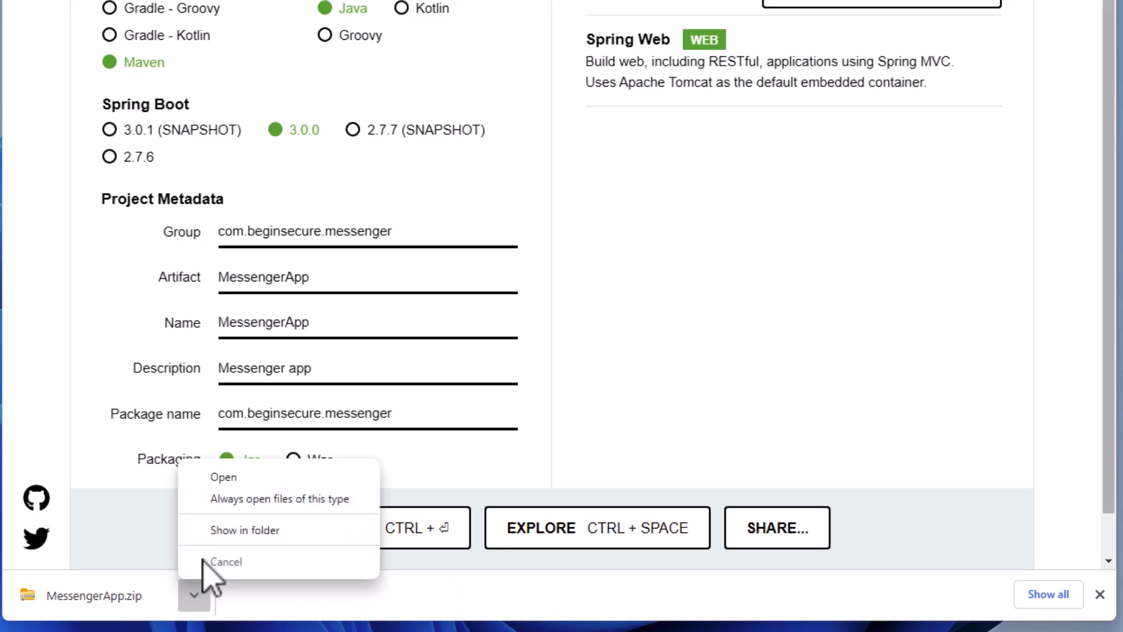
Extract MessengerApp.zip from its download folder into C:\Projects.
{"action": "left_click", "coordinate": [245, 530]}
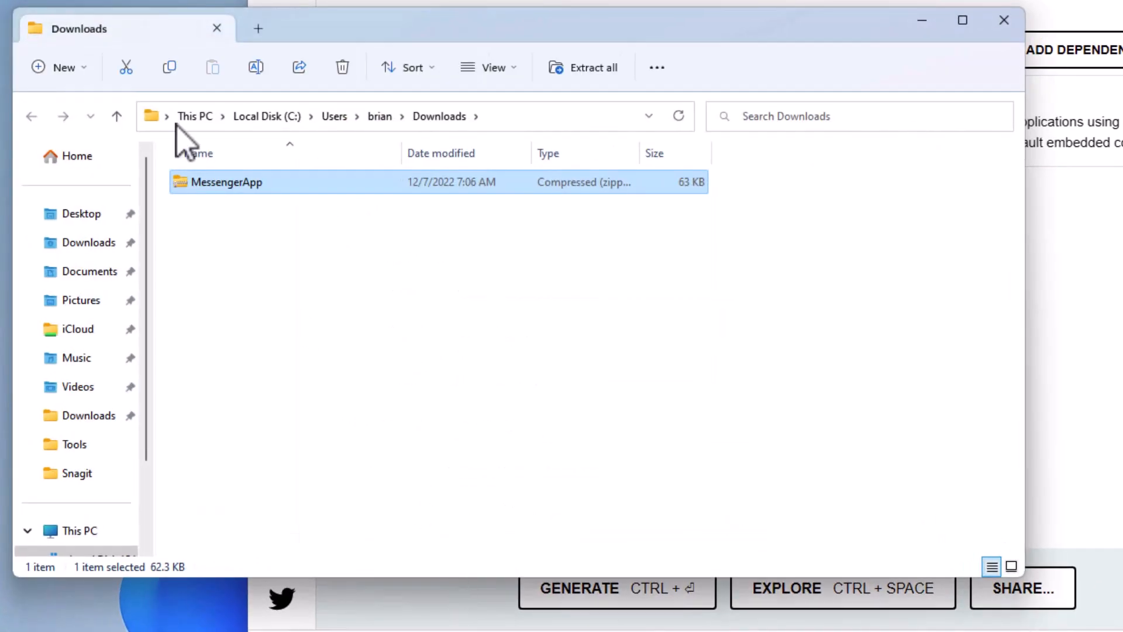
{"action": "right_click", "coordinate": [228, 181]}
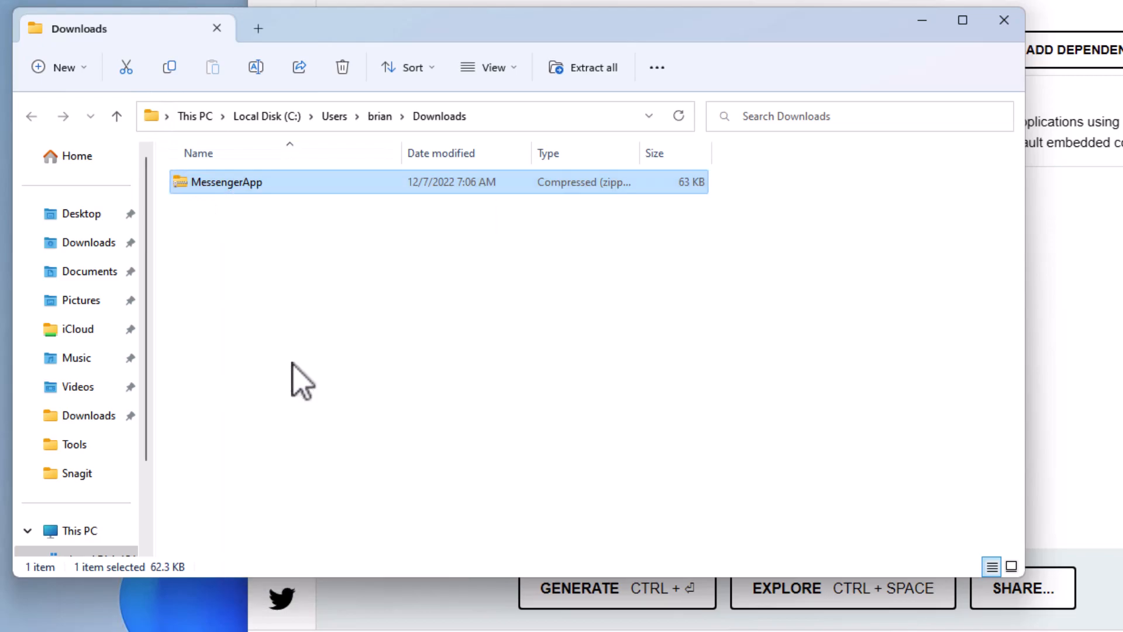
{"action": "left_click", "coordinate": [584, 68]}
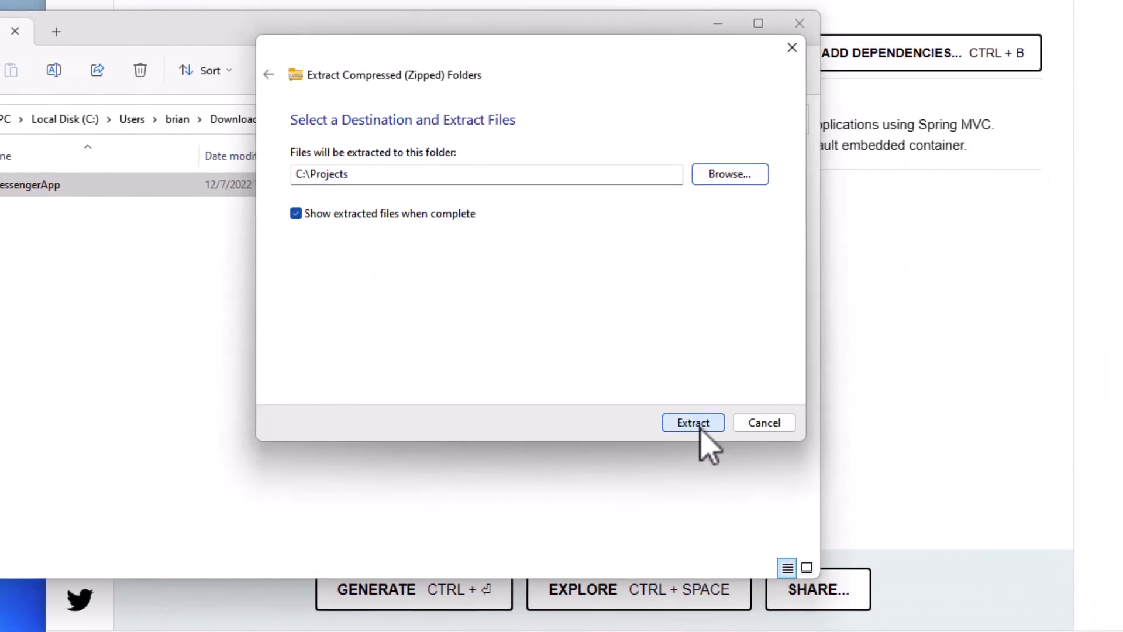
{"action": "left_click", "coordinate": [692, 422]}
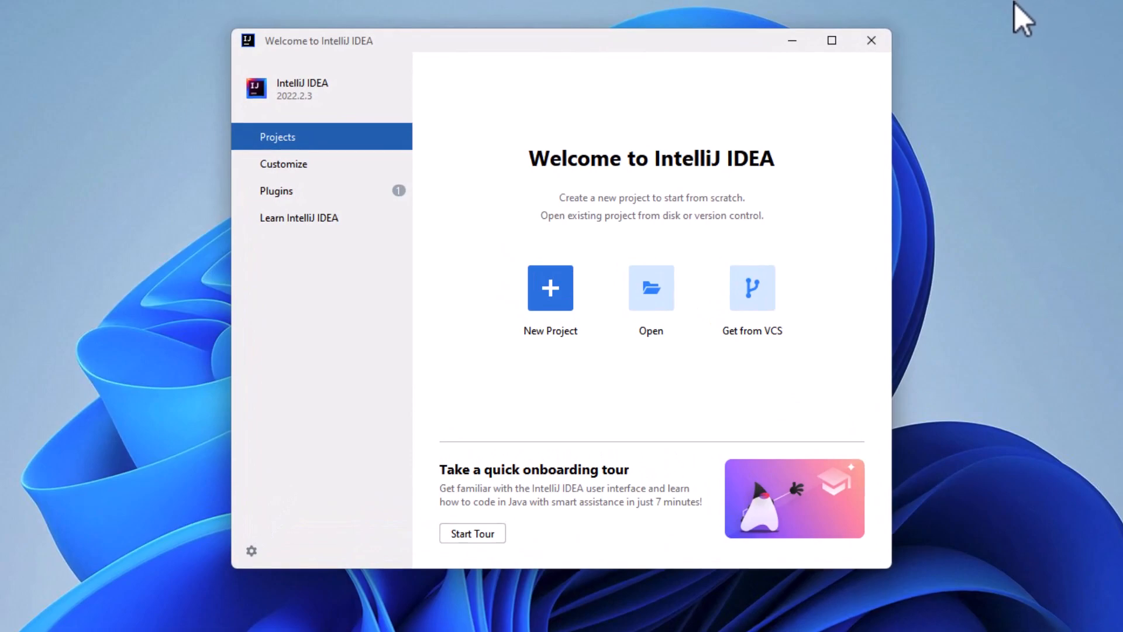
{"action": "mouse_move", "coordinate": [659, 297]}
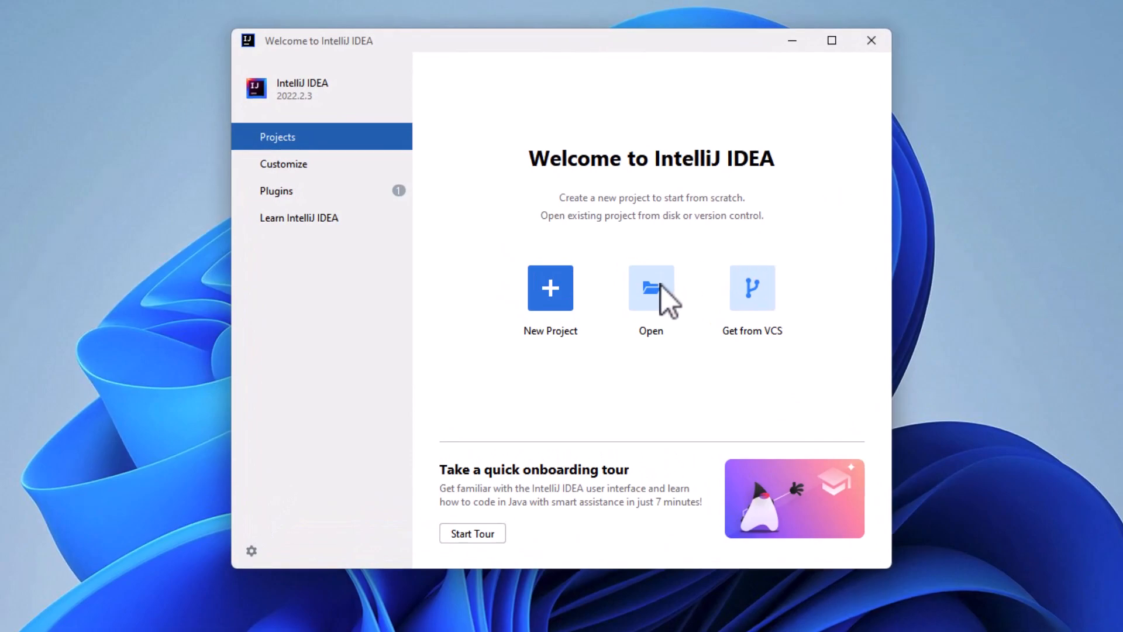
Open C:\Projects\MessengerApp as a project and trust it.
{"action": "left_click", "coordinate": [651, 287]}
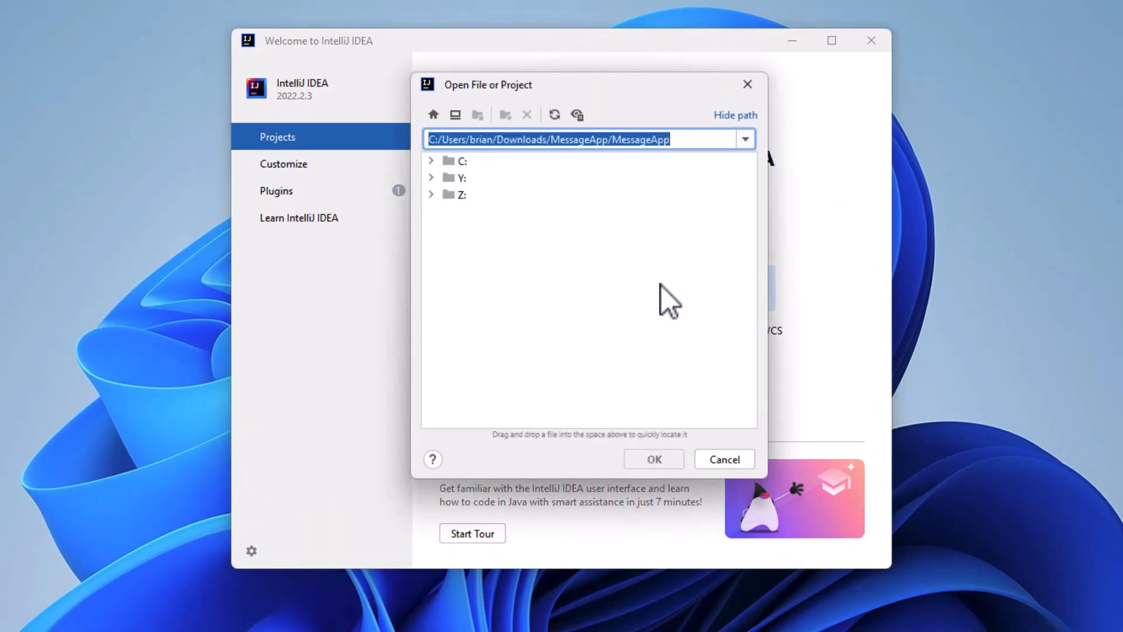
{"action": "left_click", "coordinate": [431, 160]}
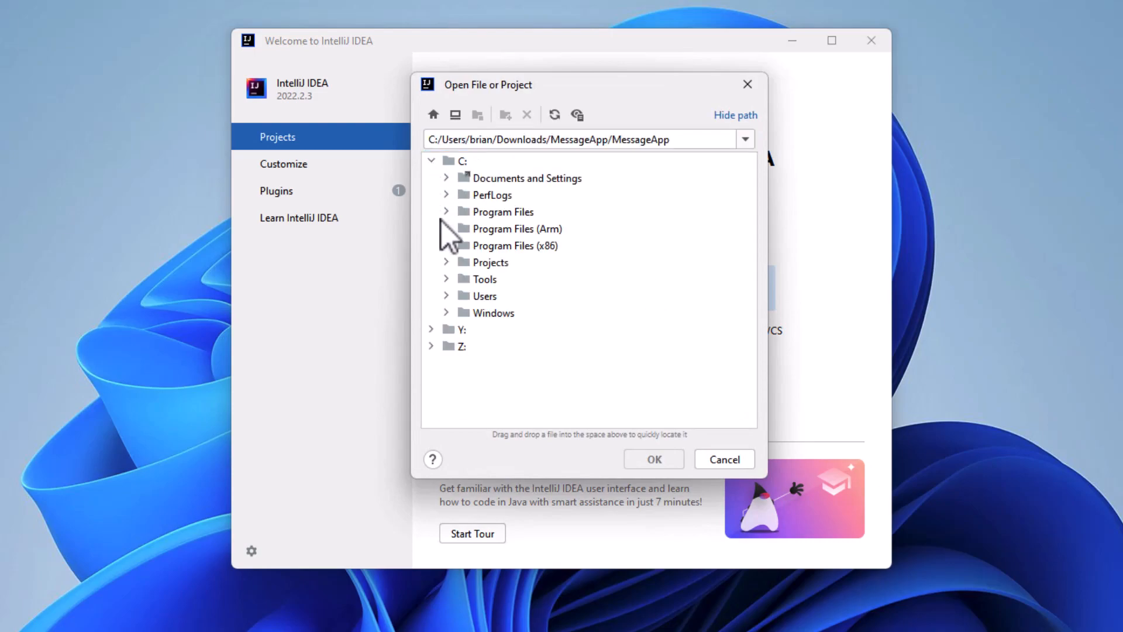
{"action": "left_click", "coordinate": [447, 262]}
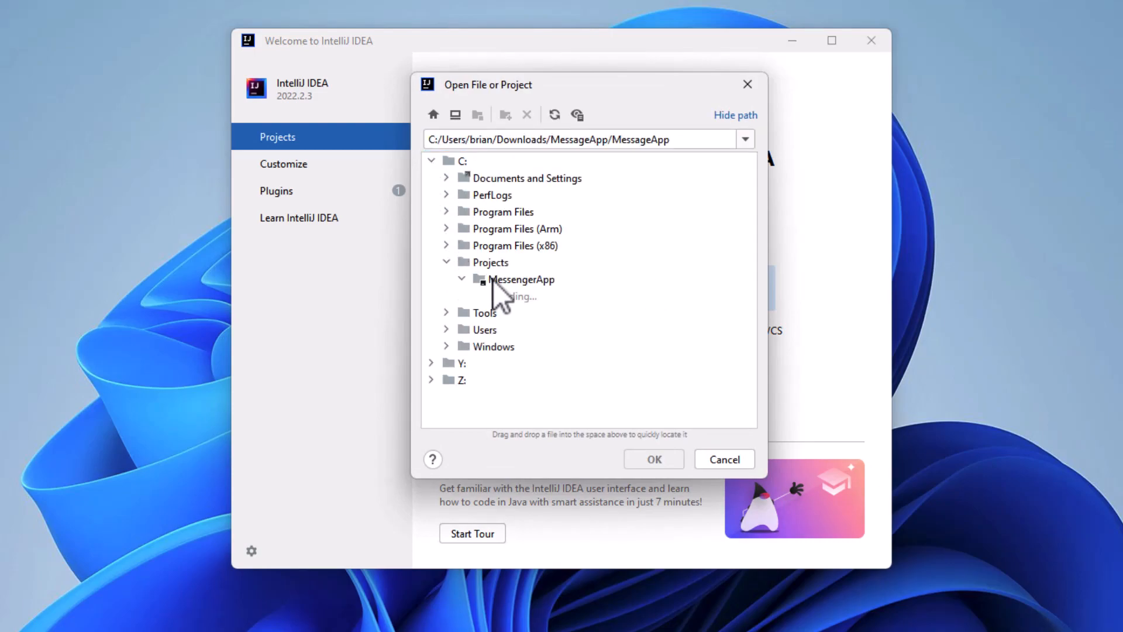
{"action": "left_click", "coordinate": [521, 279]}
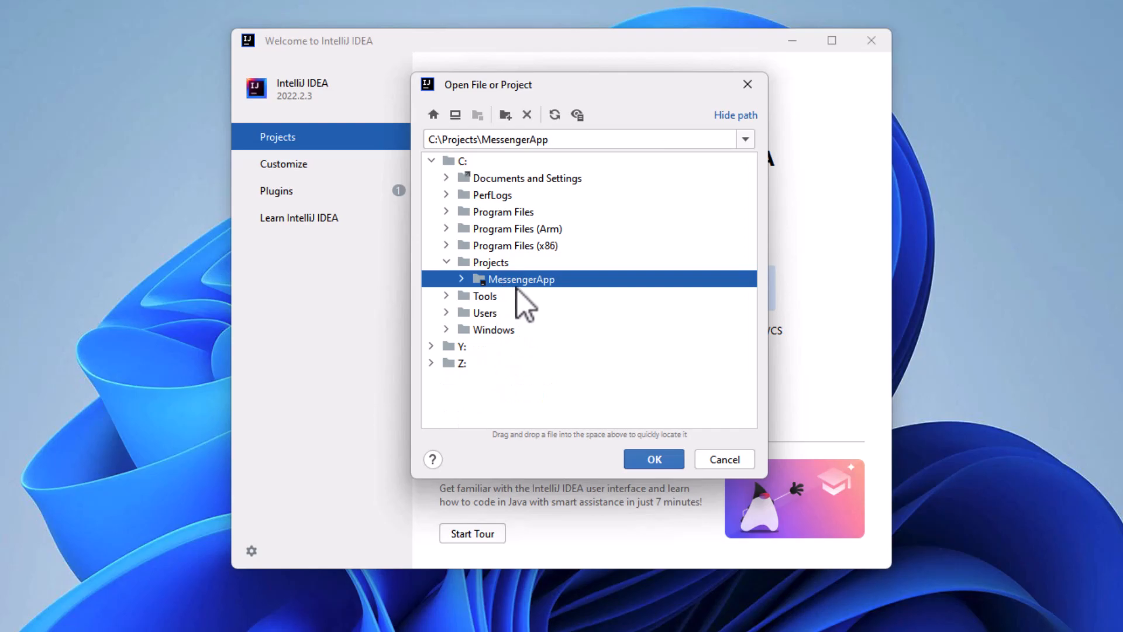
{"action": "left_click", "coordinate": [653, 459]}
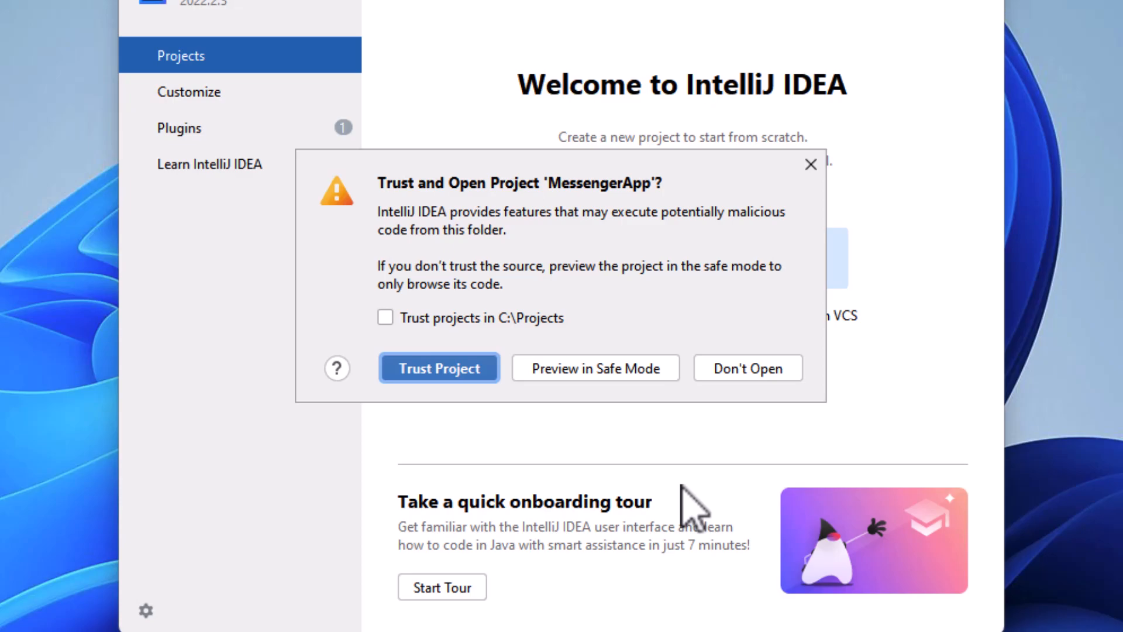
{"action": "mouse_move", "coordinate": [591, 447]}
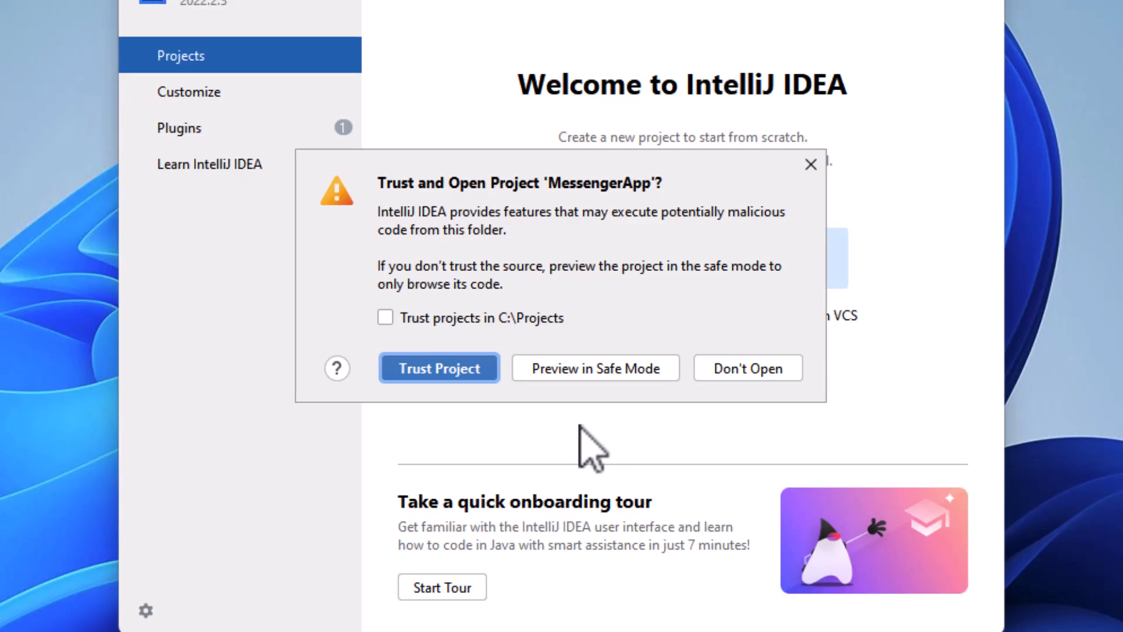
{"action": "left_click", "coordinate": [439, 367]}
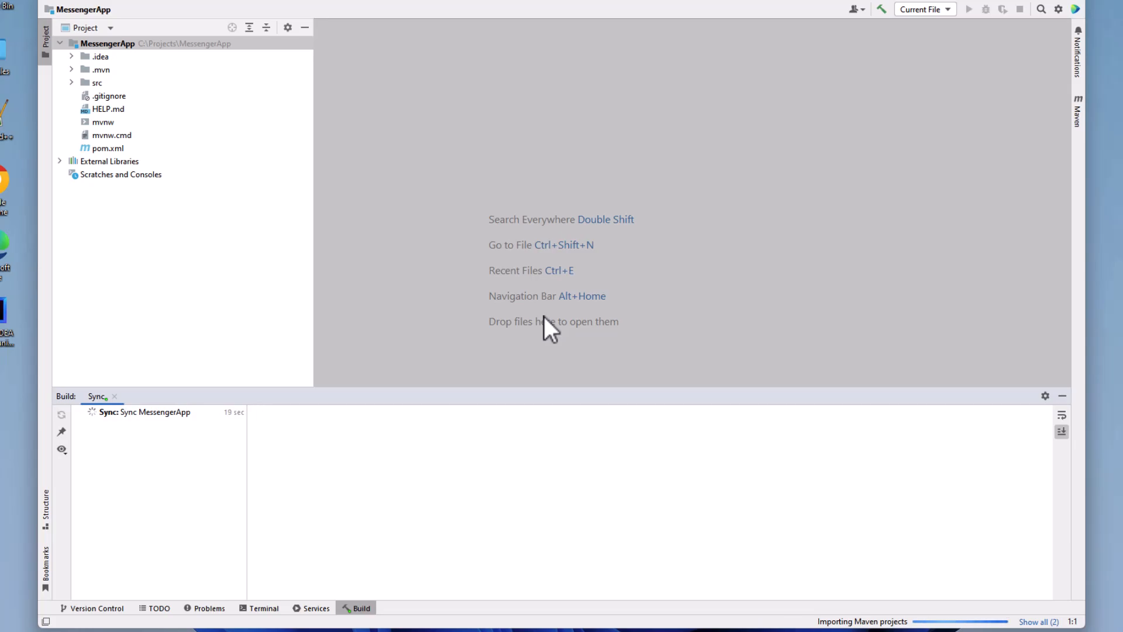
{"action": "mouse_move", "coordinate": [476, 209]}
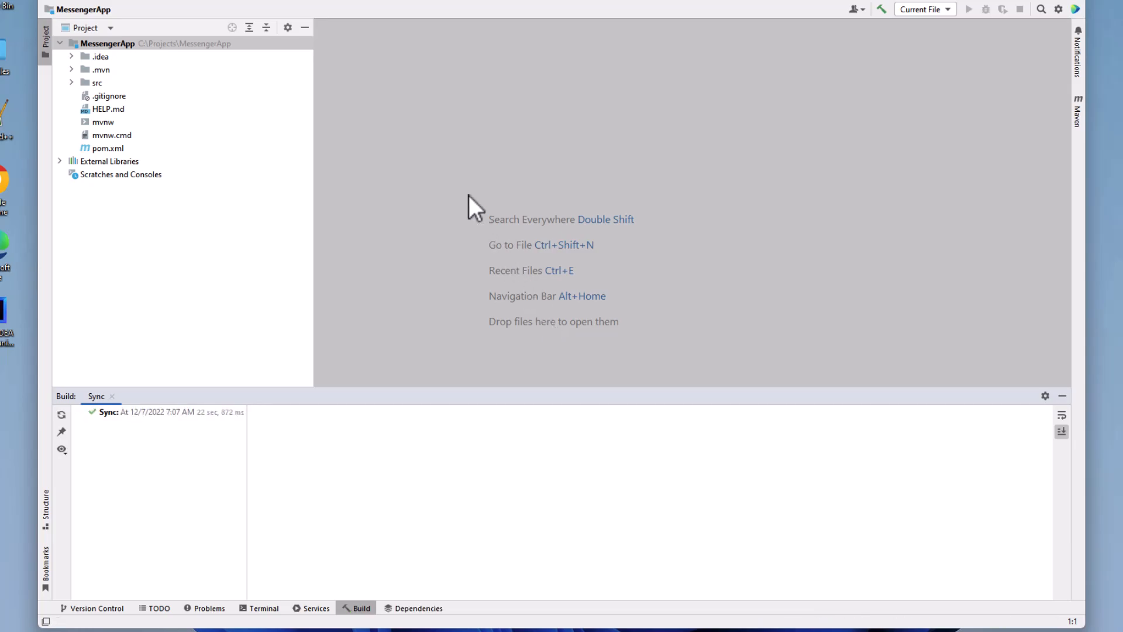
Open MessengerApp's pom.xml from the Project tool window once Maven sync finishes.
{"action": "left_click", "coordinate": [109, 148]}
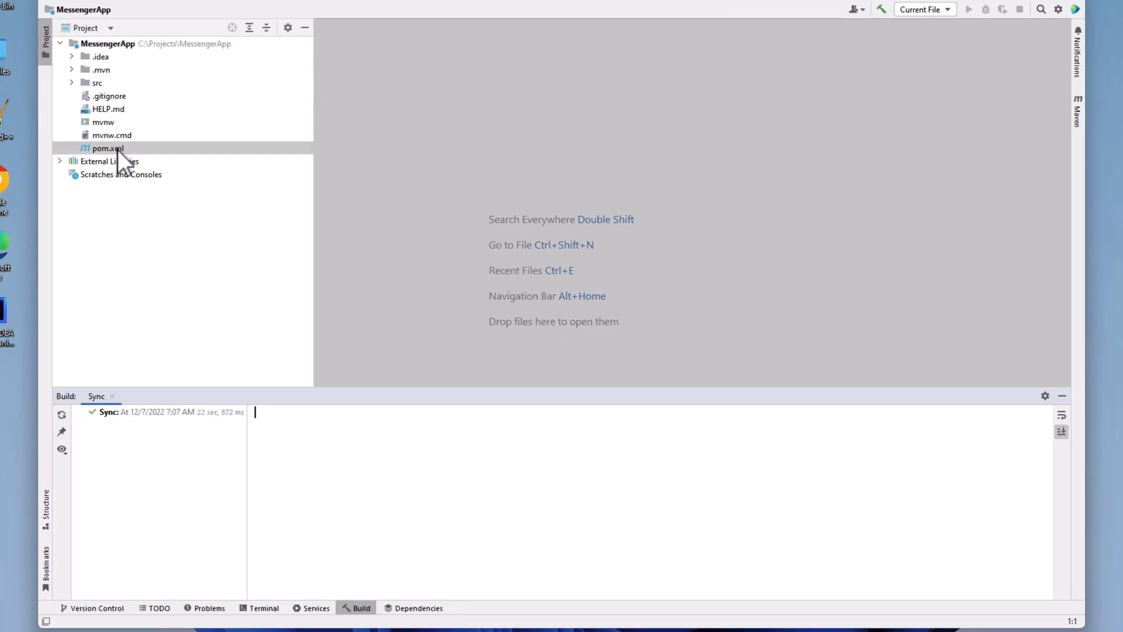
{"action": "double_click", "coordinate": [106, 148]}
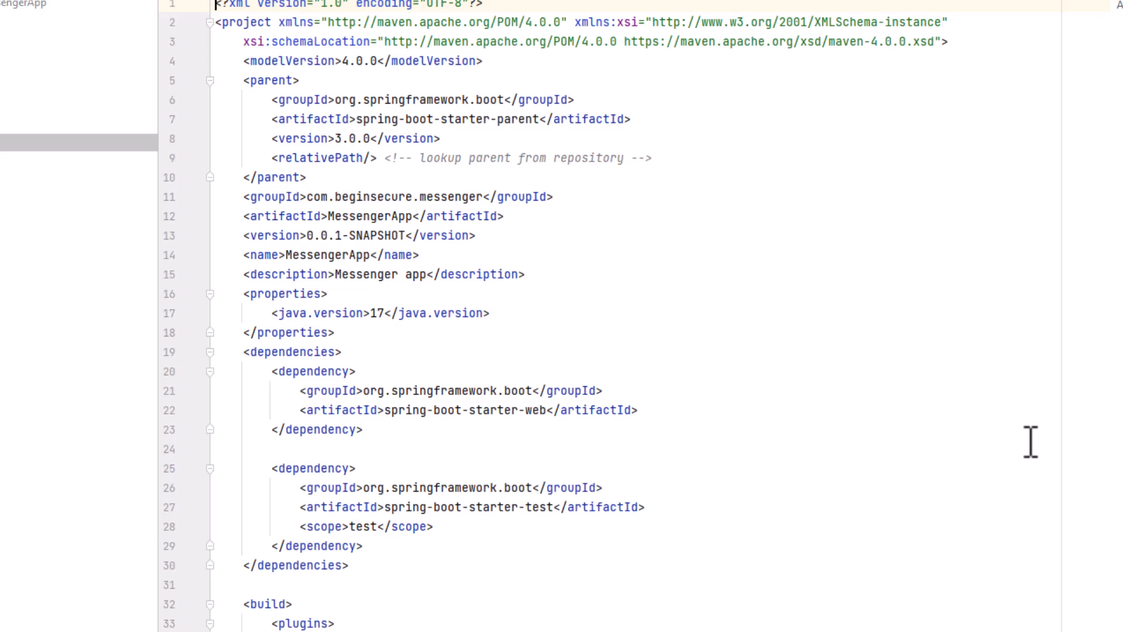
{"action": "scroll", "scroll_direction": "down", "scroll_amount": 3}
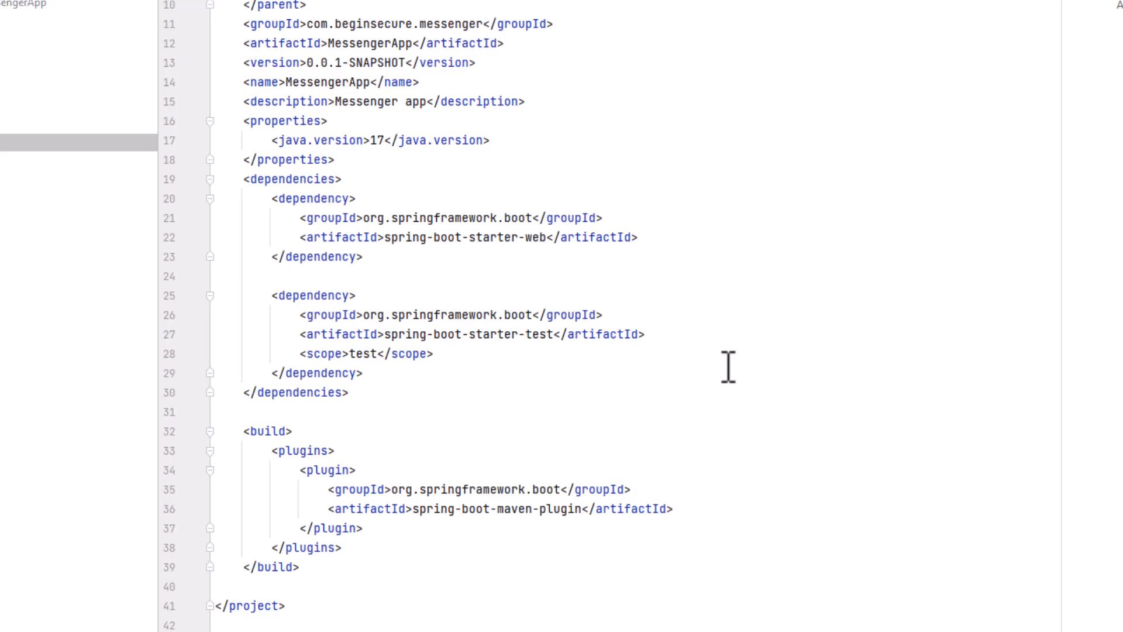
{"action": "mouse_move", "coordinate": [658, 275]}
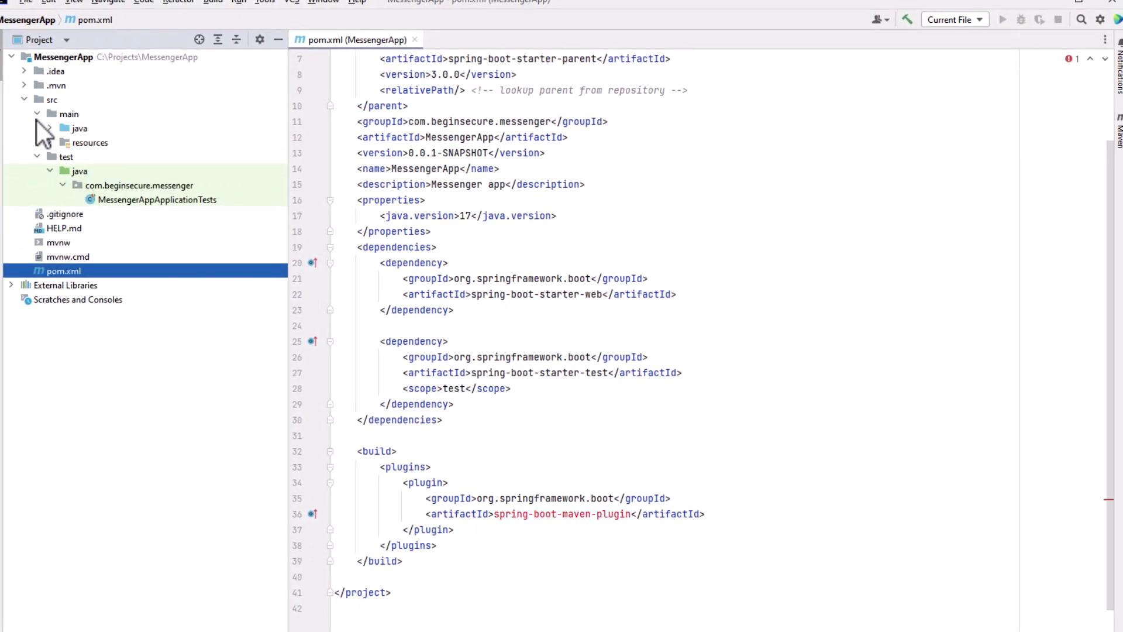
Expand the src/main/java source folder in the Project tree.
{"action": "left_click", "coordinate": [50, 127]}
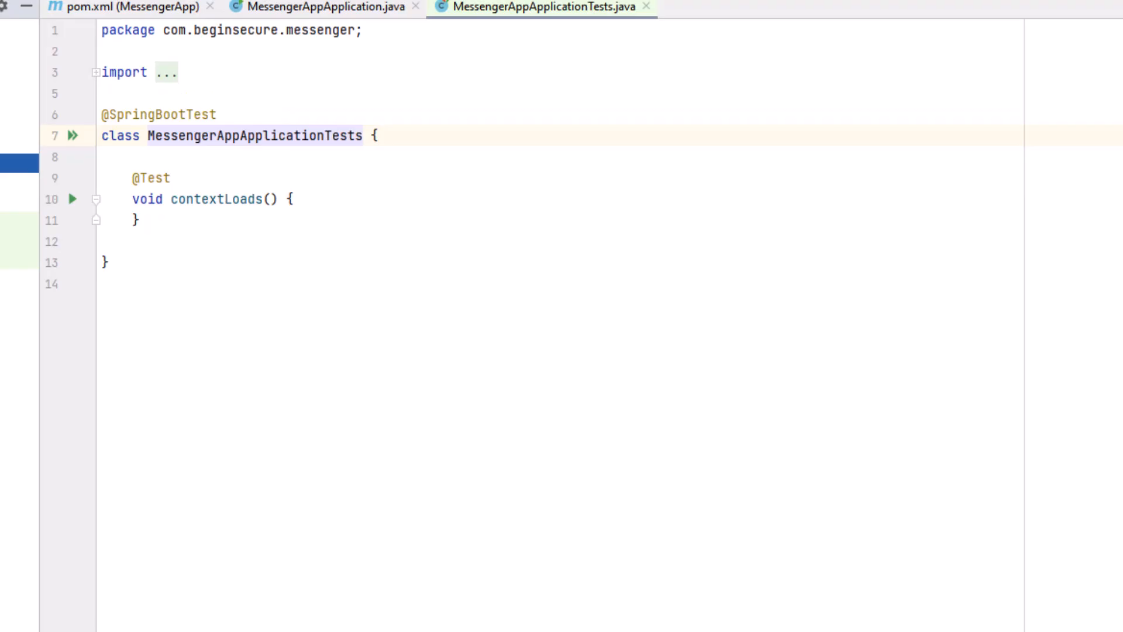
Run MessengerAppApplication until Tomcat starts on port 8080, then stop it.
{"action": "left_click", "coordinate": [318, 7]}
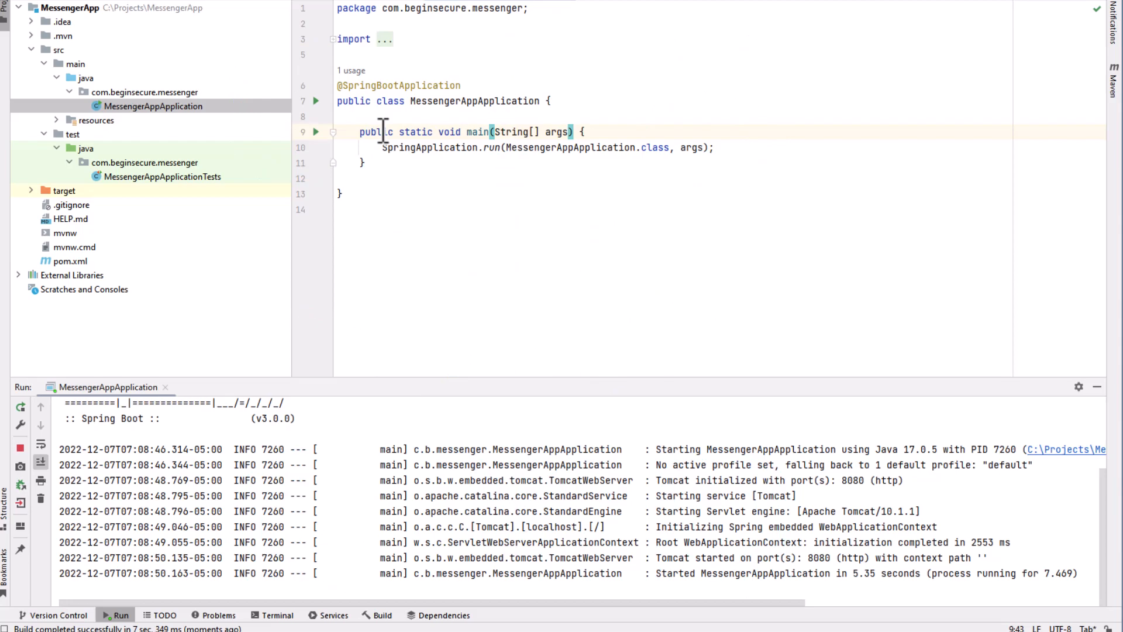
{"action": "mouse_move", "coordinate": [371, 147]}
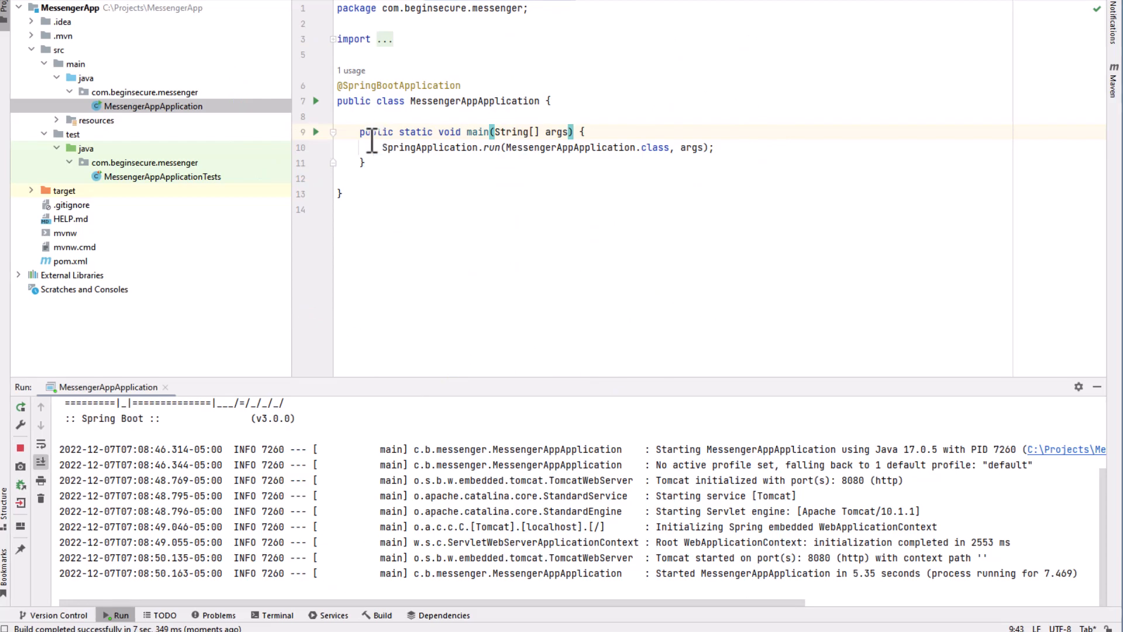
{"action": "left_click", "coordinate": [20, 450]}
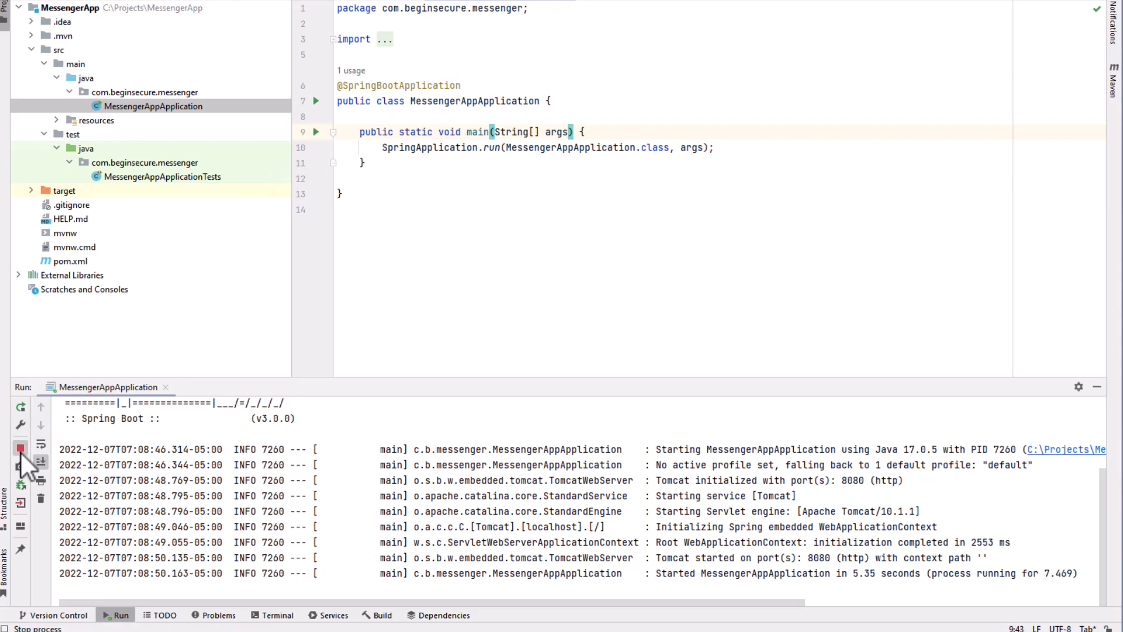
Hide the Run output and pick the com.beginsecure.messenger package for a new class.
{"action": "left_click", "coordinate": [20, 450]}
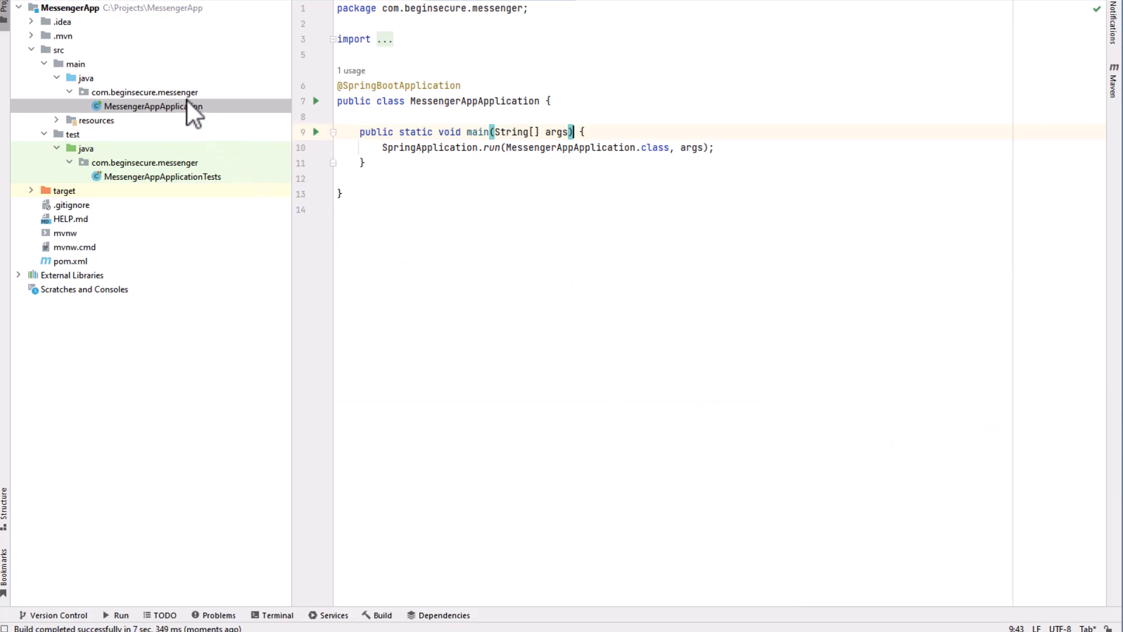
{"action": "left_click", "coordinate": [144, 92]}
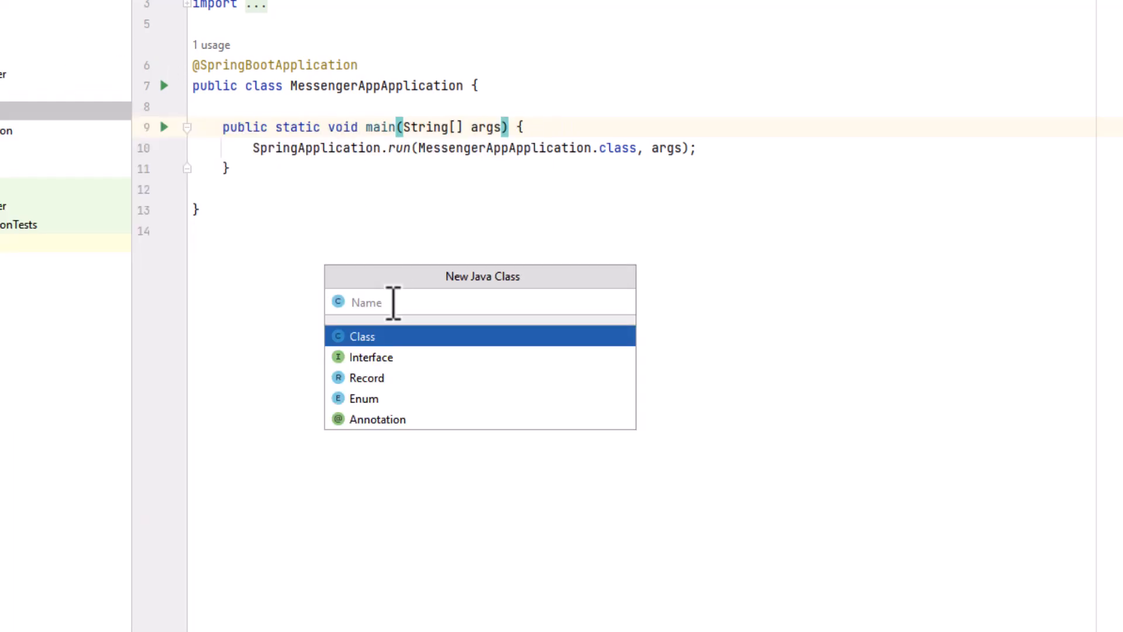
Create domain.Message with a private String content field, getter/setter and toString.
{"action": "type", "text": "Message"}
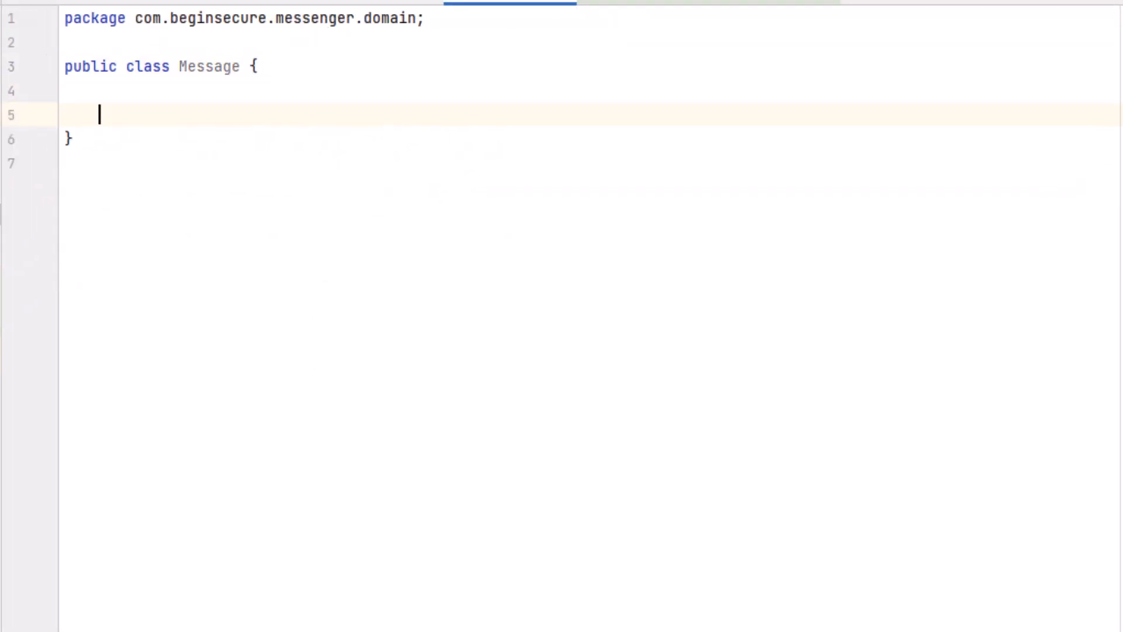
{"action": "type", "text": "private String cont"}
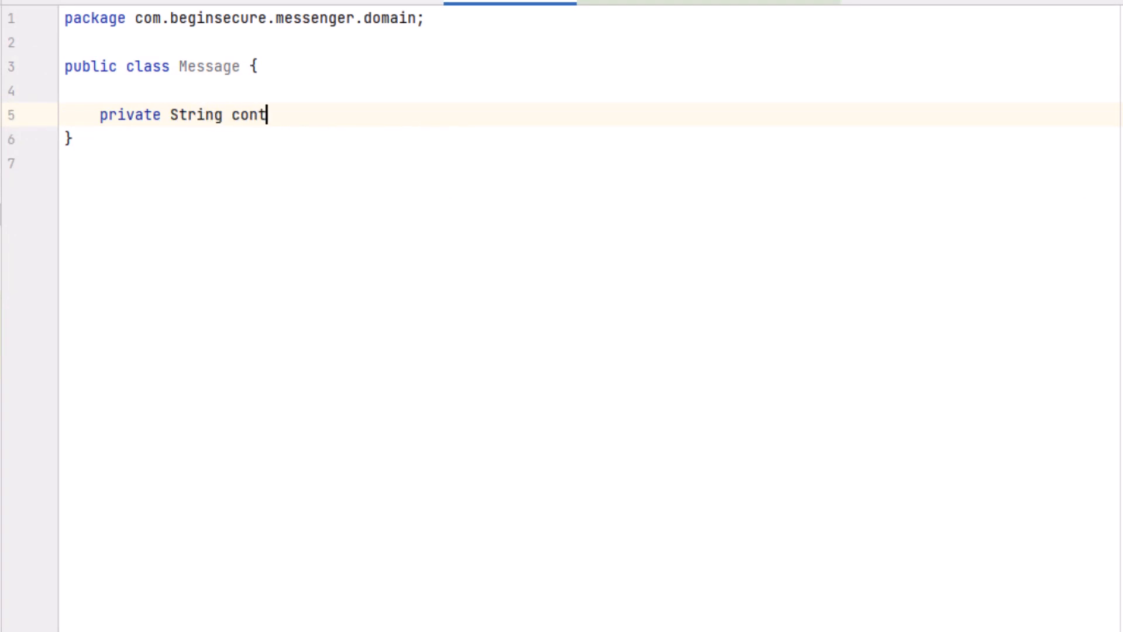
{"action": "type", "text": "ent;"}
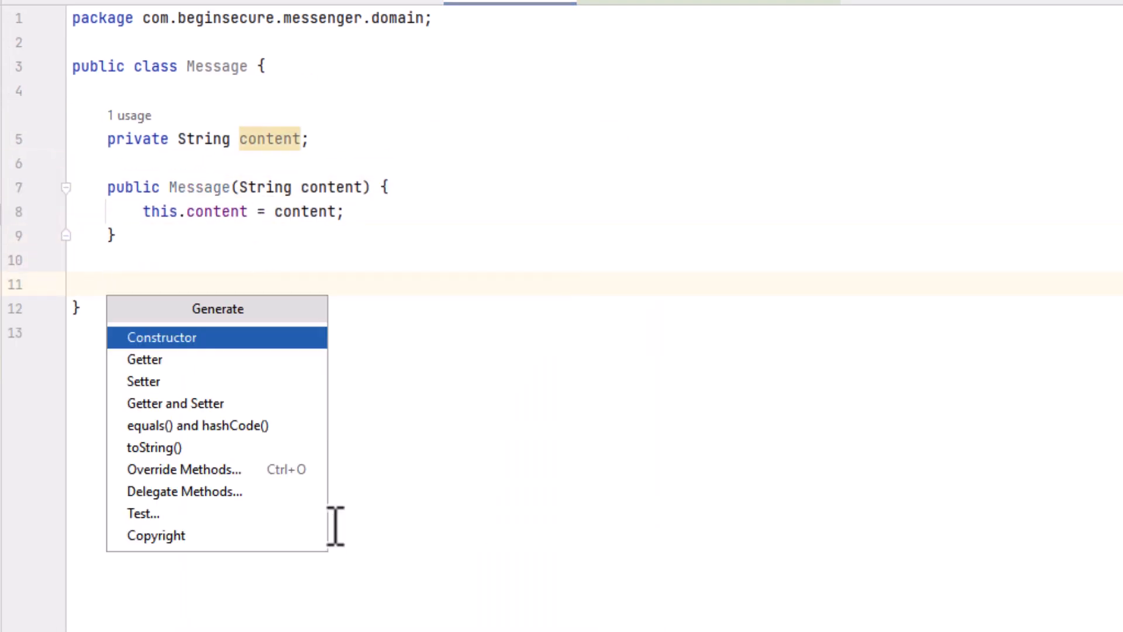
{"action": "left_click", "coordinate": [174, 402]}
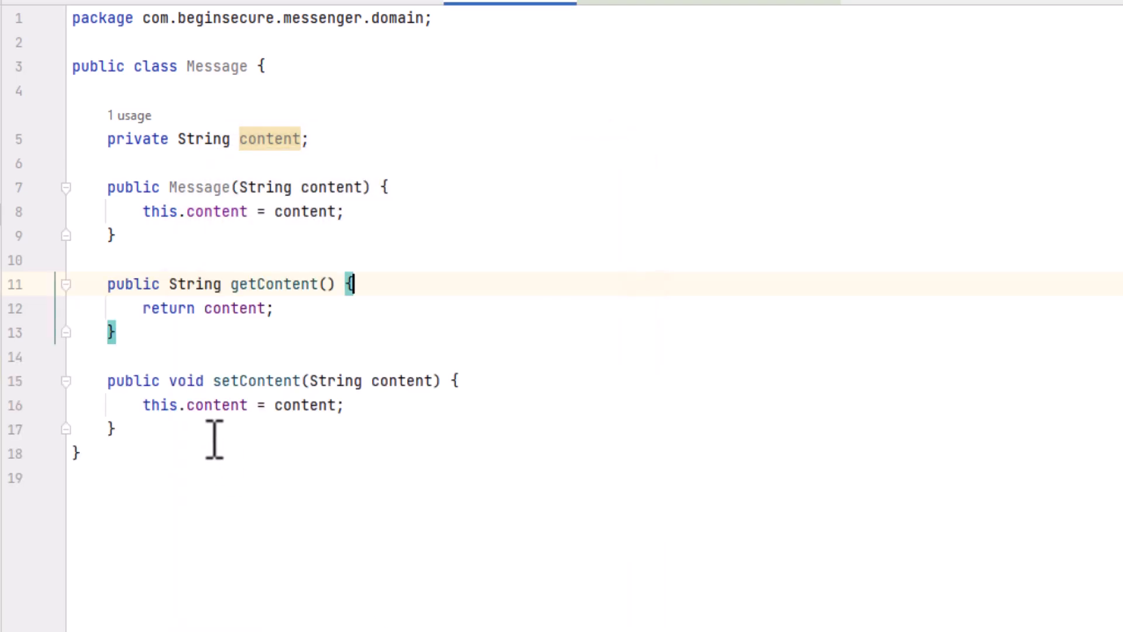
{"action": "right_click", "coordinate": [215, 439]}
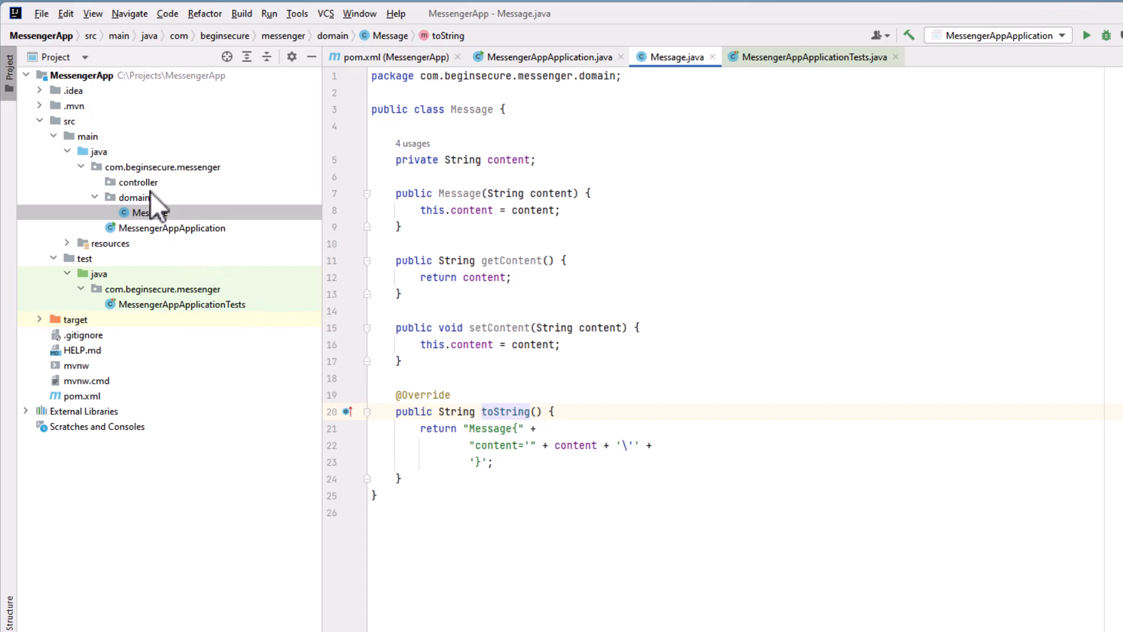
Add a MessageController class to the controller package and insert a blank line.
{"action": "right_click", "coordinate": [140, 181]}
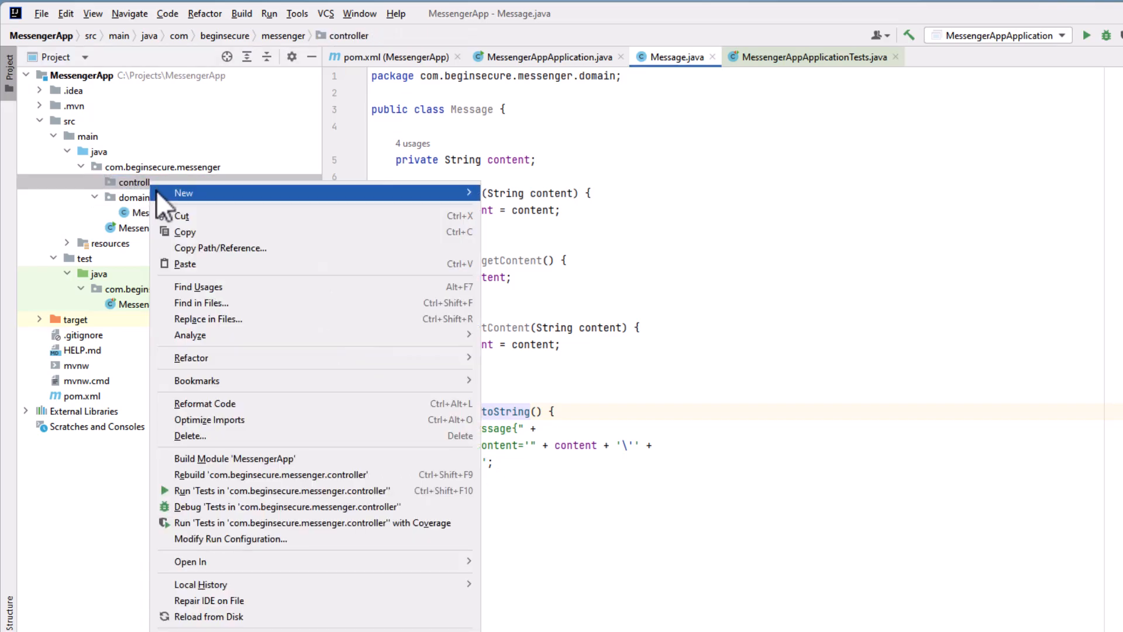
{"action": "left_click", "coordinate": [183, 192]}
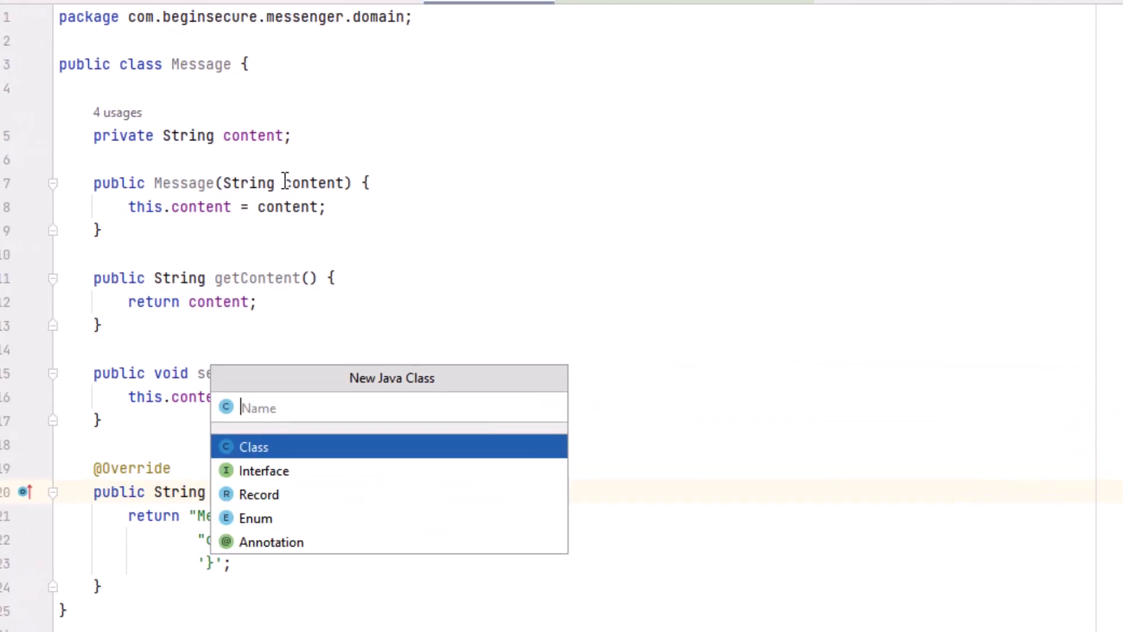
{"action": "type", "text": "Messa"}
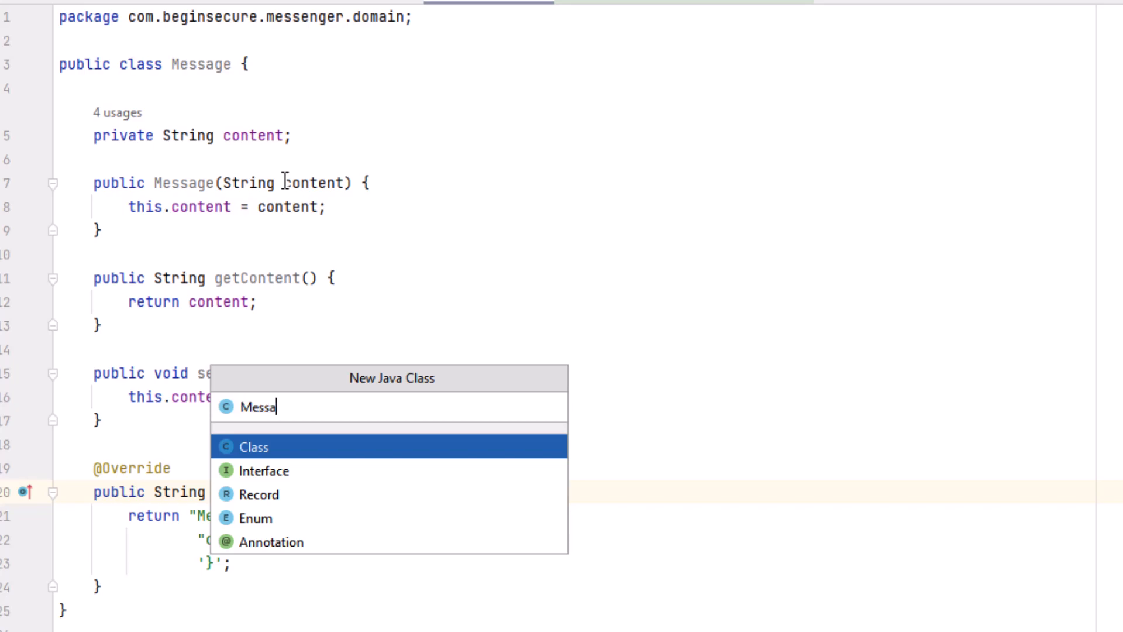
{"action": "type", "text": "geContro"}
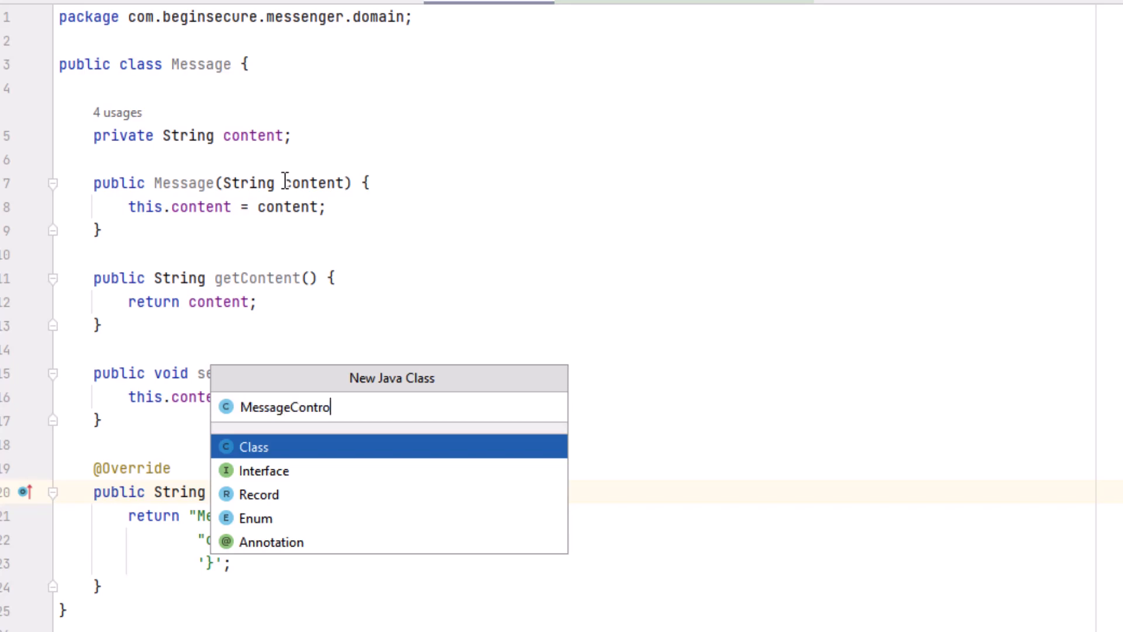
{"action": "type", "text": "ller"}
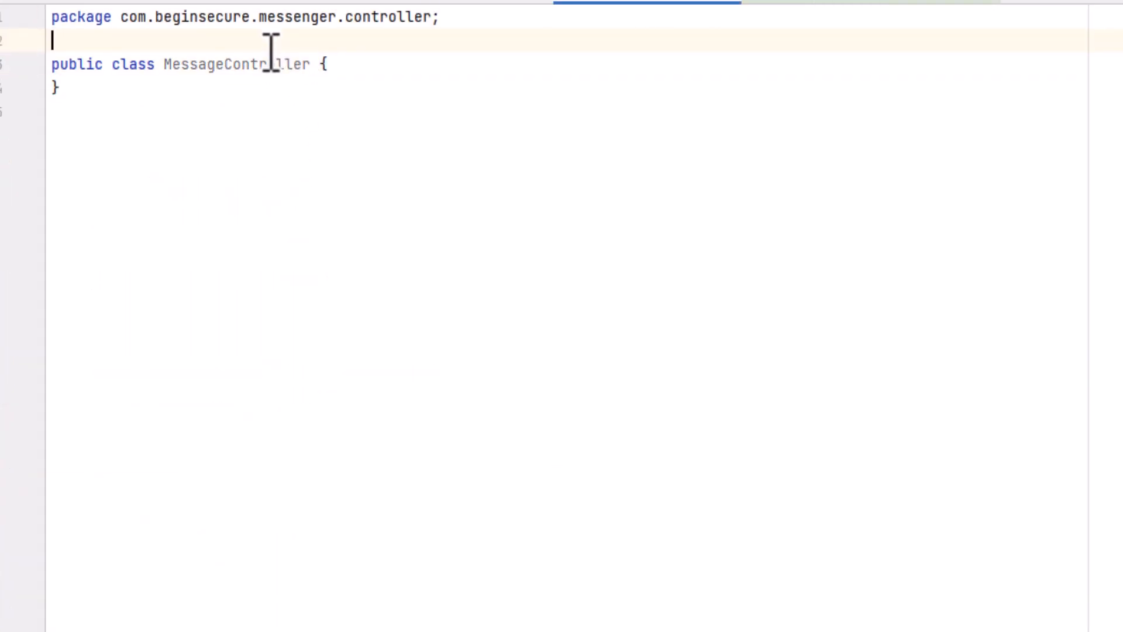
{"action": "key", "text": "enter"}
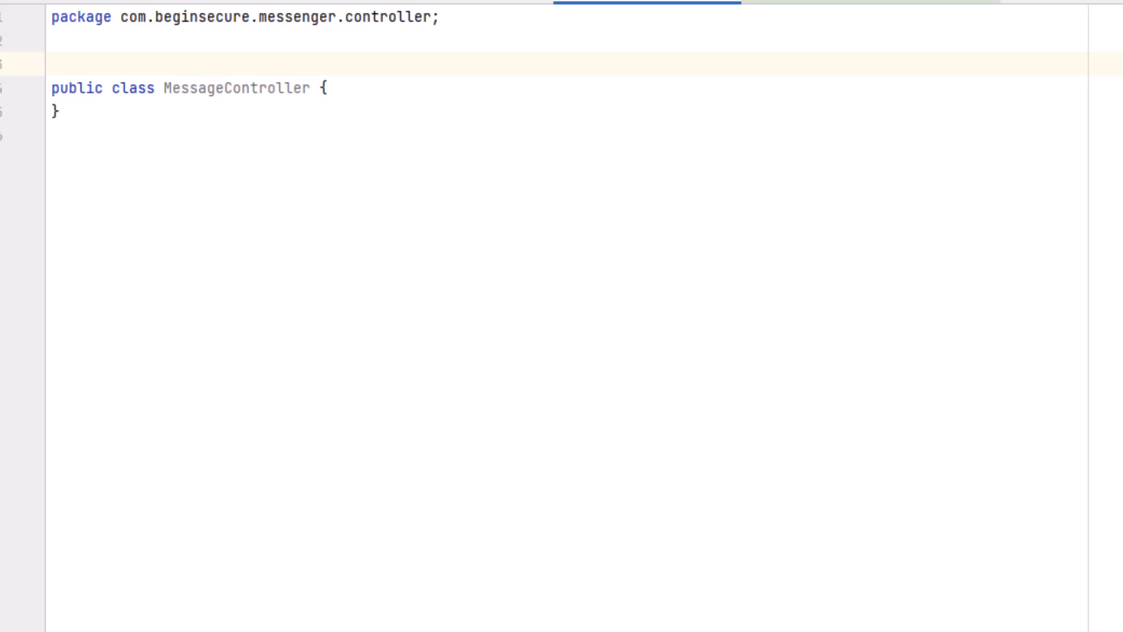
{"action": "type", "text": "@R"}
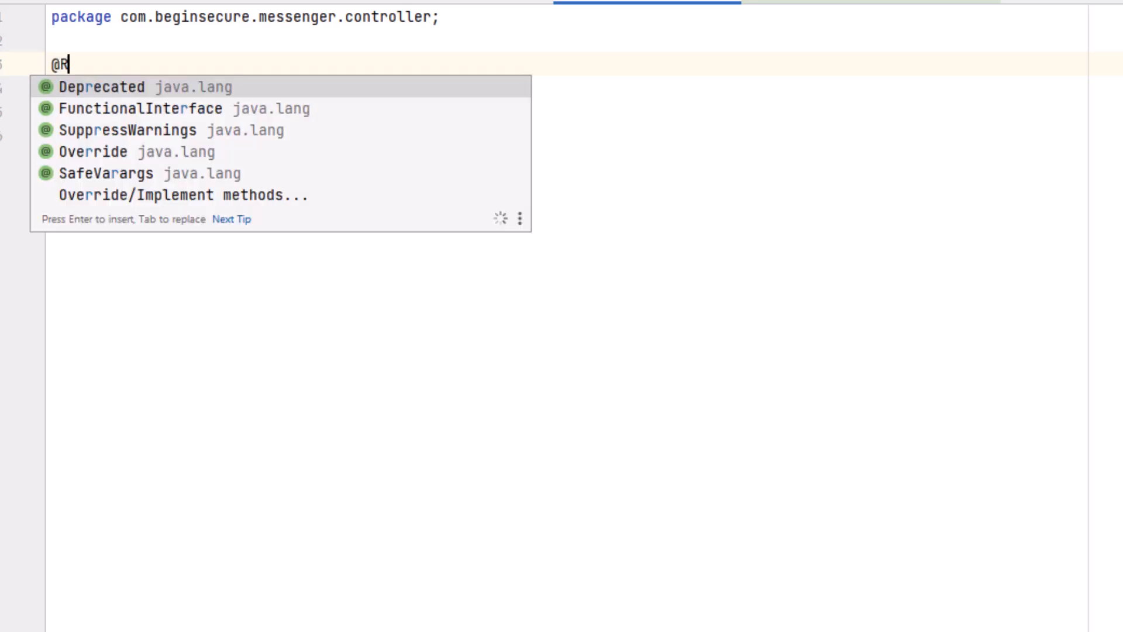
{"action": "type", "text": "estController"}
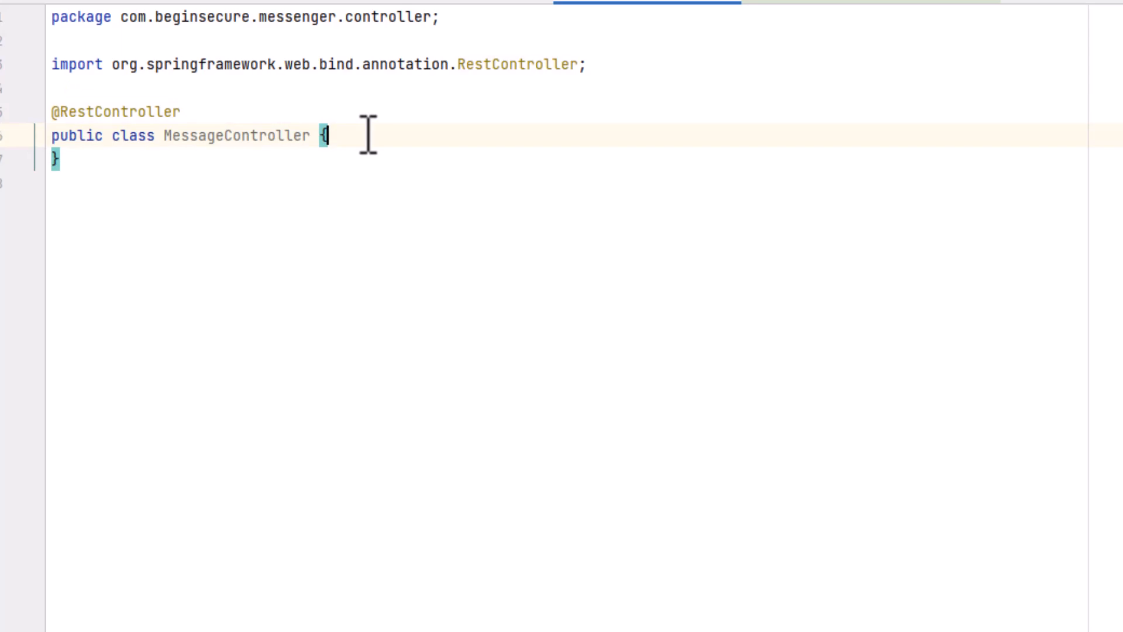
{"action": "type", "text": "public Message startMessage(@RequestParam(value=\"name\", defaultValue=\""}
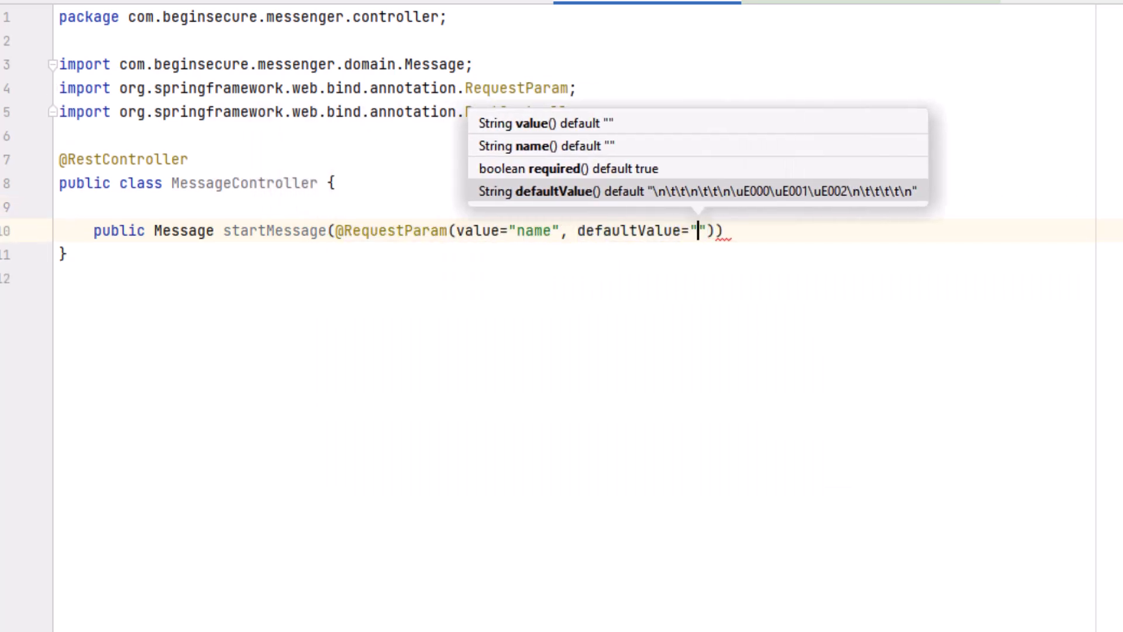
{"action": "type", "text": "World\") String name"}
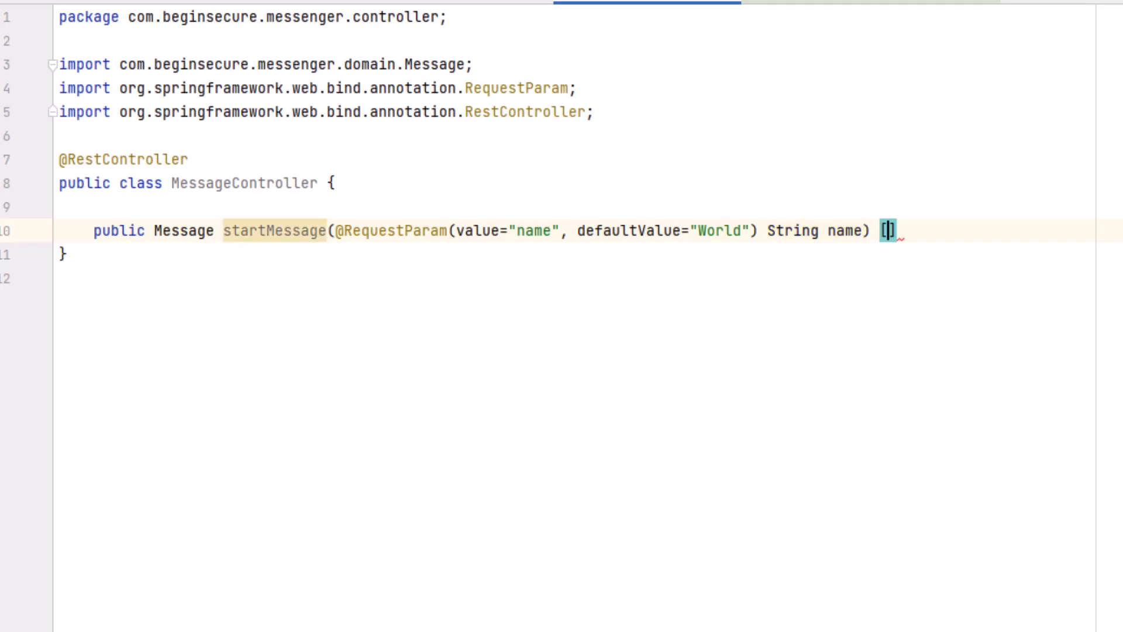
{"action": "double_click", "coordinate": [383, 231]}
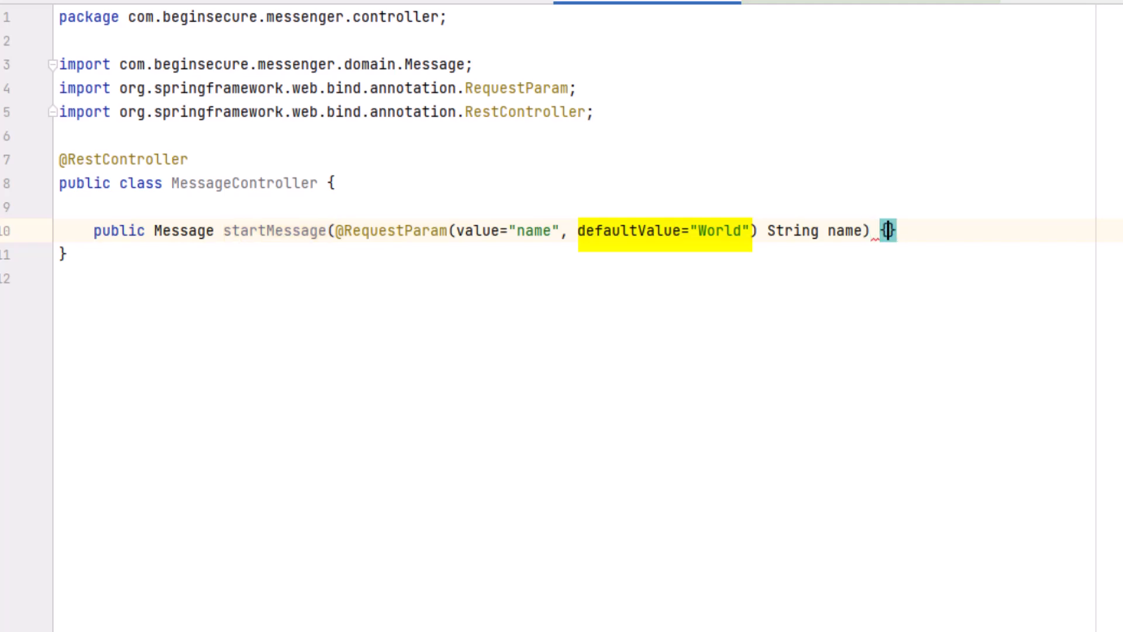
Make startMessage return new Message(String.format("Hello %s!", name)).
{"action": "type", "text": "{"}
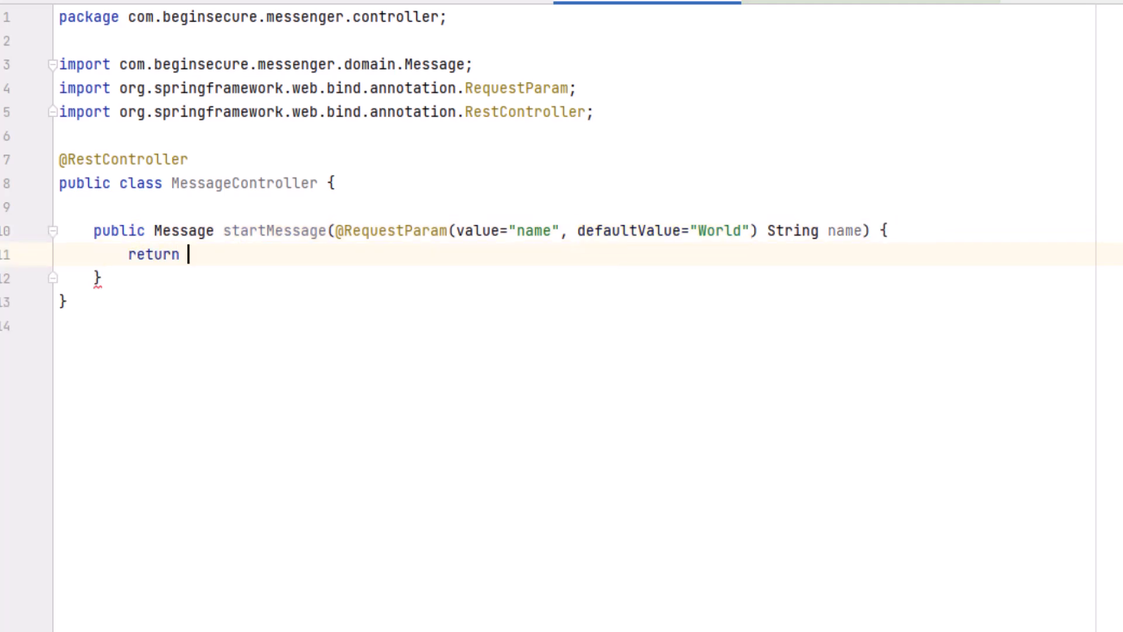
{"action": "type", "text": "new Message()"}
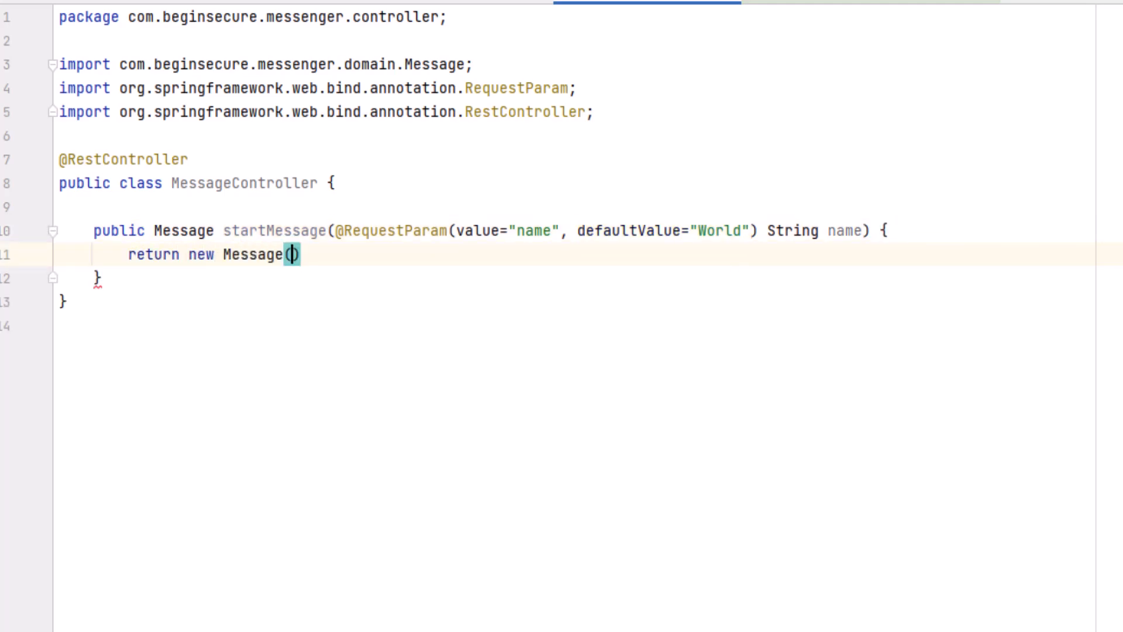
{"action": "type", "text": "String.f"}
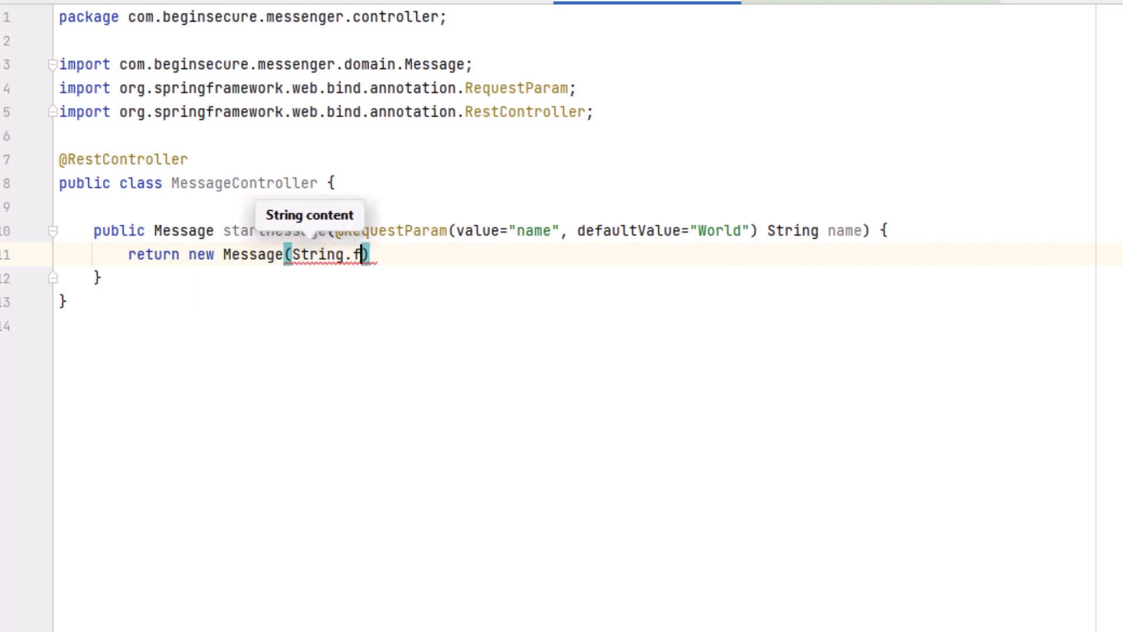
{"action": "type", "text": "ormat("}
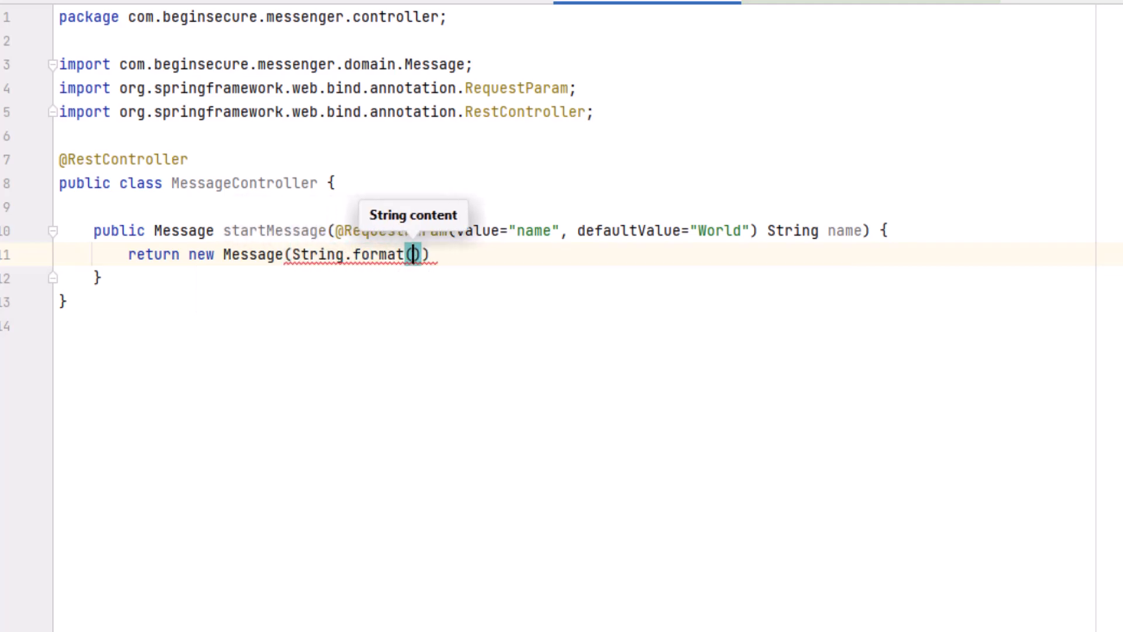
{"action": "type", "text": "\"Hello \""}
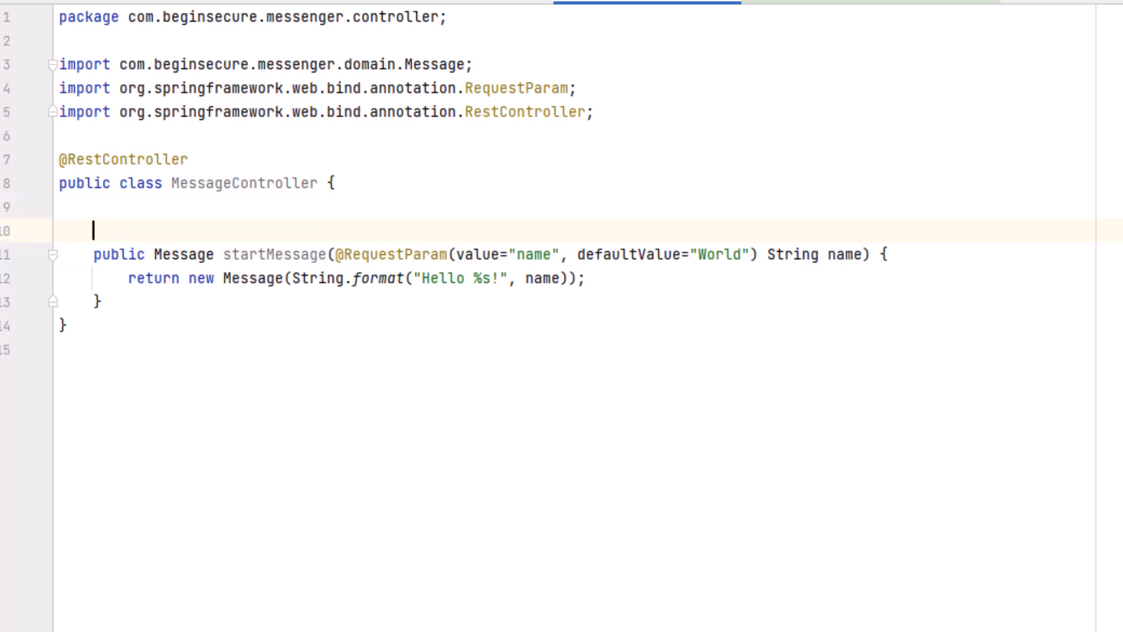
{"action": "type", "text": "@"}
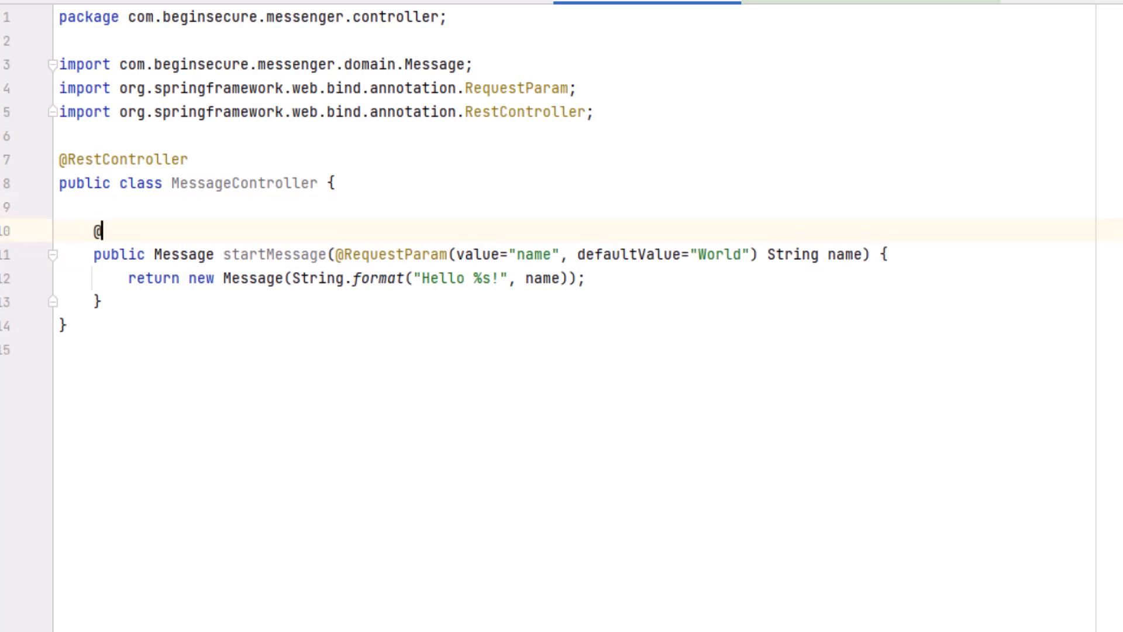
{"action": "type", "text": "GetMapping"}
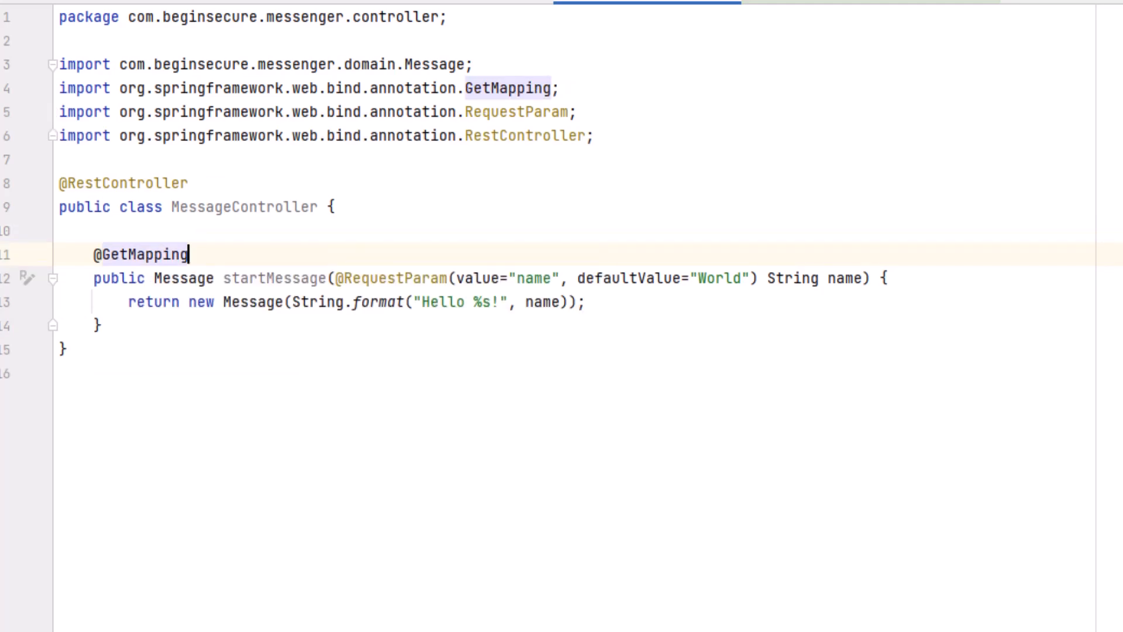
{"action": "type", "text": "(\"\")"}
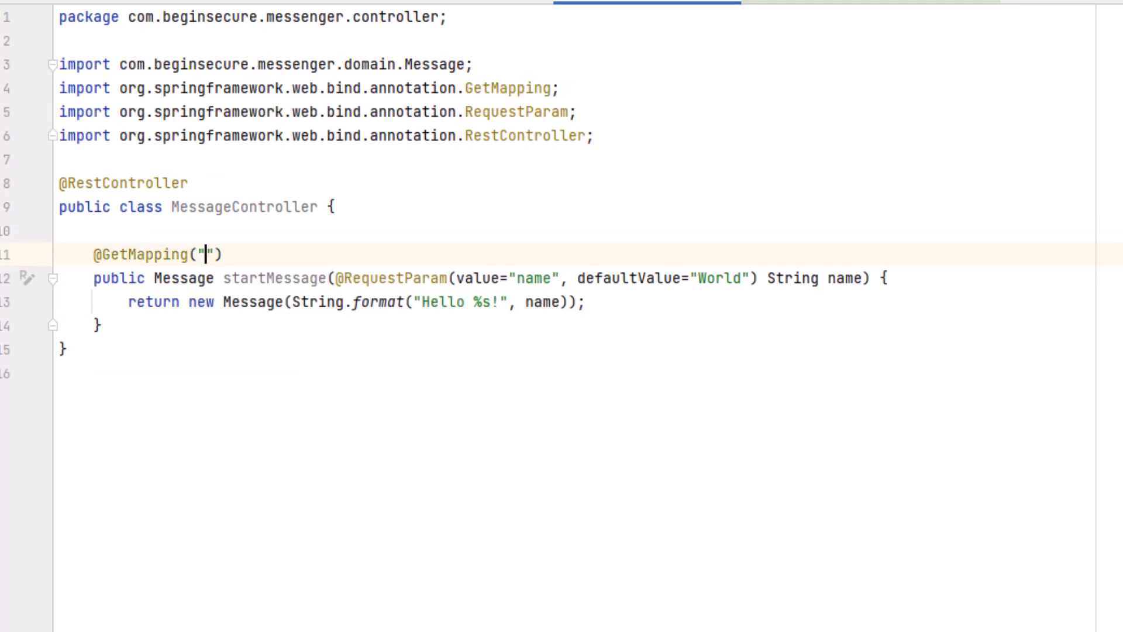
{"action": "type", "text": "/hello"}
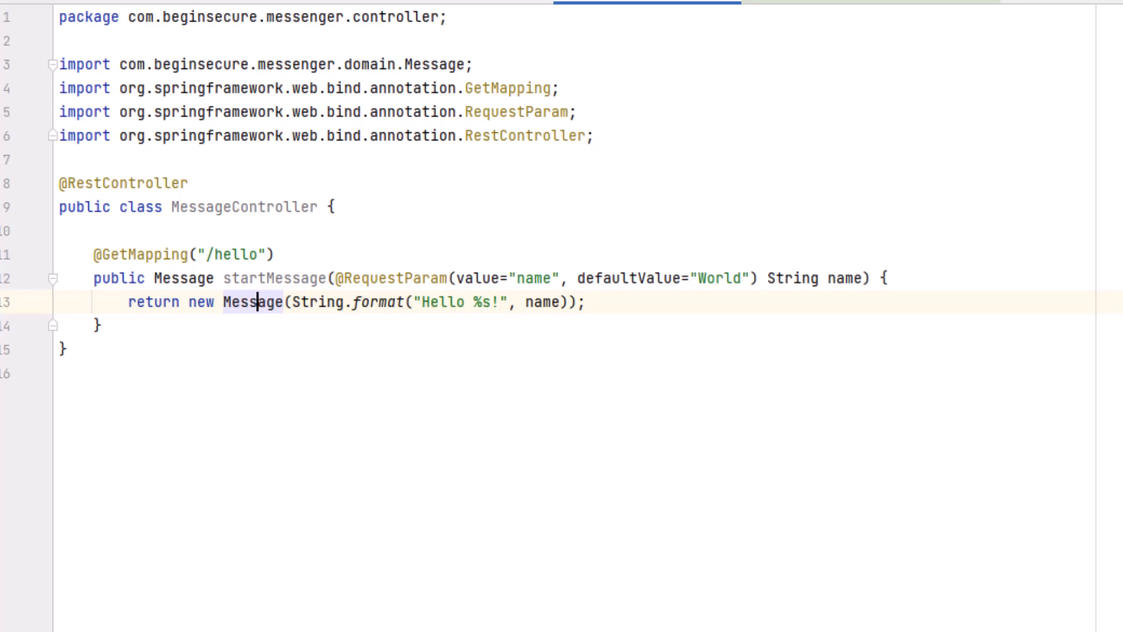
{"action": "key", "text": "enter"}
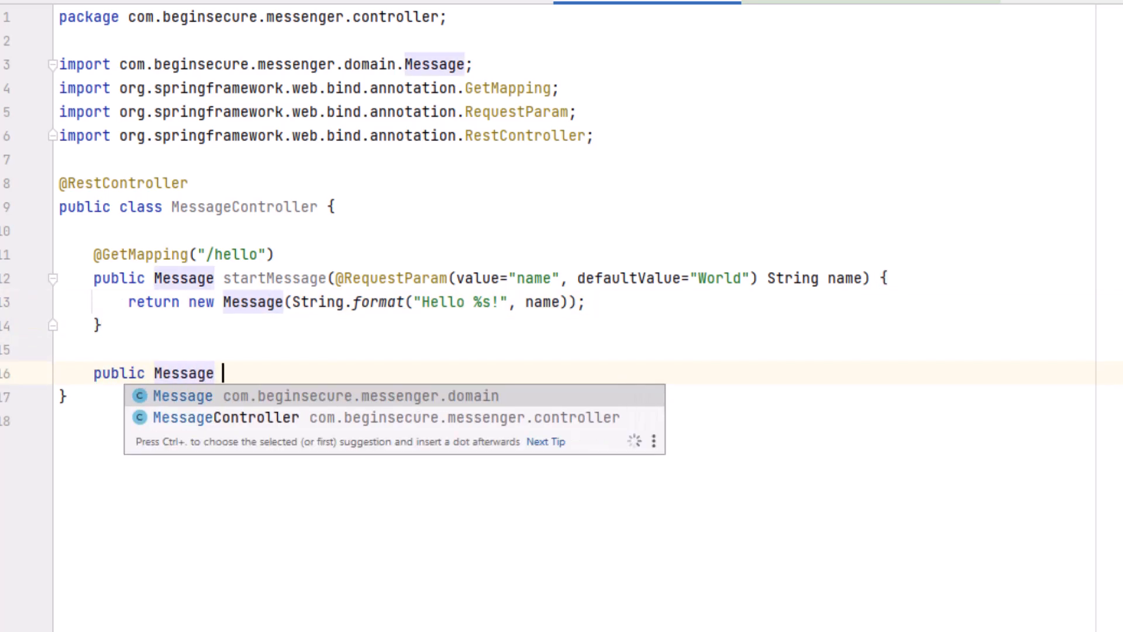
{"action": "type", "text": "endMessage()"}
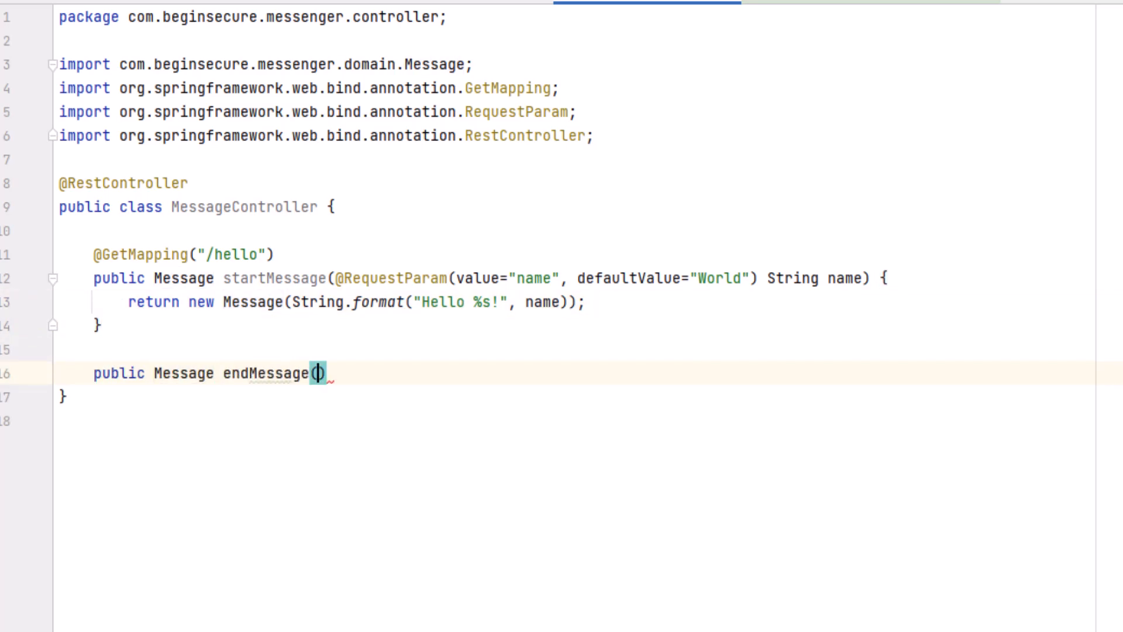
{"action": "type", "text": "@RequestParam(value = \"name"}
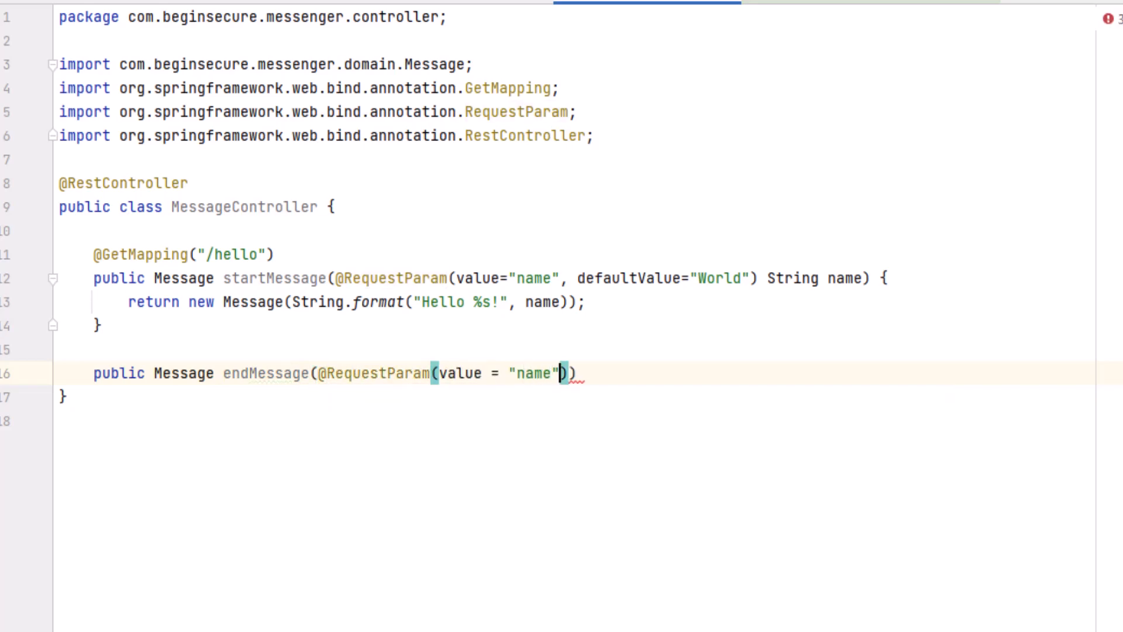
{"action": "type", "text": ", defaultValue=\"World"}
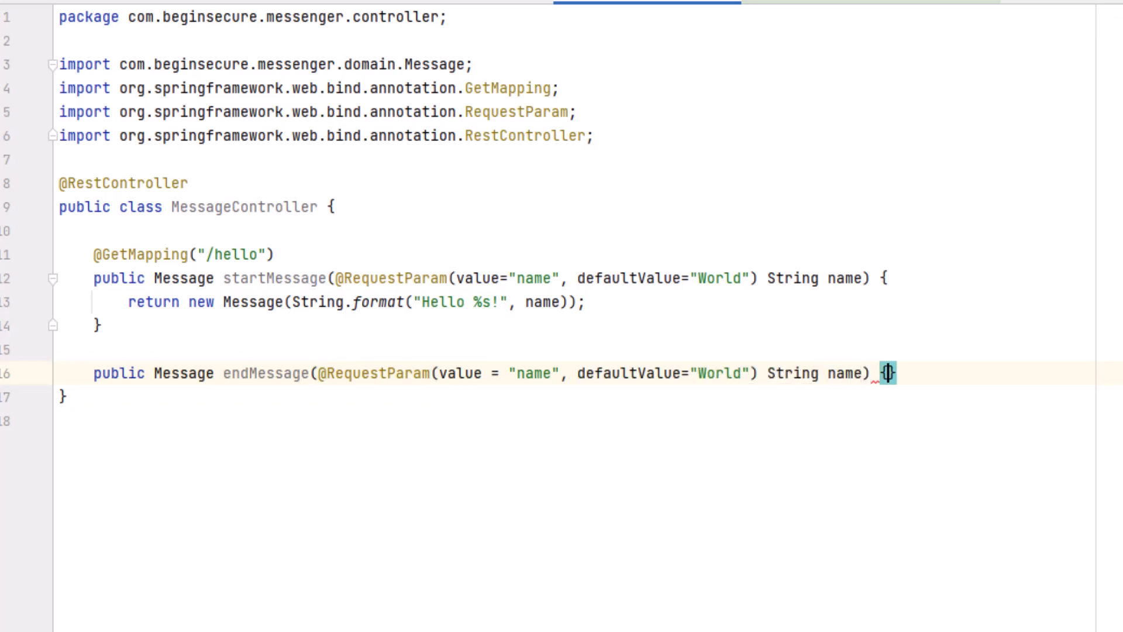
{"action": "type", "text": "{"}
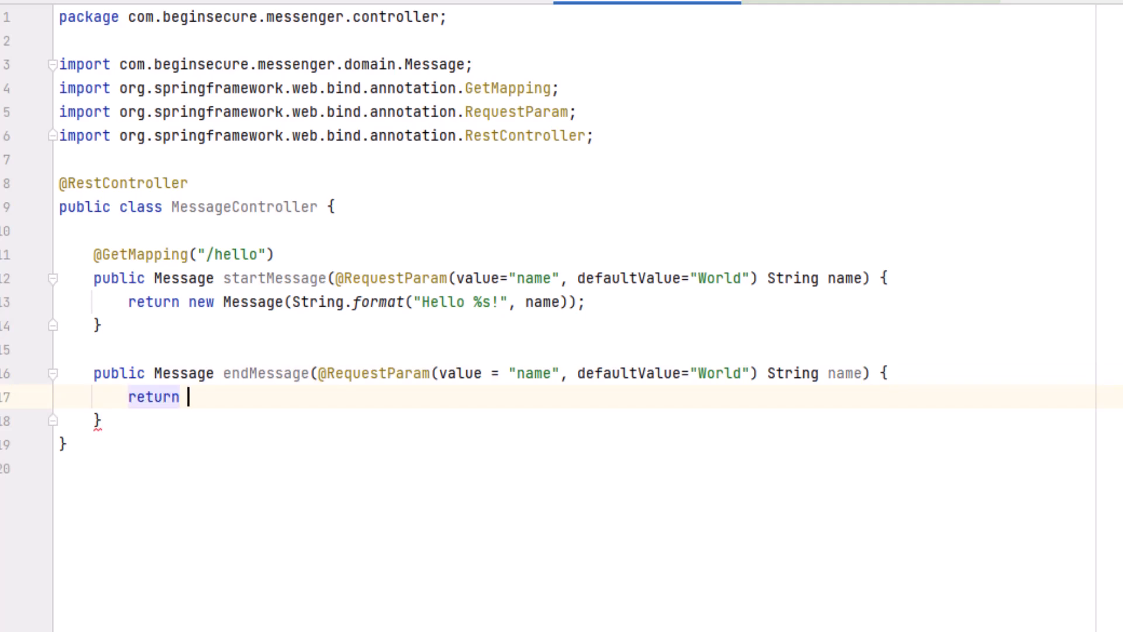
{"action": "type", "text": "new Message(String.format(\"\""}
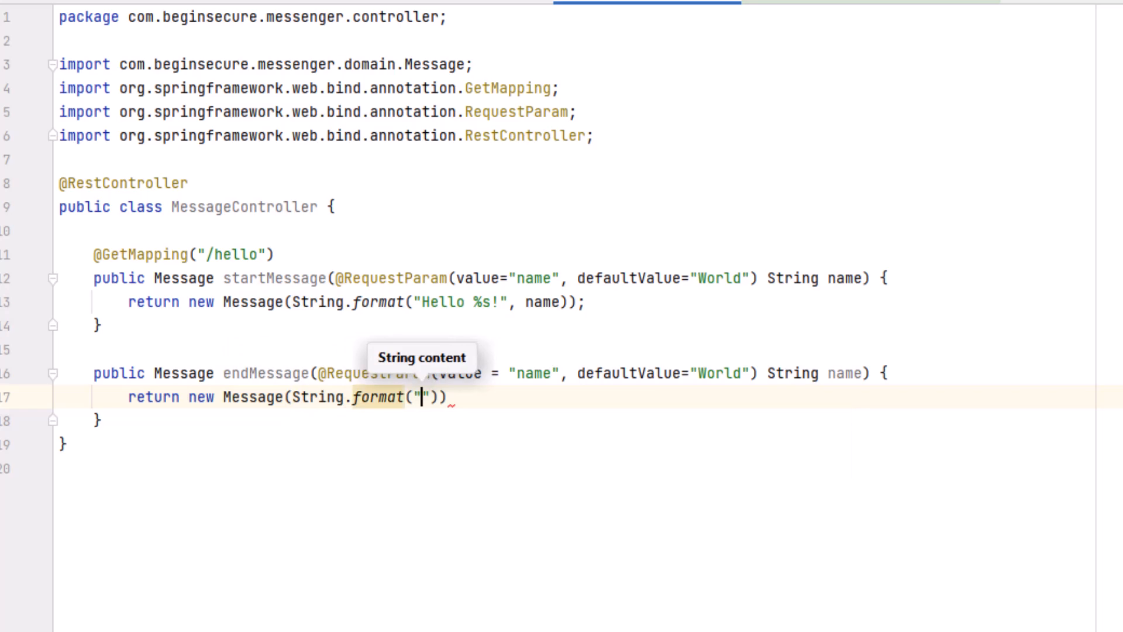
{"action": "type", "text": "See you nex"}
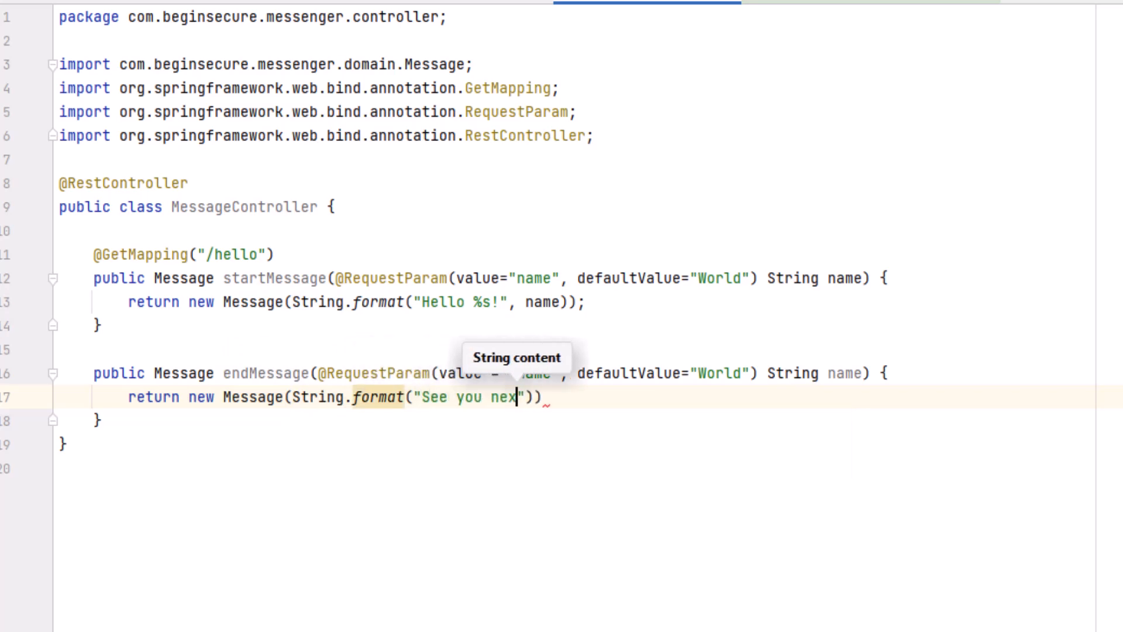
{"action": "type", "text": "\"t time %s\""}
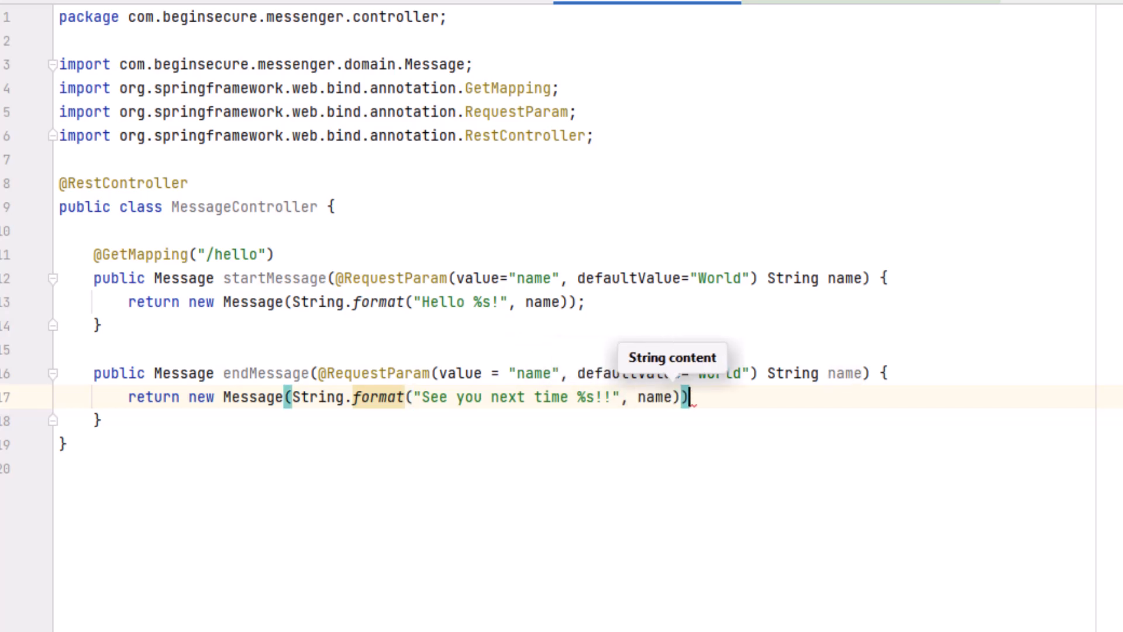
{"action": "type", "text": "@GetMapping(\"/goo\""}
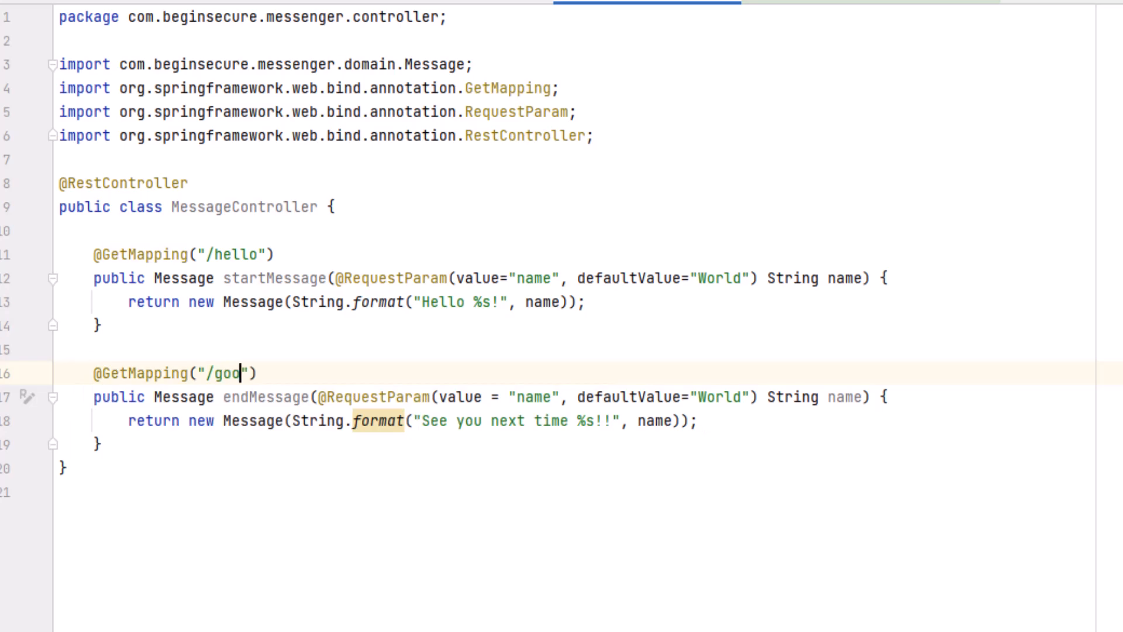
{"action": "type", "text": "dbye"}
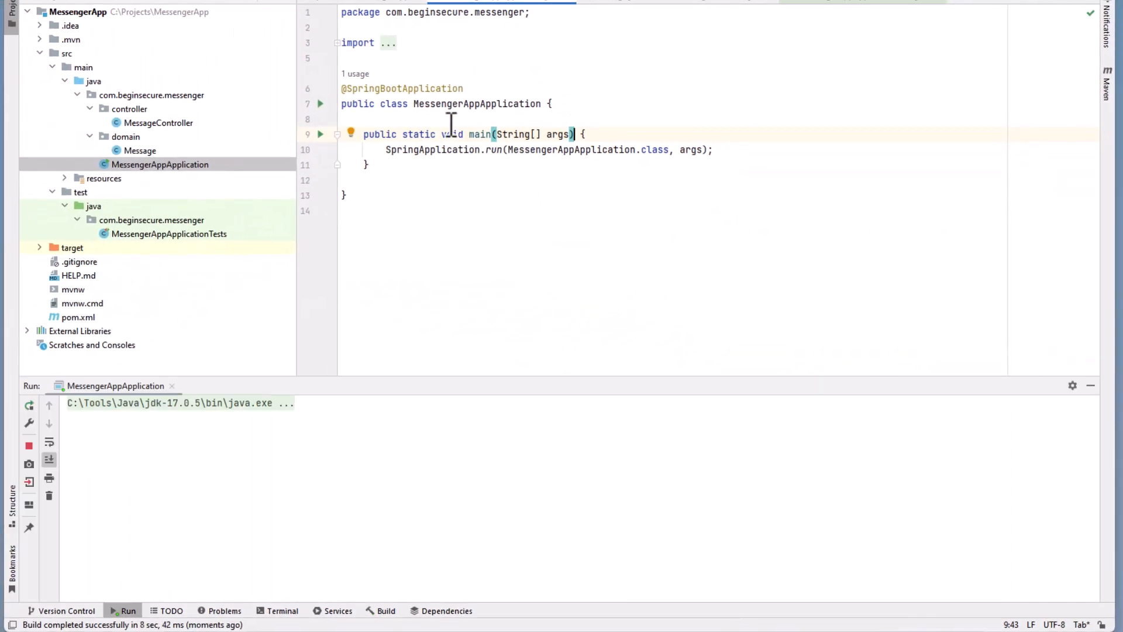
Switch from IntelliJ IDEA to the Chrome browser window.
{"action": "left_click", "coordinate": [320, 134]}
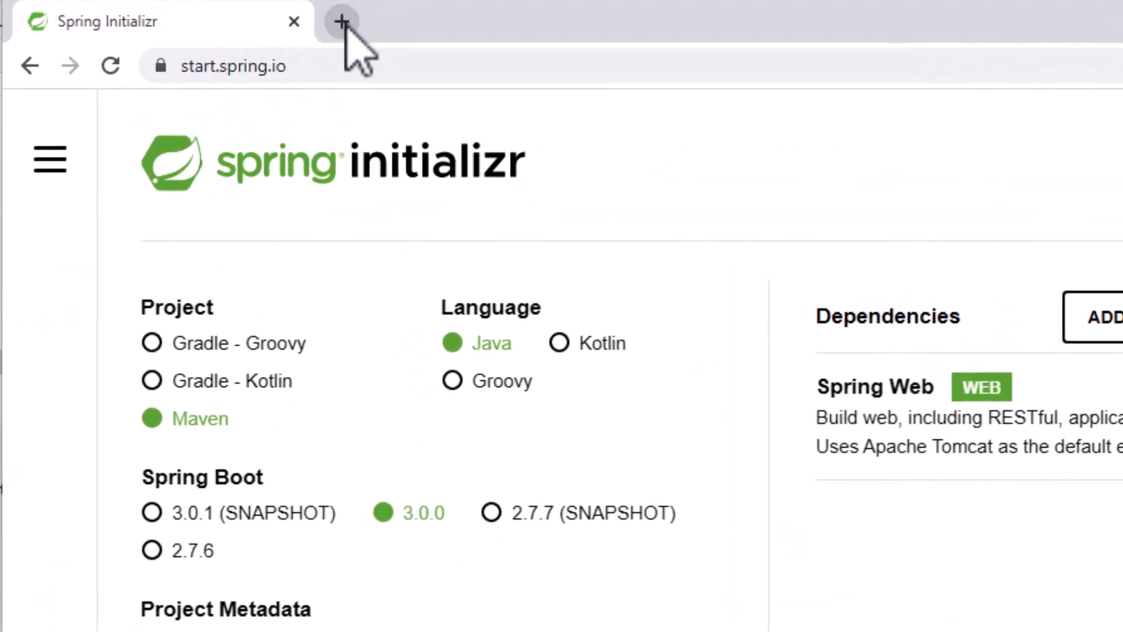
In a new tab, request localhost:8080/hello with the names Jim and Susan.
{"action": "left_click", "coordinate": [342, 22]}
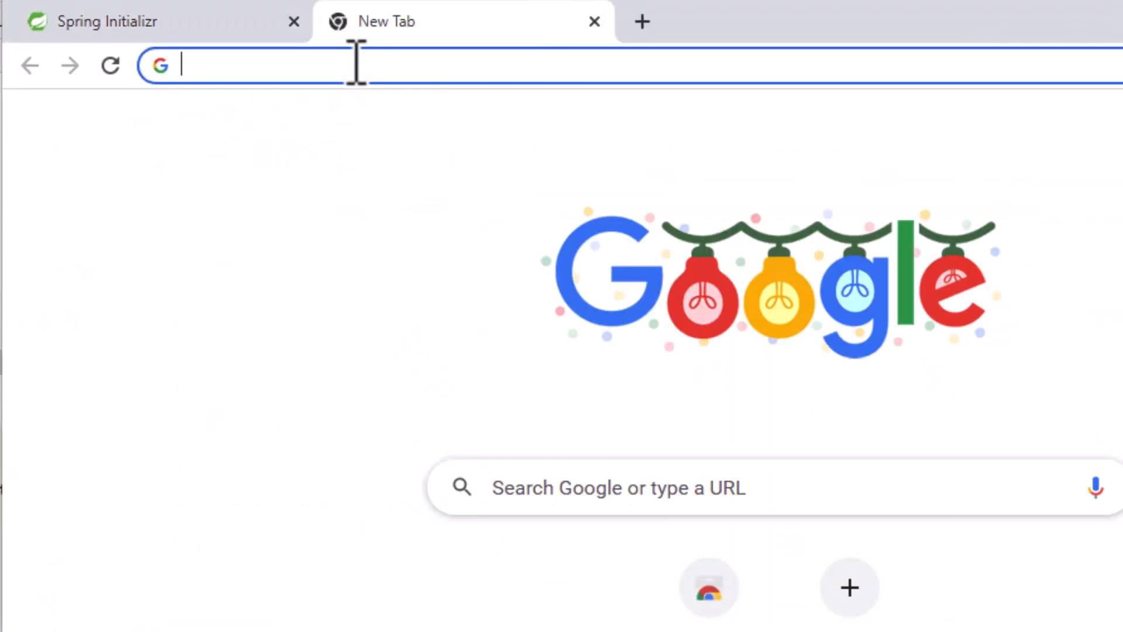
{"action": "type", "text": "localhost:8080/hello?name=Jim"}
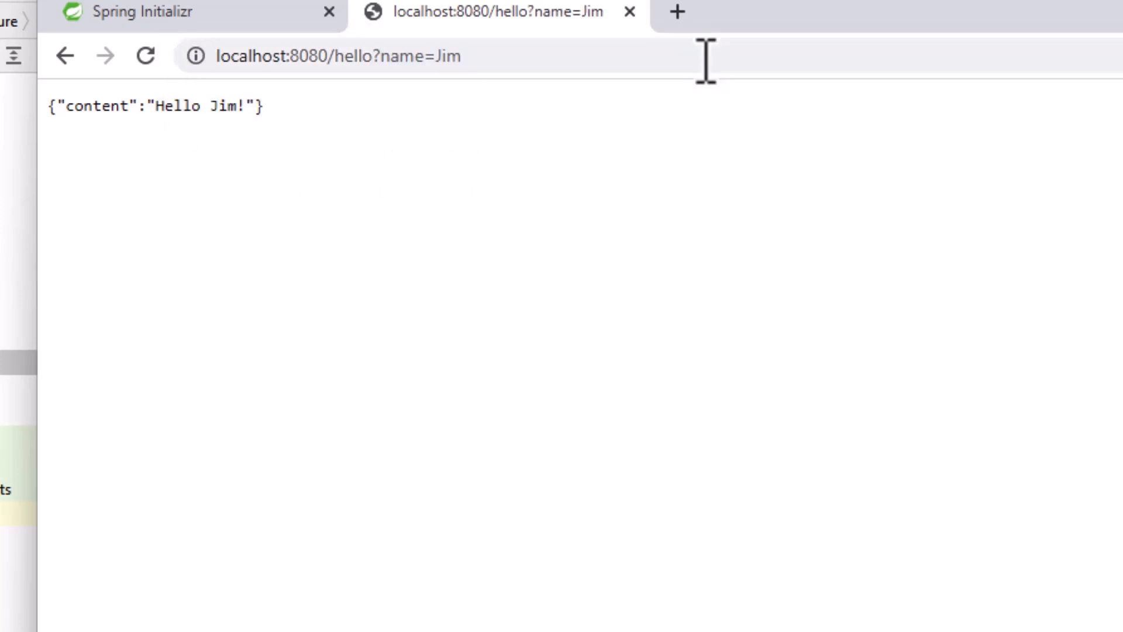
{"action": "left_click", "coordinate": [337, 56]}
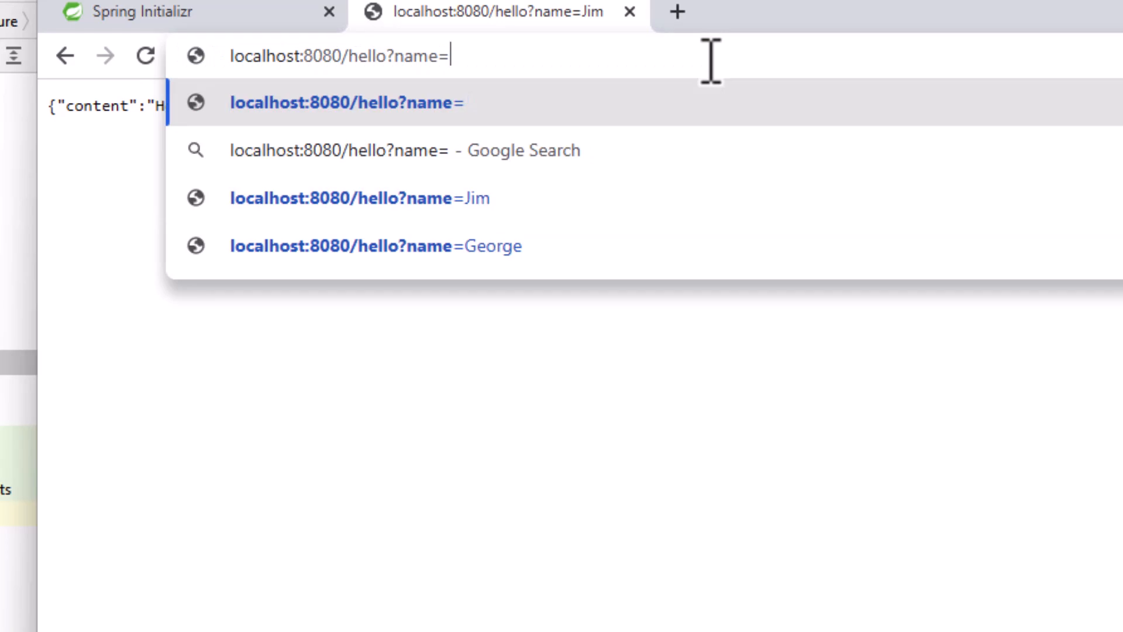
{"action": "type", "text": "Susan"}
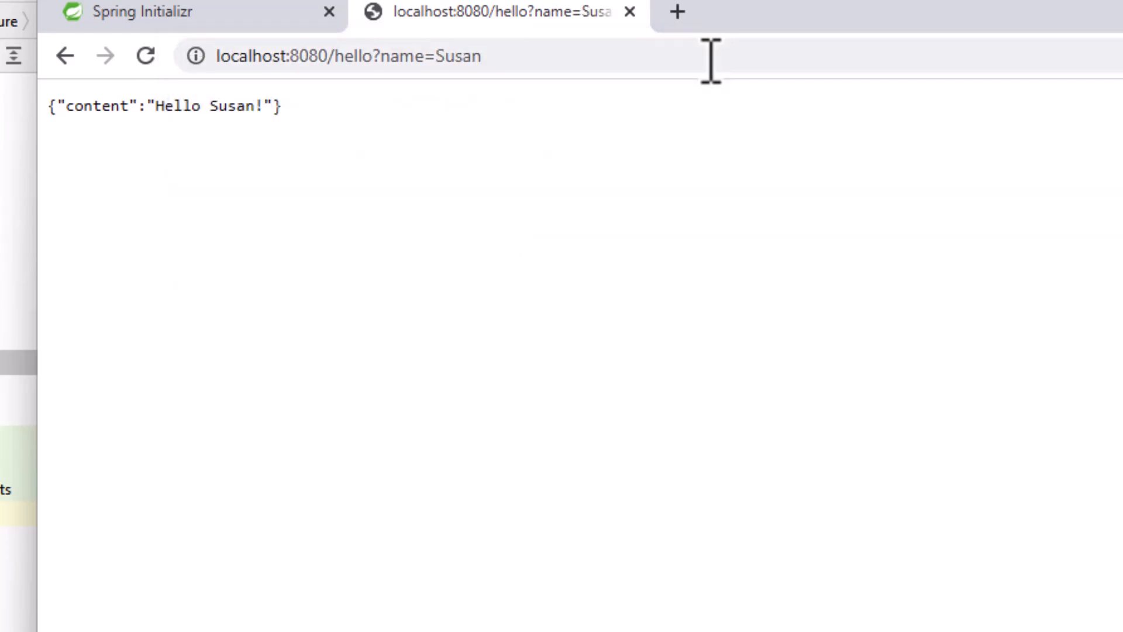
{"action": "type", "text": "localhost:8080/hello?n"}
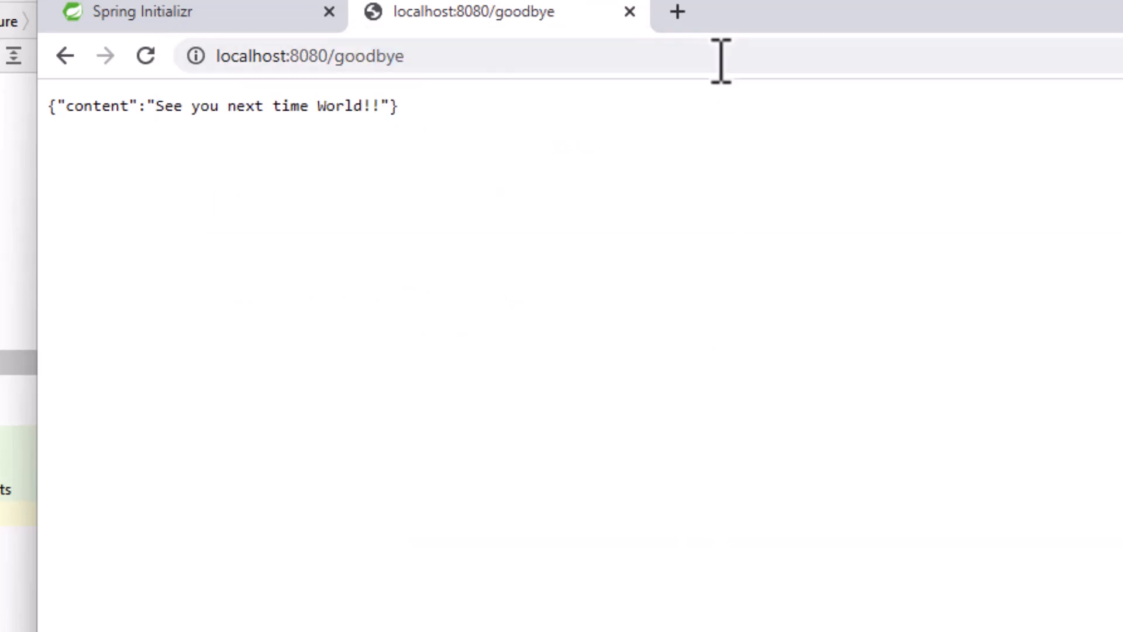
{"action": "type", "text": "?name=Jim"}
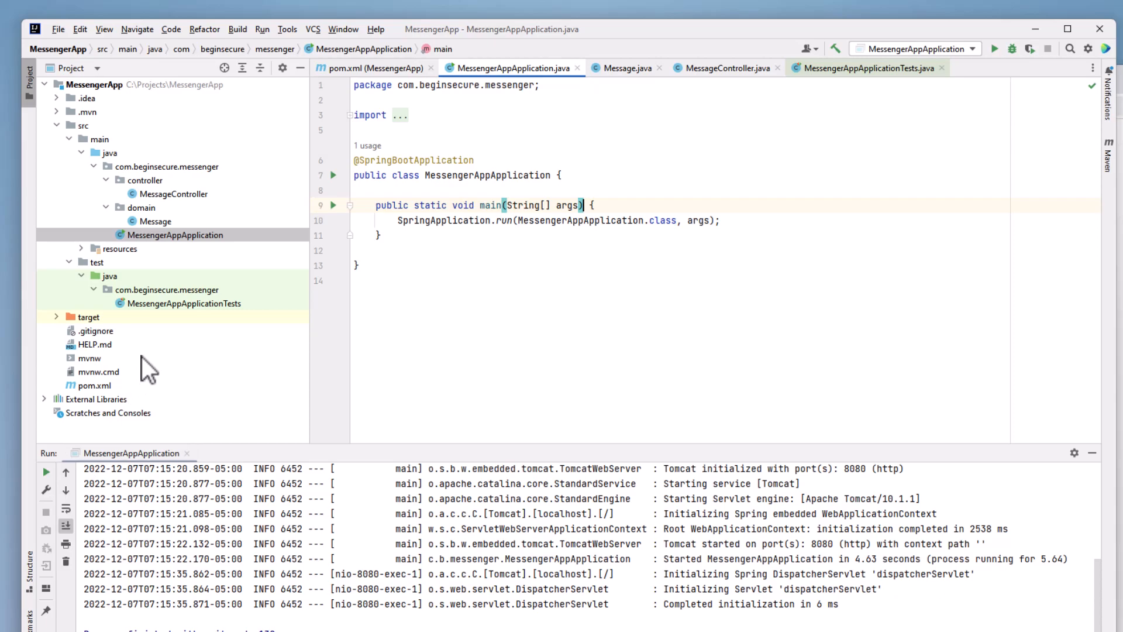
{"action": "mouse_move", "coordinate": [66, 329]}
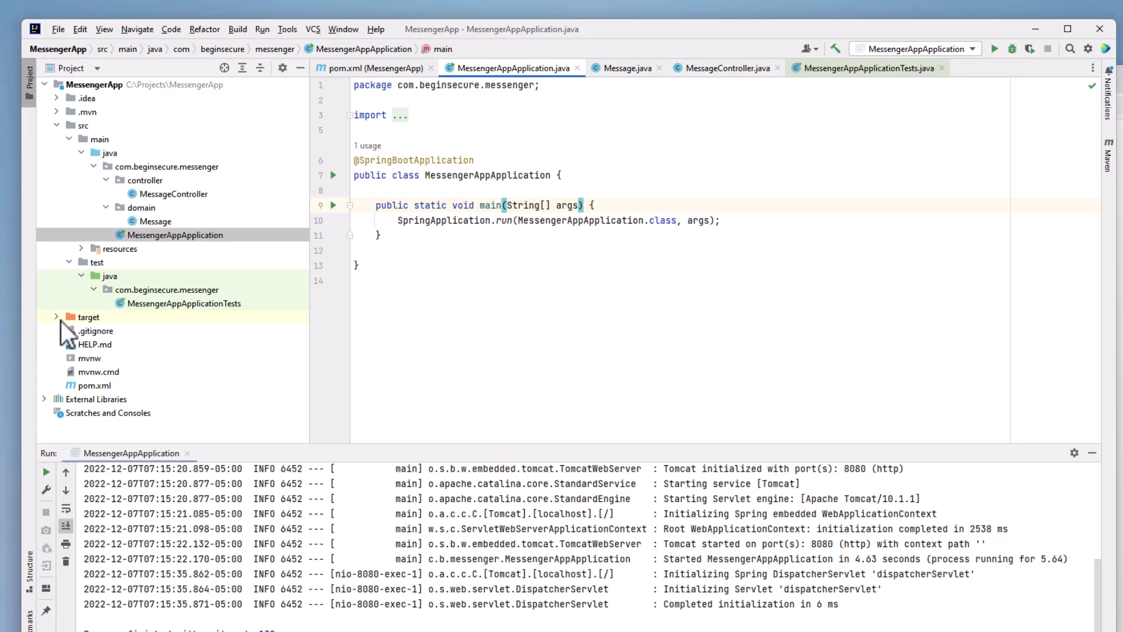
Run the Maven package lifecycle phase to build MessengerApp-0.0.1-SNAPSHOT.jar.
{"action": "left_click", "coordinate": [56, 317]}
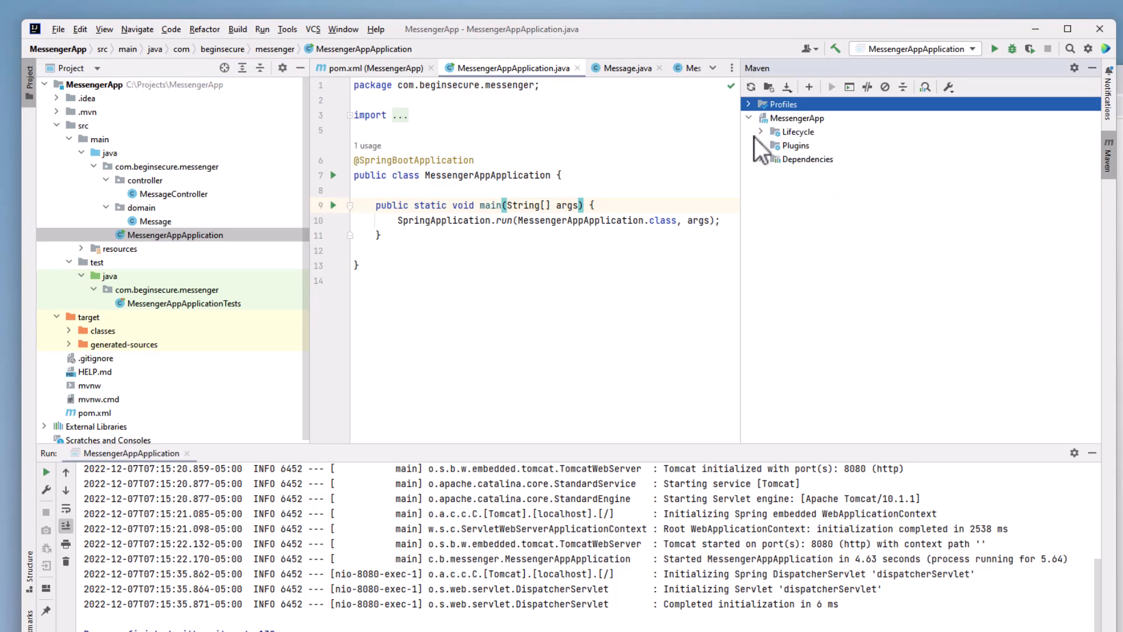
{"action": "left_click", "coordinate": [763, 131]}
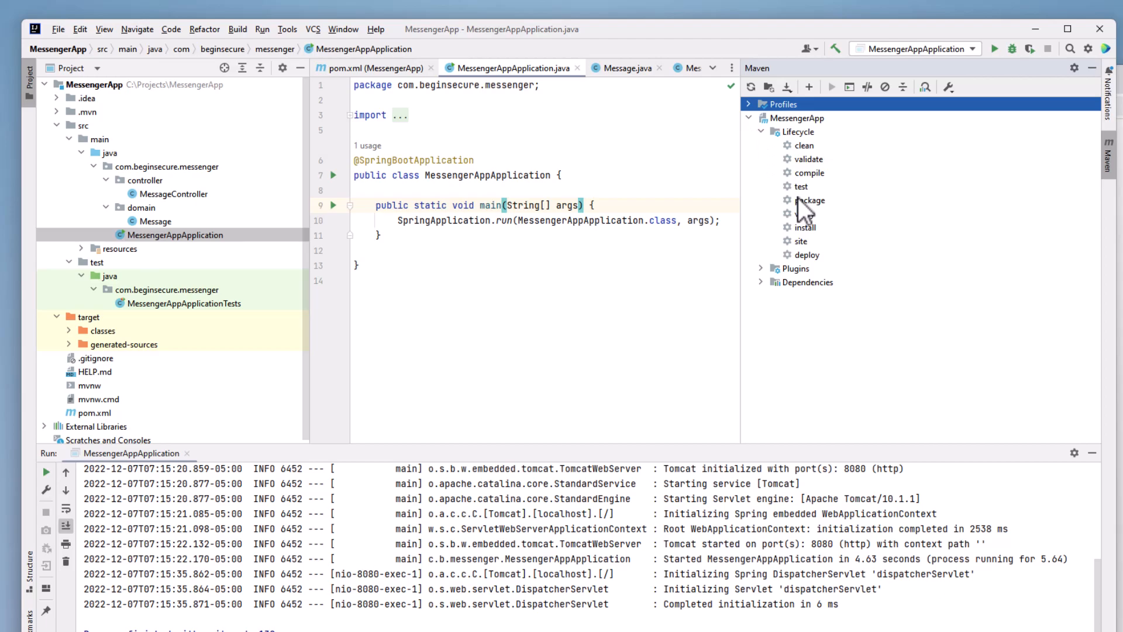
{"action": "left_click", "coordinate": [810, 200]}
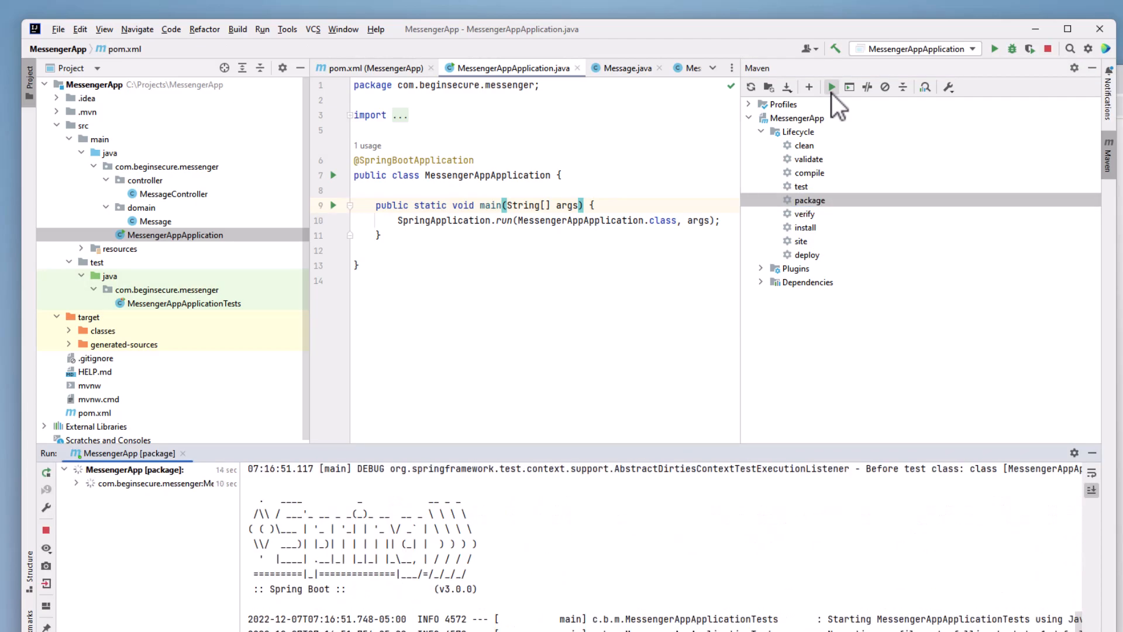
{"action": "left_click", "coordinate": [830, 86]}
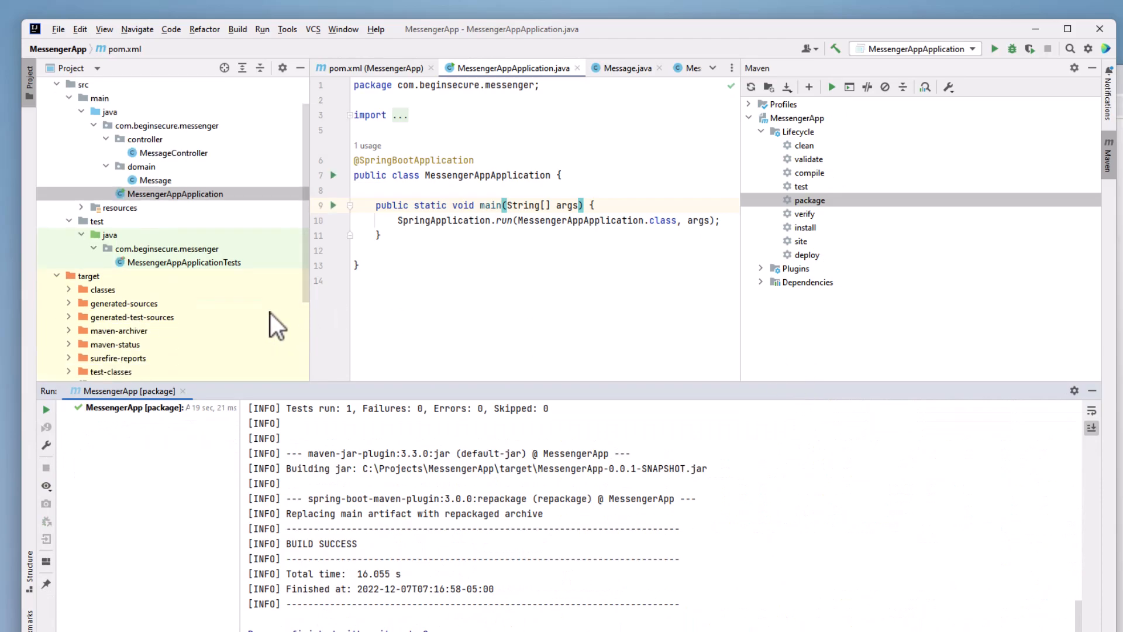
{"action": "scroll", "scroll_direction": "down", "scroll_amount": 3}
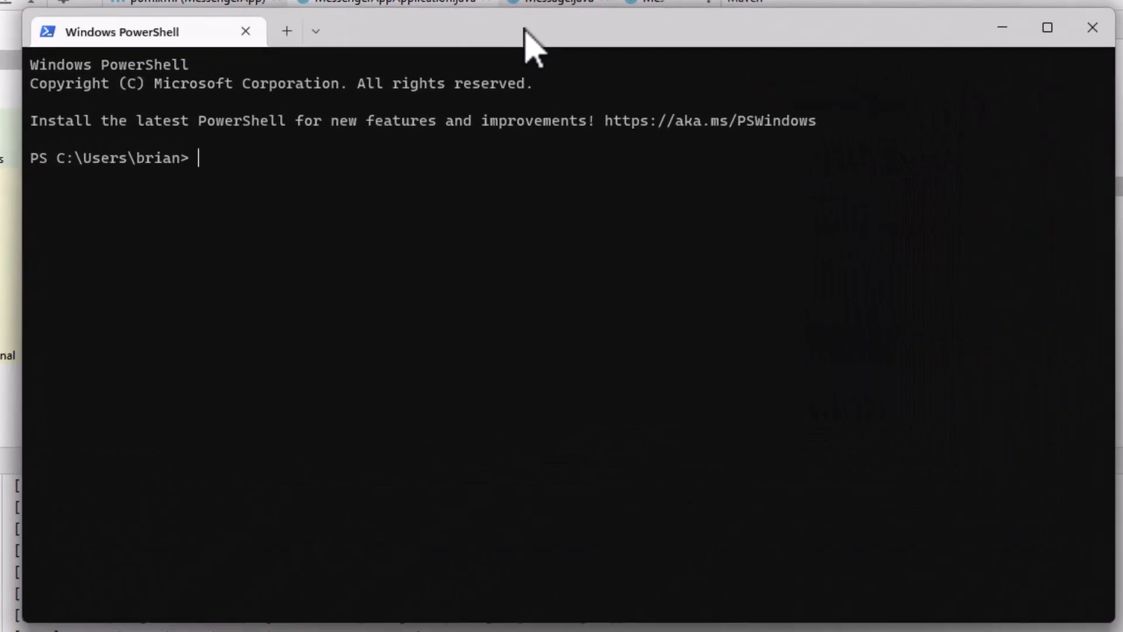
Move into C:\Projects\MessengerApp\target, listing the directory contents.
{"action": "type", "text": "cd \\Projects"}
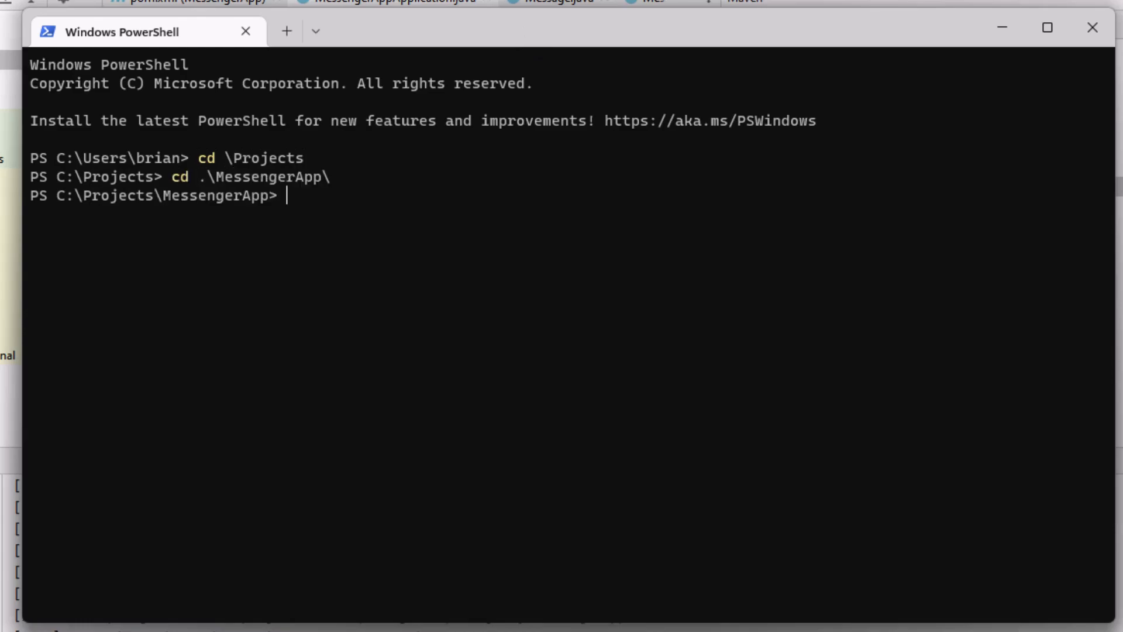
{"action": "type", "text": "dir"}
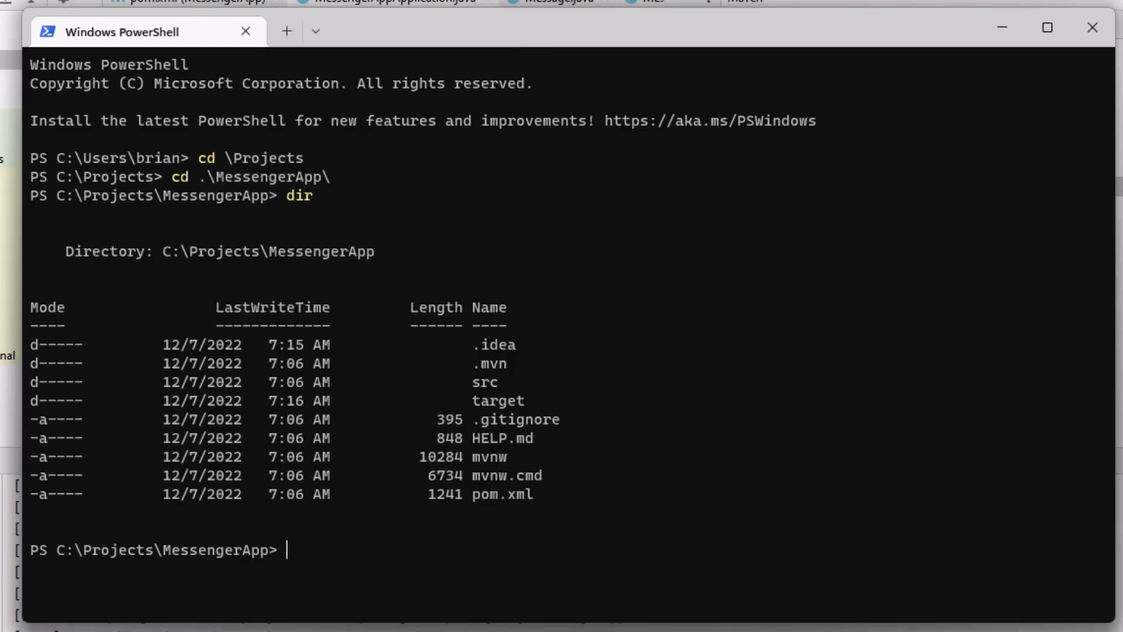
{"action": "type", "text": "cd .\\target\\"}
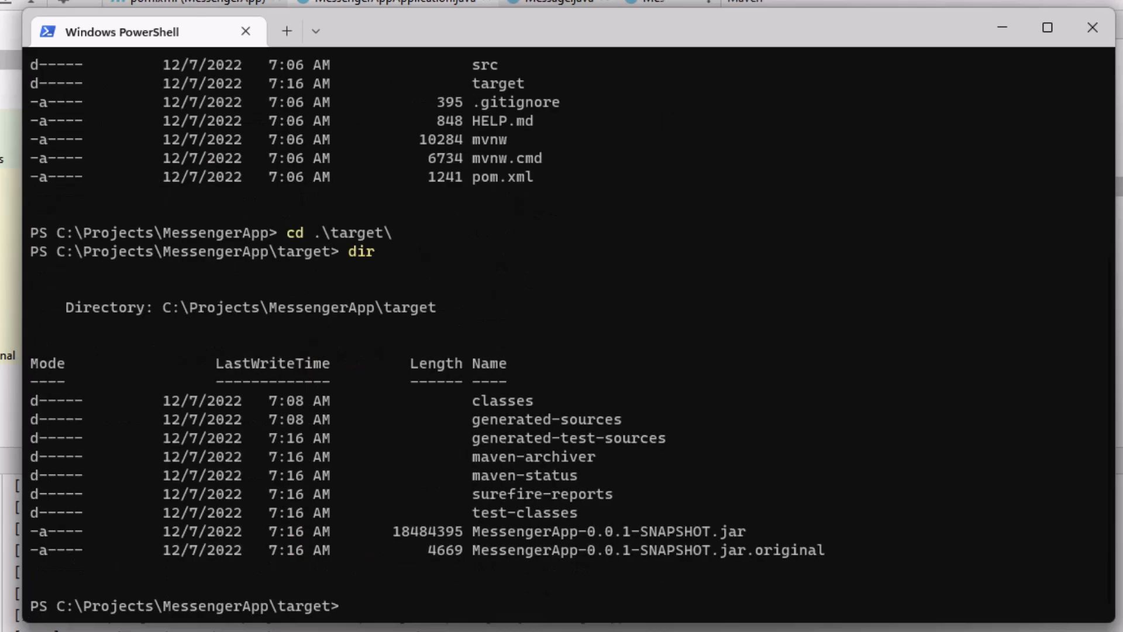
Run java -jar .\MessengerApp-0.0.1-SNAPSHOT.jar --server.port=8085.
{"action": "type", "text": "java -jar"}
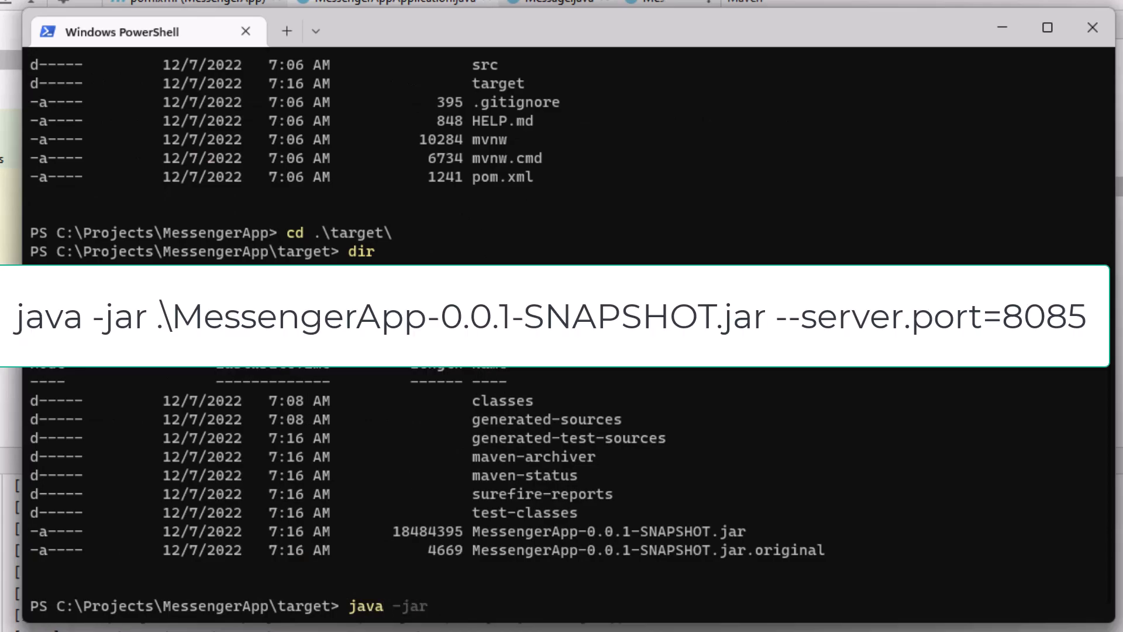
{"action": "type", "text": ".\\MessengerApp-0.0.1-SNAPSHOT.jar"}
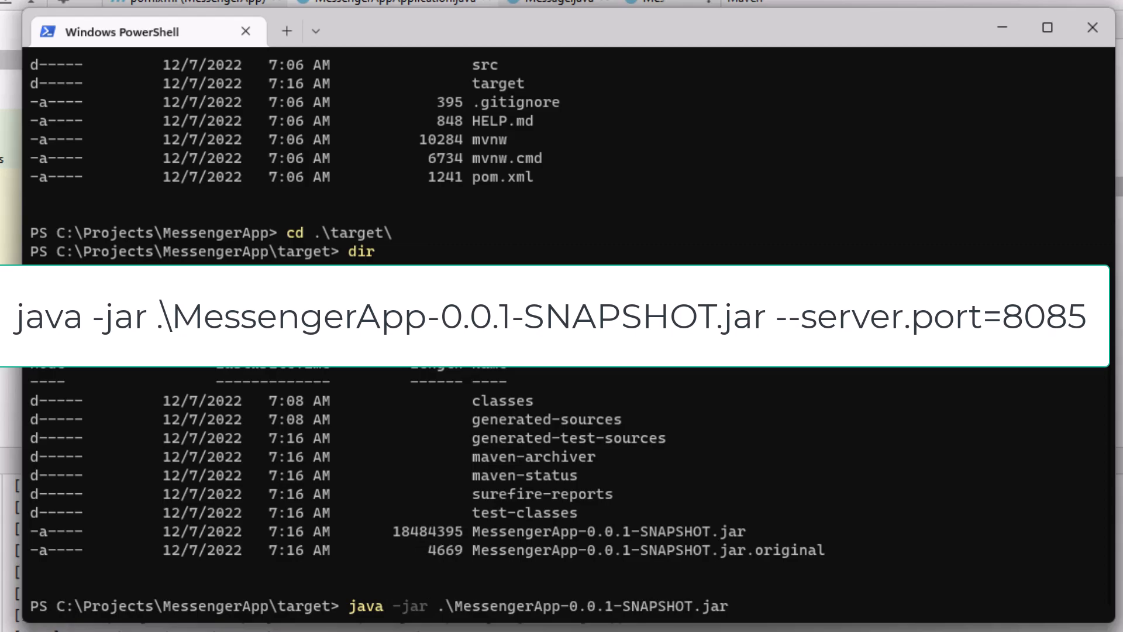
{"action": "type", "text": "--s"}
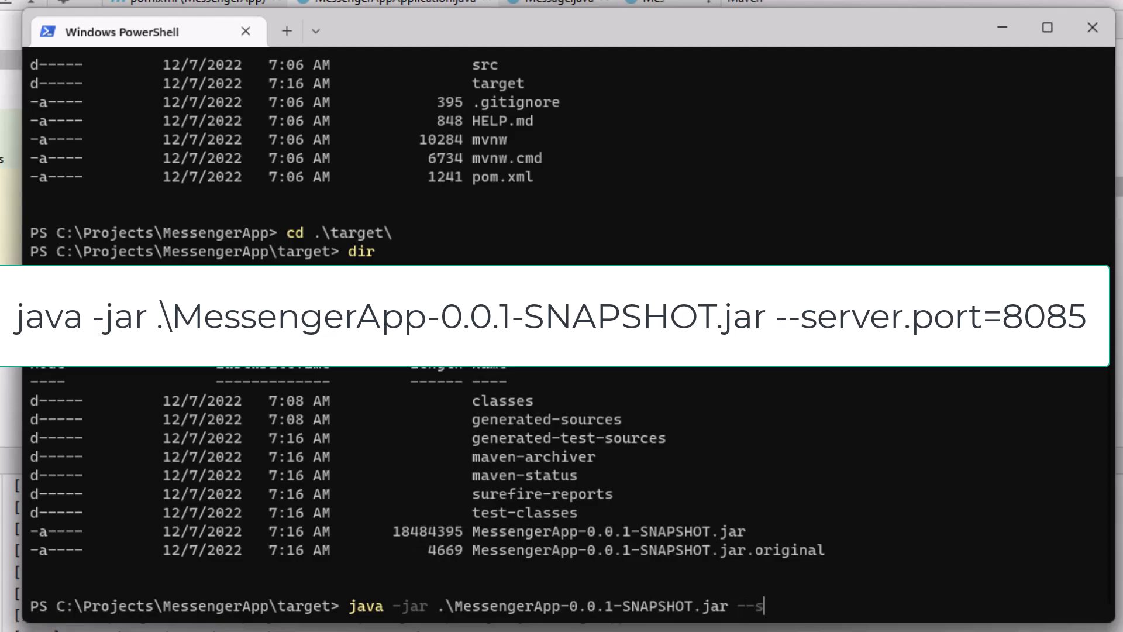
{"action": "type", "text": "erver"}
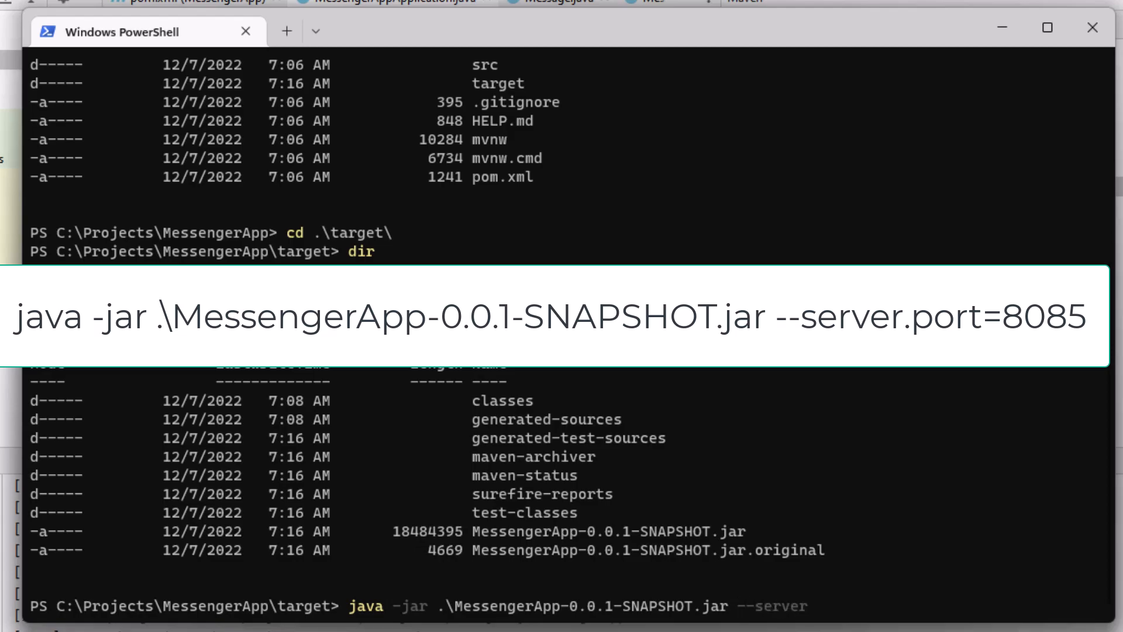
{"action": "type", "text": ".port"}
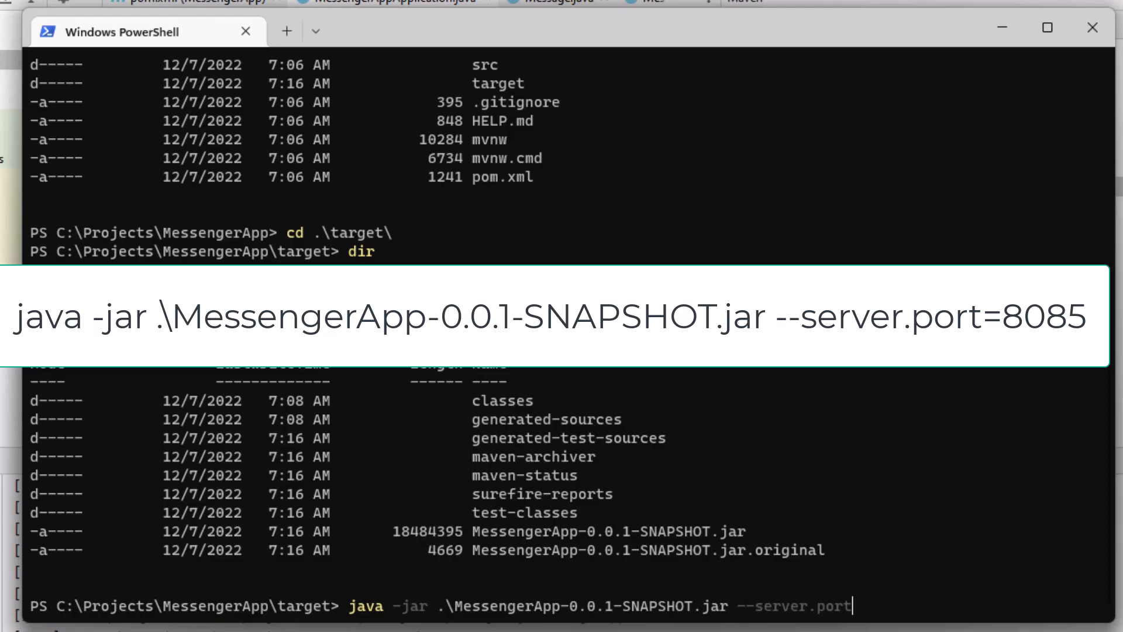
{"action": "type", "text": "80"}
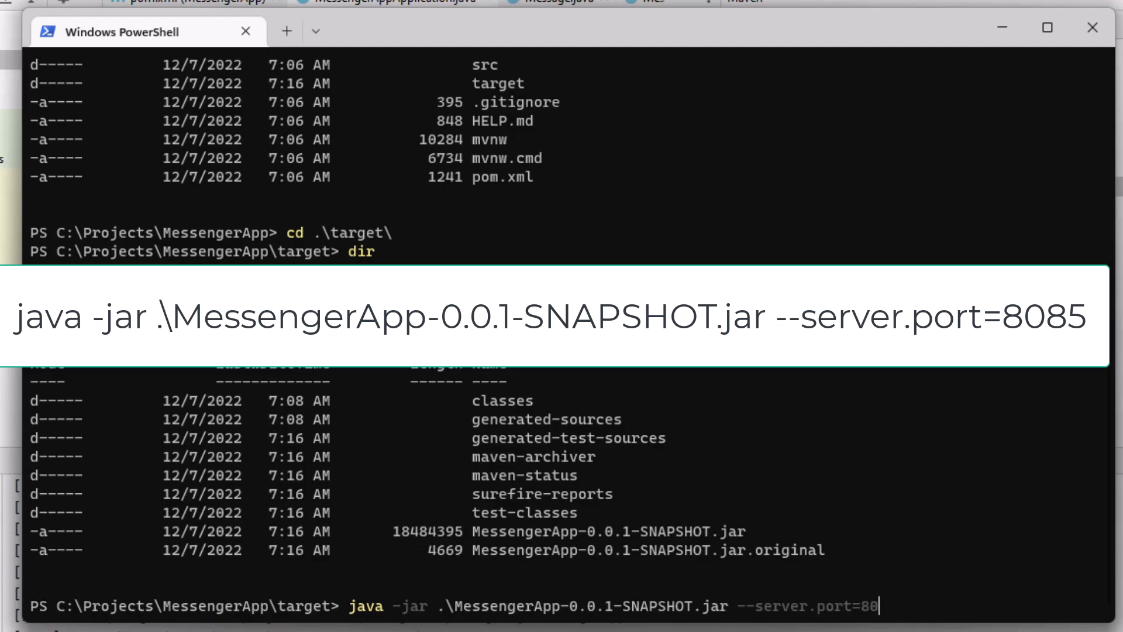
{"action": "type", "text": "85"}
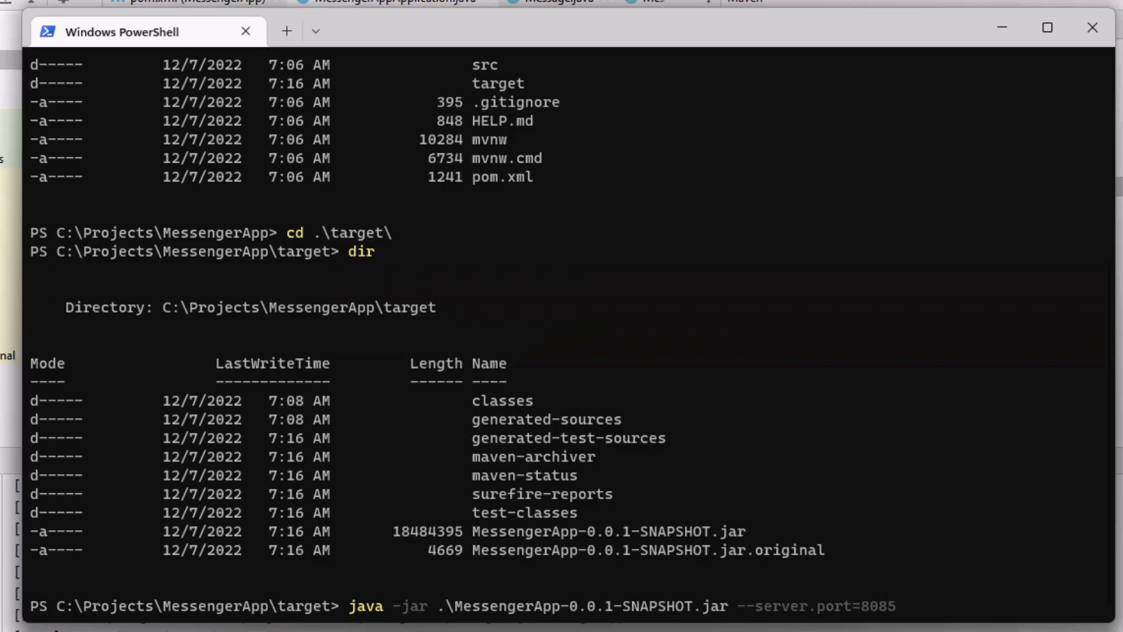
{"action": "scroll", "scroll_direction": "down", "scroll_amount": 3}
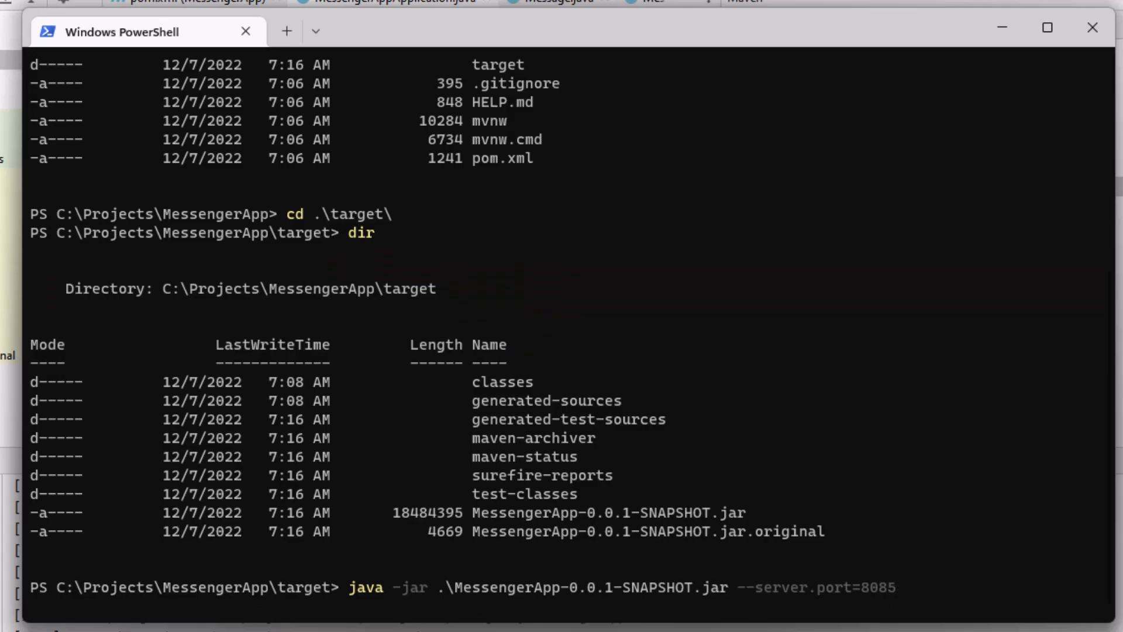
{"action": "key", "text": "Enter"}
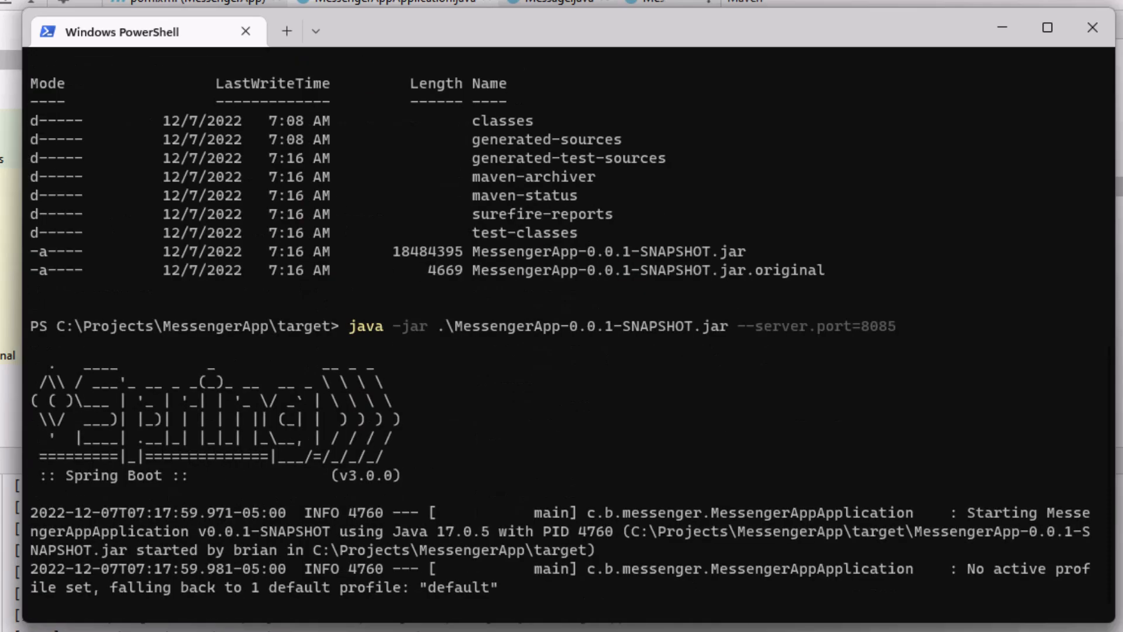
{"action": "scroll", "scroll_direction": "down", "scroll_amount": 3}
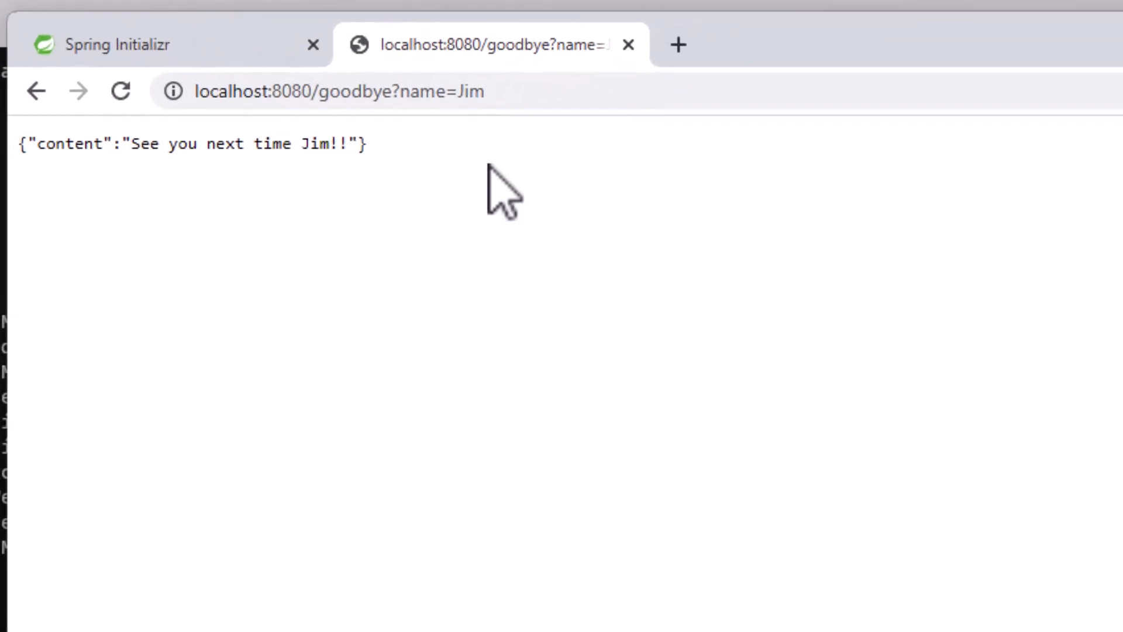
Load the /hello and /goodbye endpoints on localhost:8085.
{"action": "left_click", "coordinate": [340, 91]}
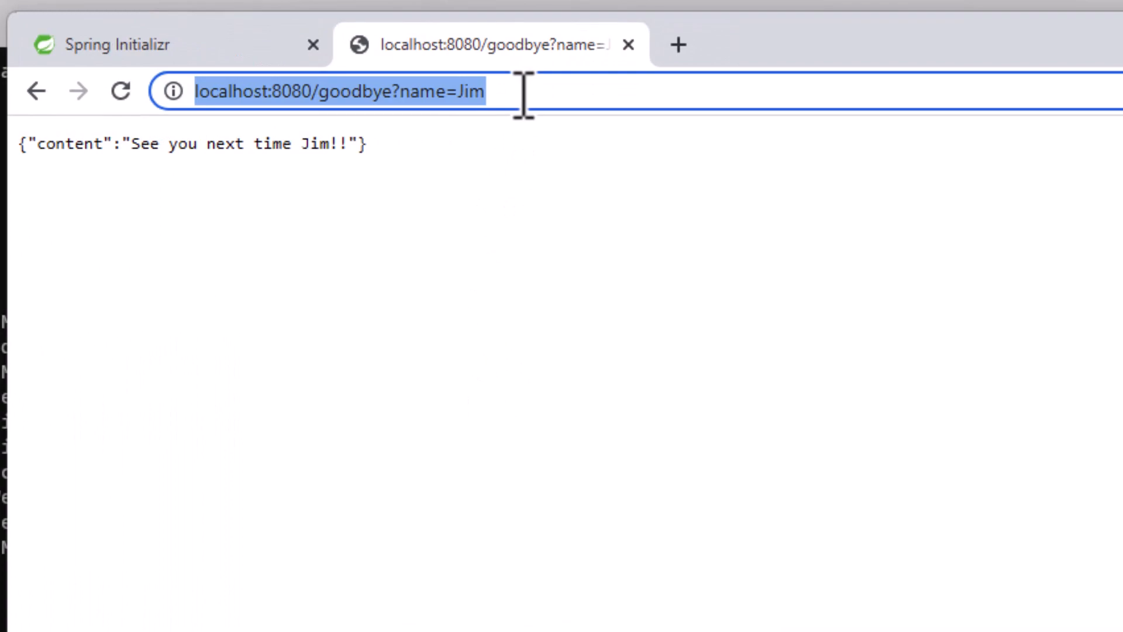
{"action": "type", "text": "localhost:8080/hello"}
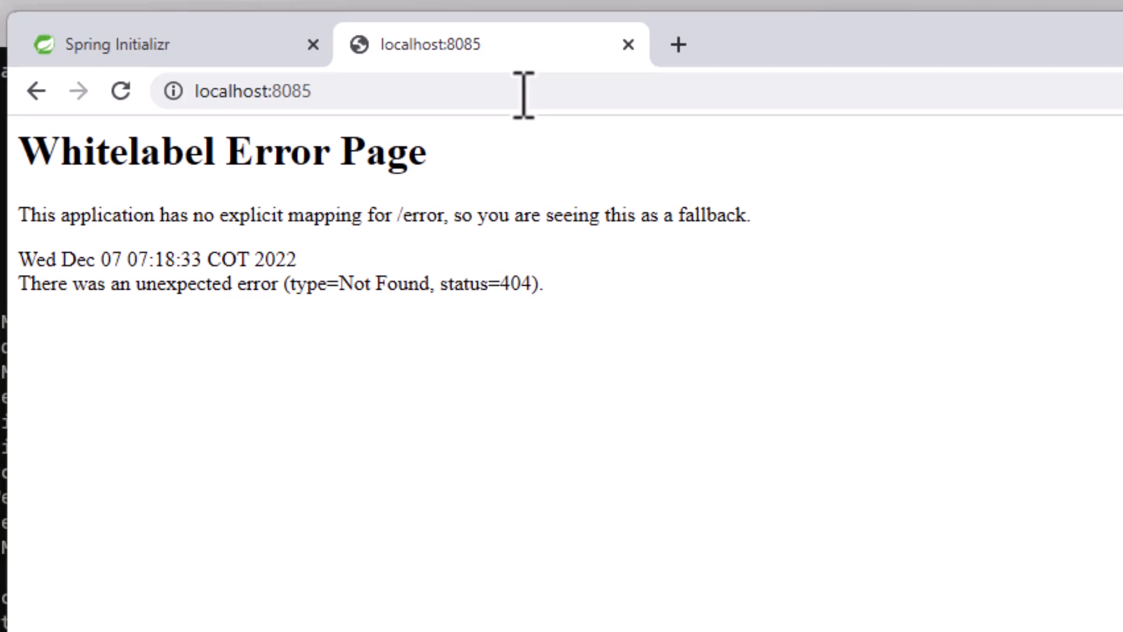
{"action": "left_click", "coordinate": [322, 91]}
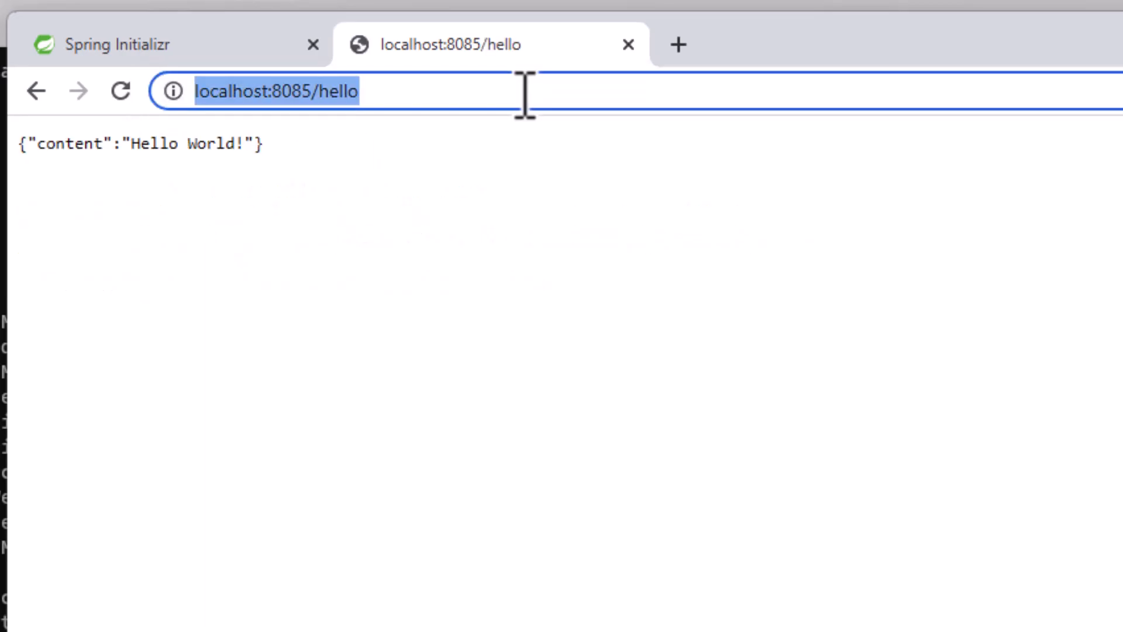
{"action": "type", "text": "localhost:8085/goodby"}
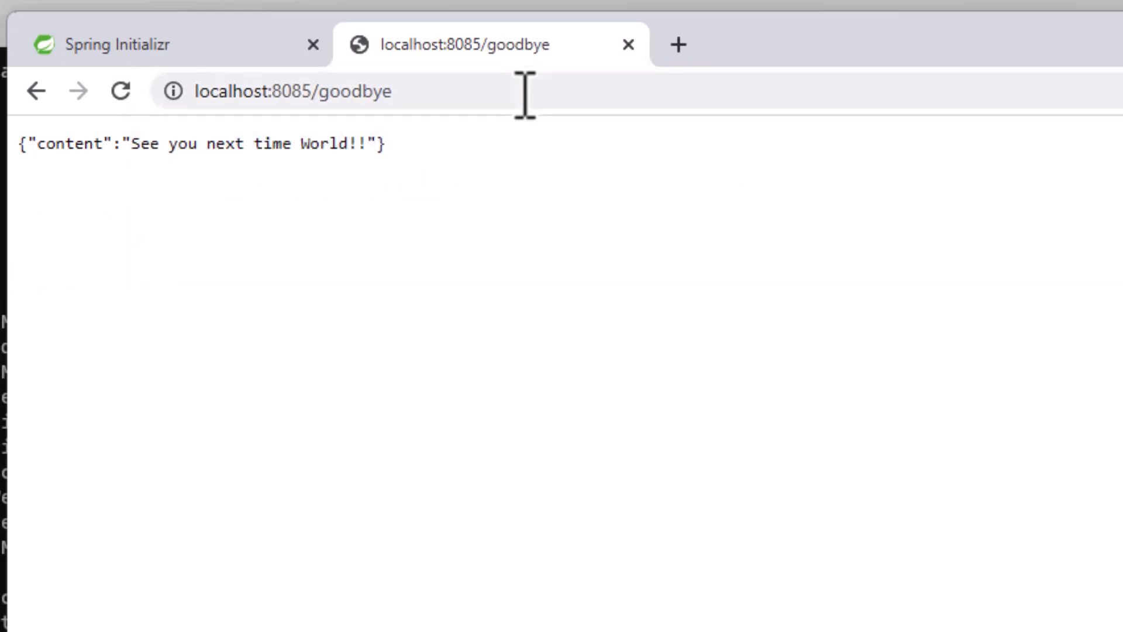
Request /goodbye?name=Steve to get a personalised goodbye.
{"action": "left_click", "coordinate": [358, 91]}
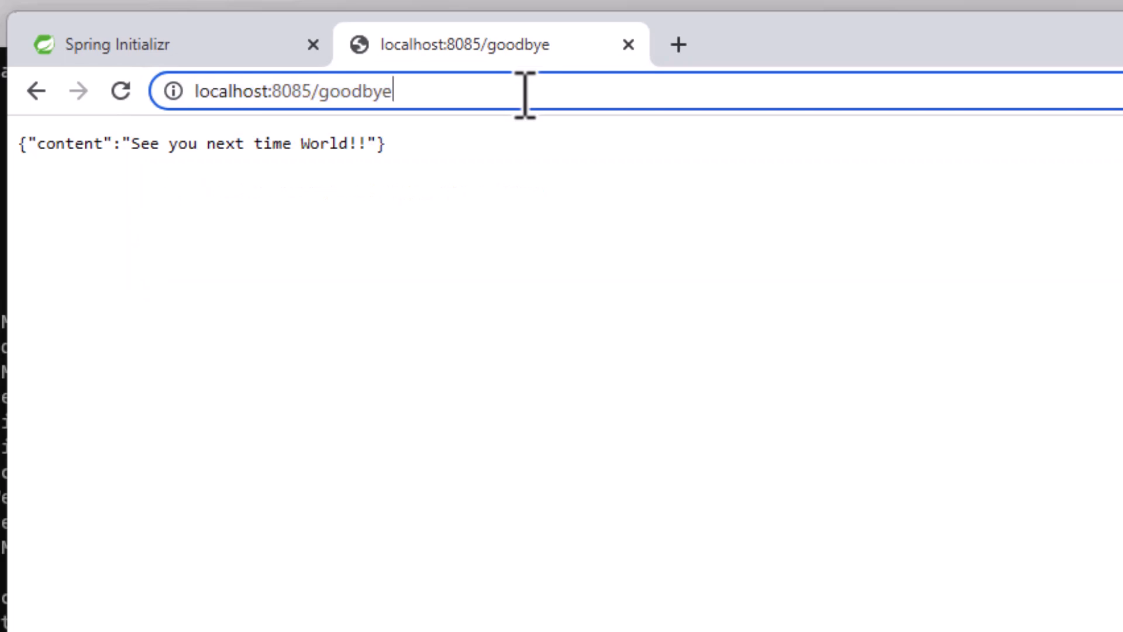
{"action": "type", "text": "?name="}
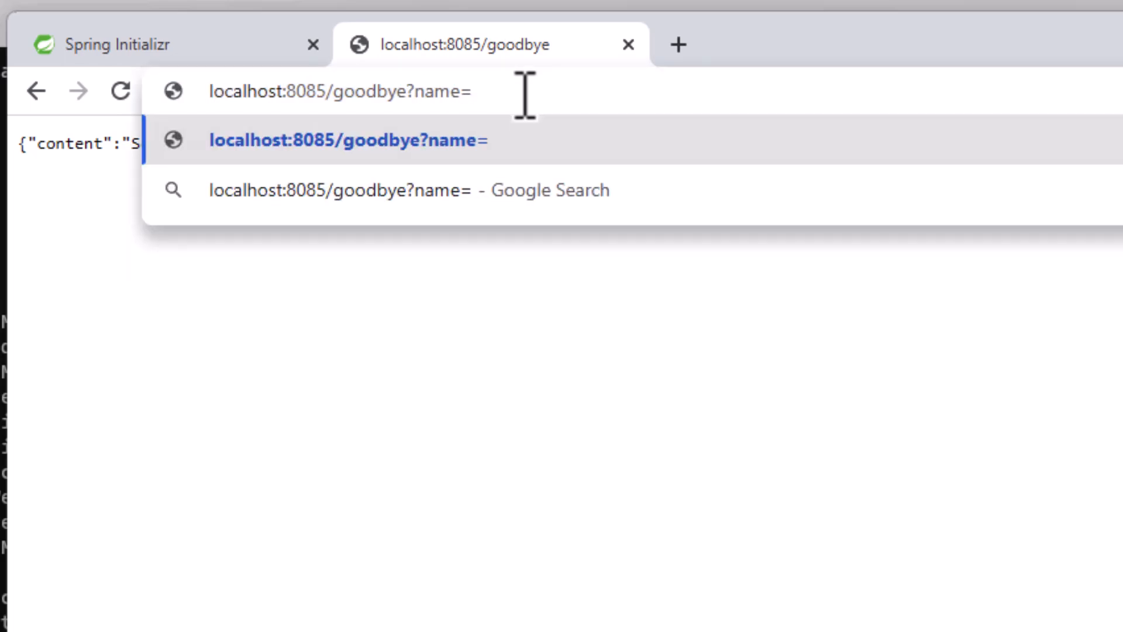
{"action": "type", "text": "Steve"}
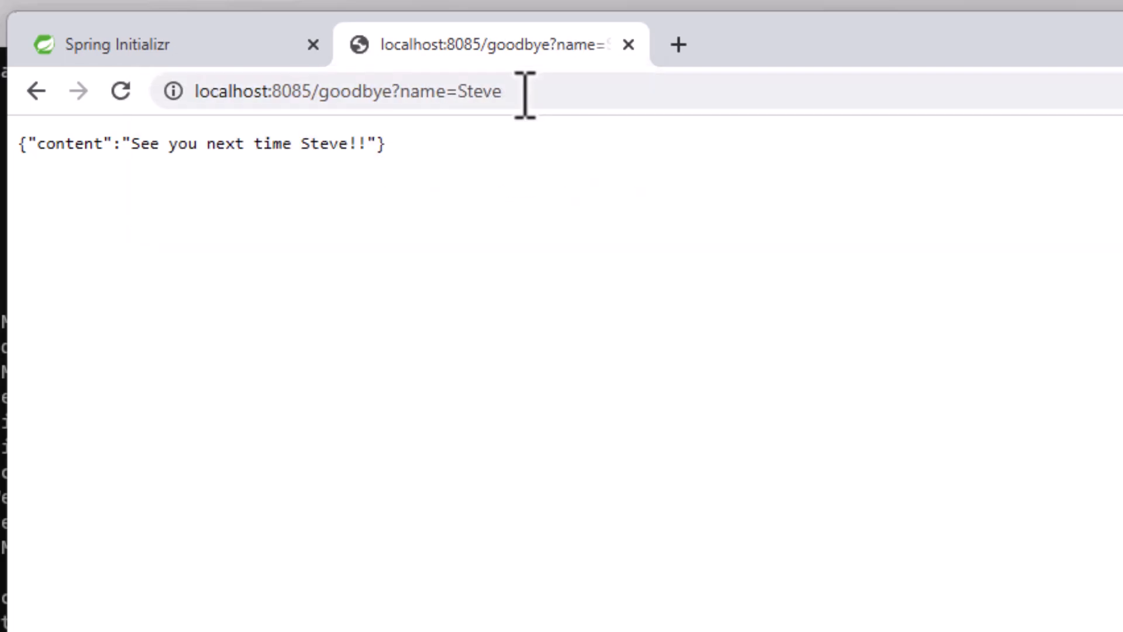